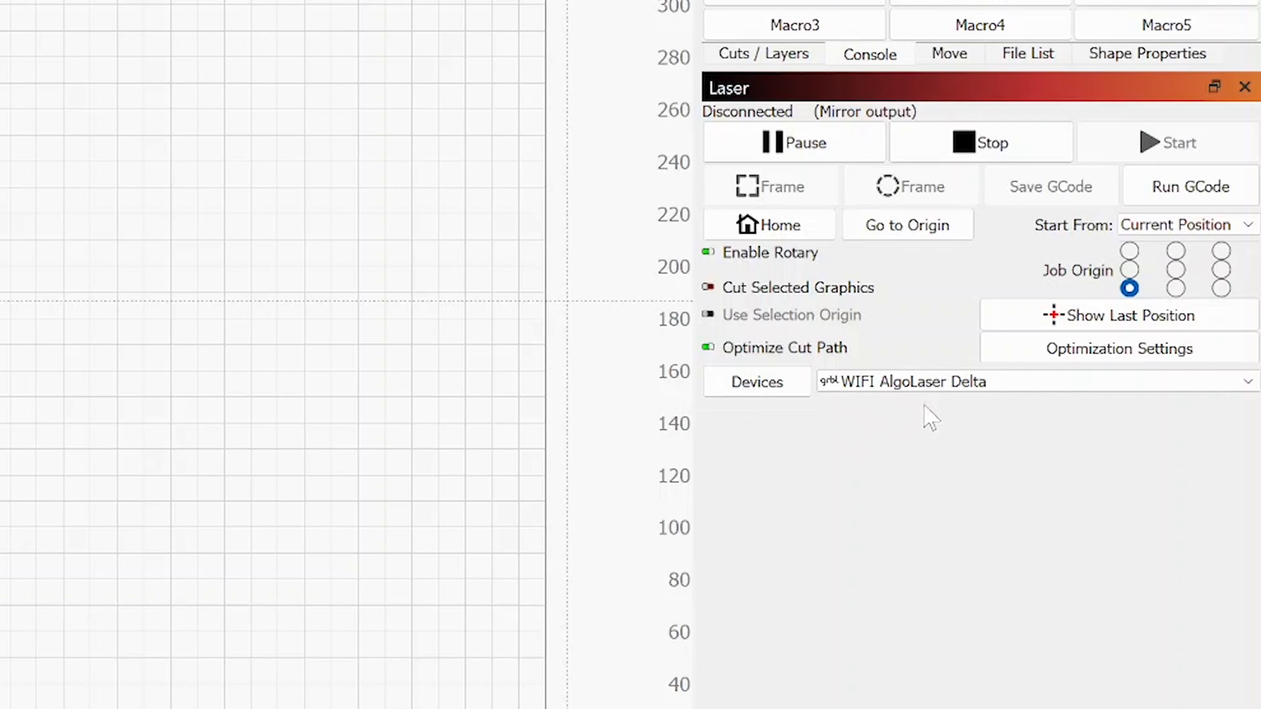
pyautogui.moveTo(1061, 431)
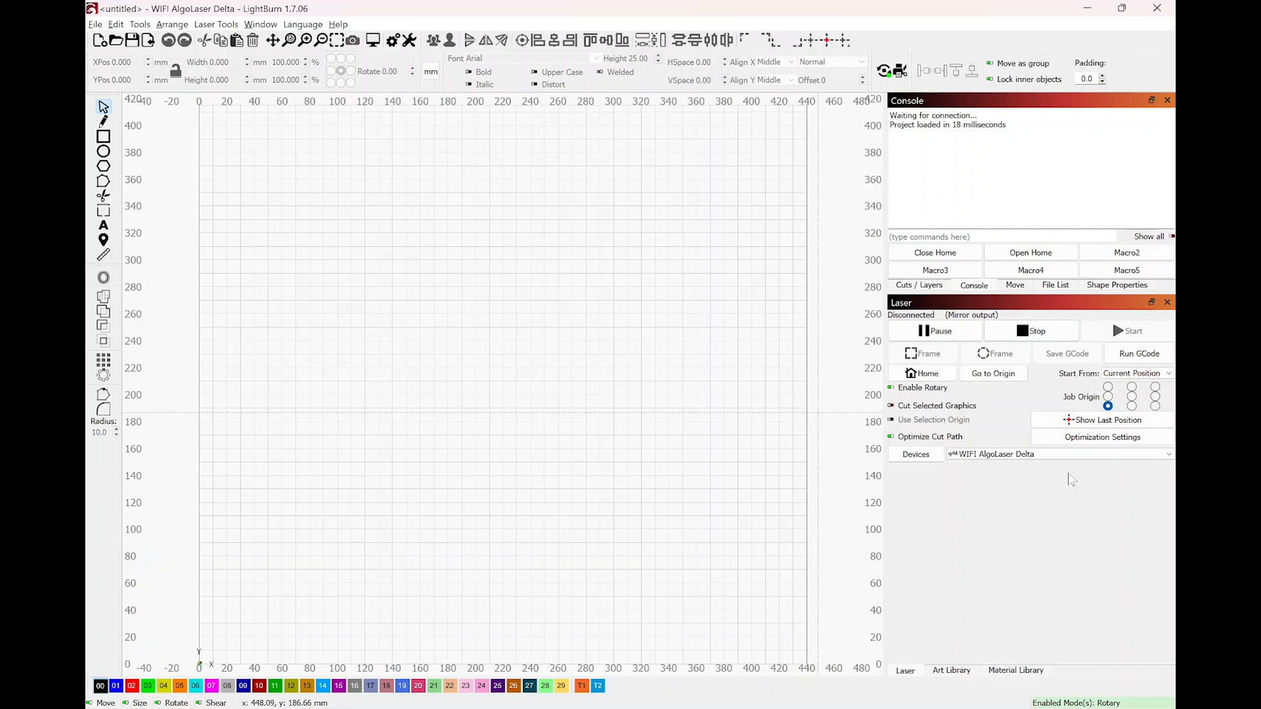
# - Try the Start From options (absolute coords, current position) and job origin corners, ending at bottom-left
pyautogui.click(1133, 372)
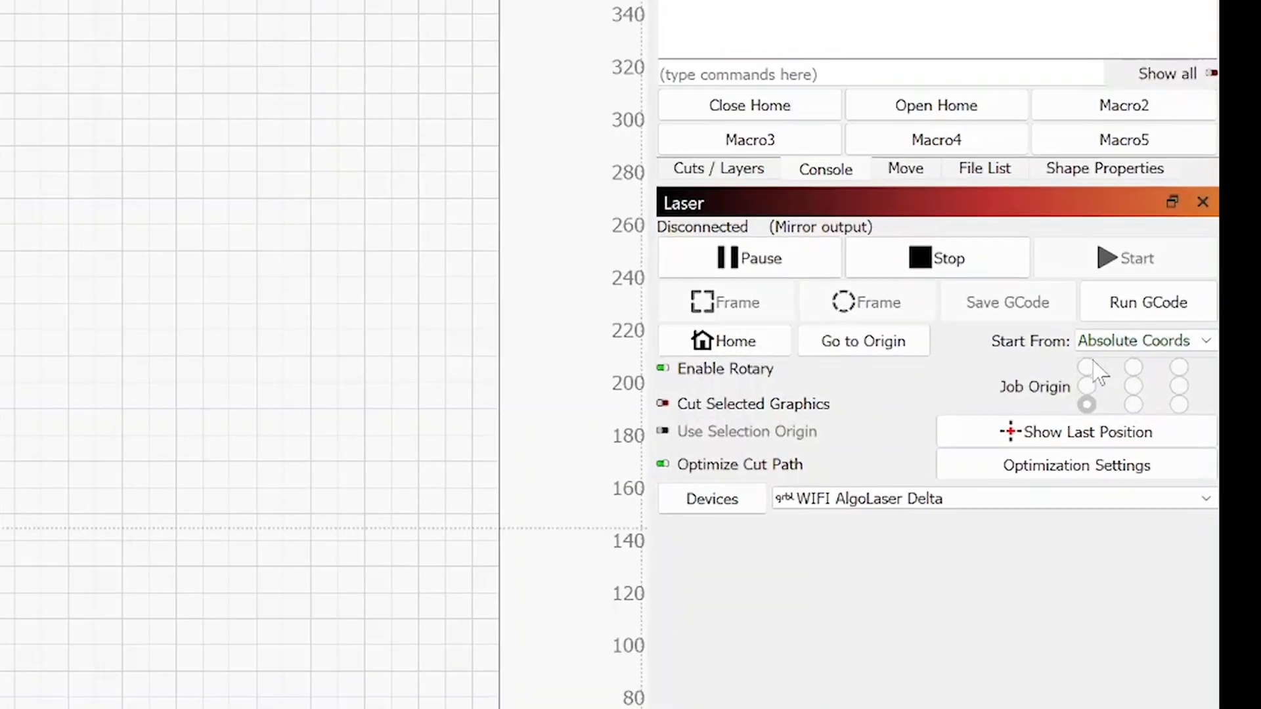
pyautogui.click(1134, 340)
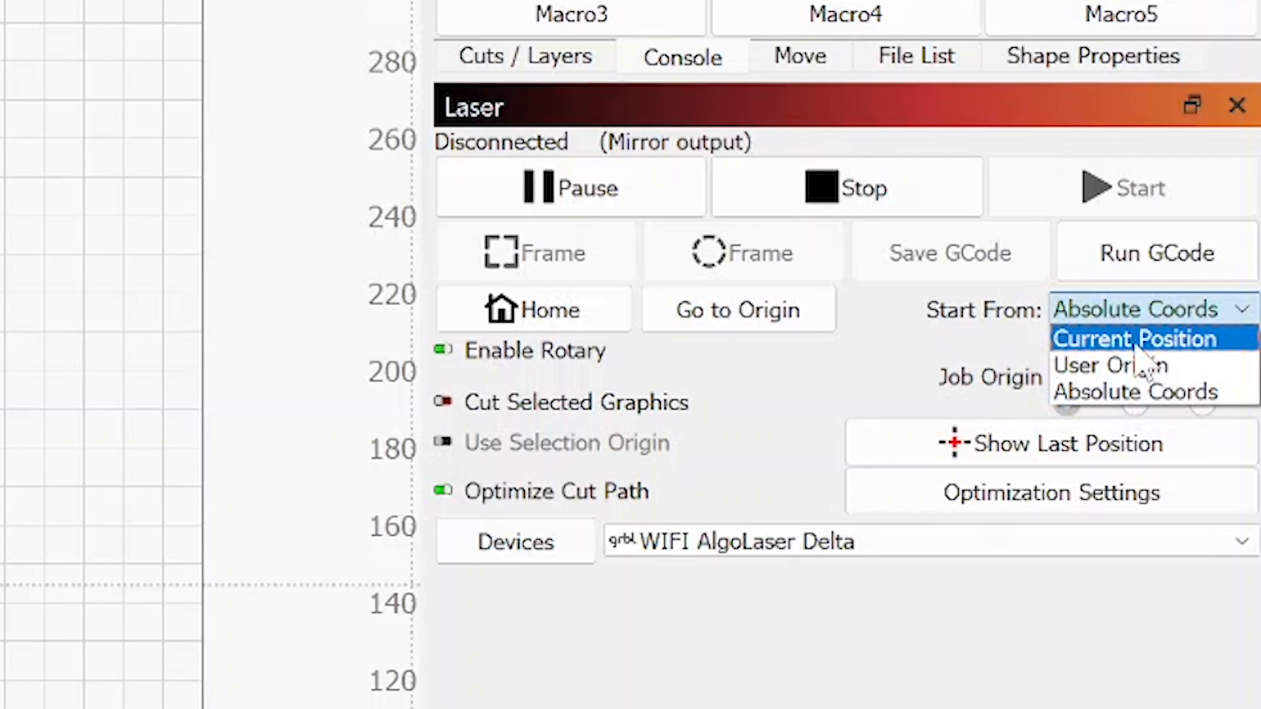
pyautogui.click(1133, 339)
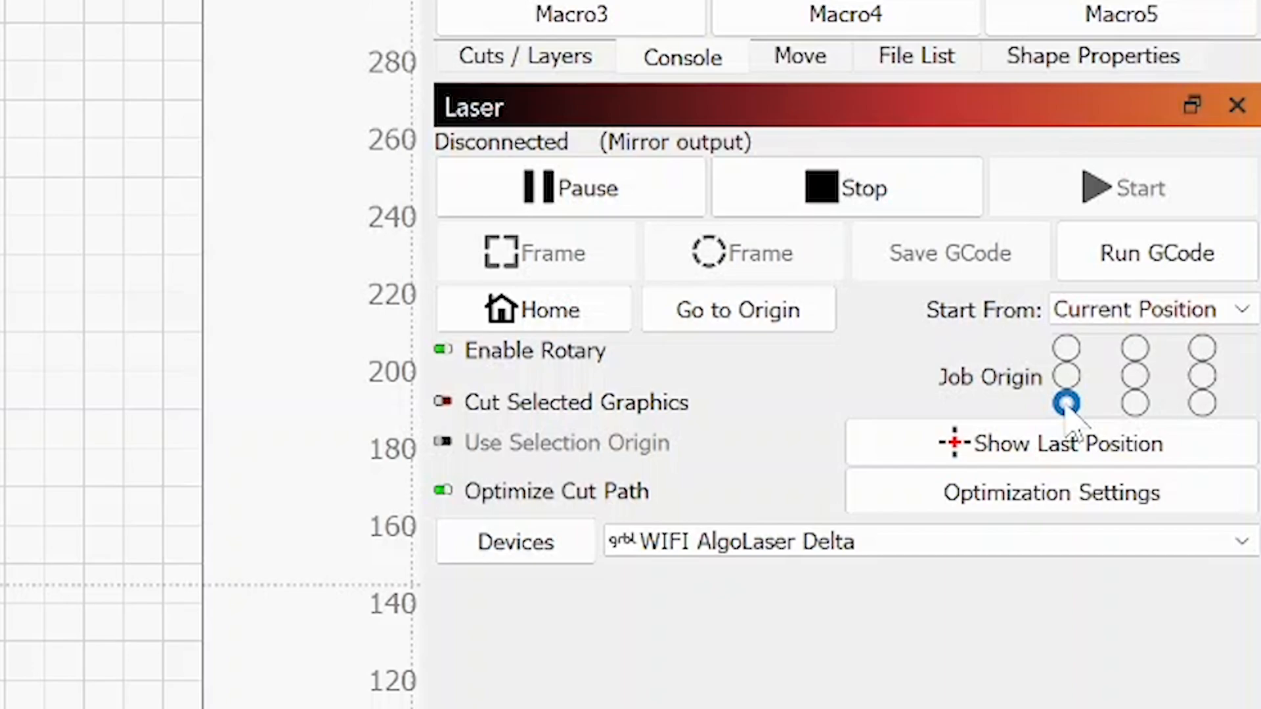
pyautogui.click(1067, 347)
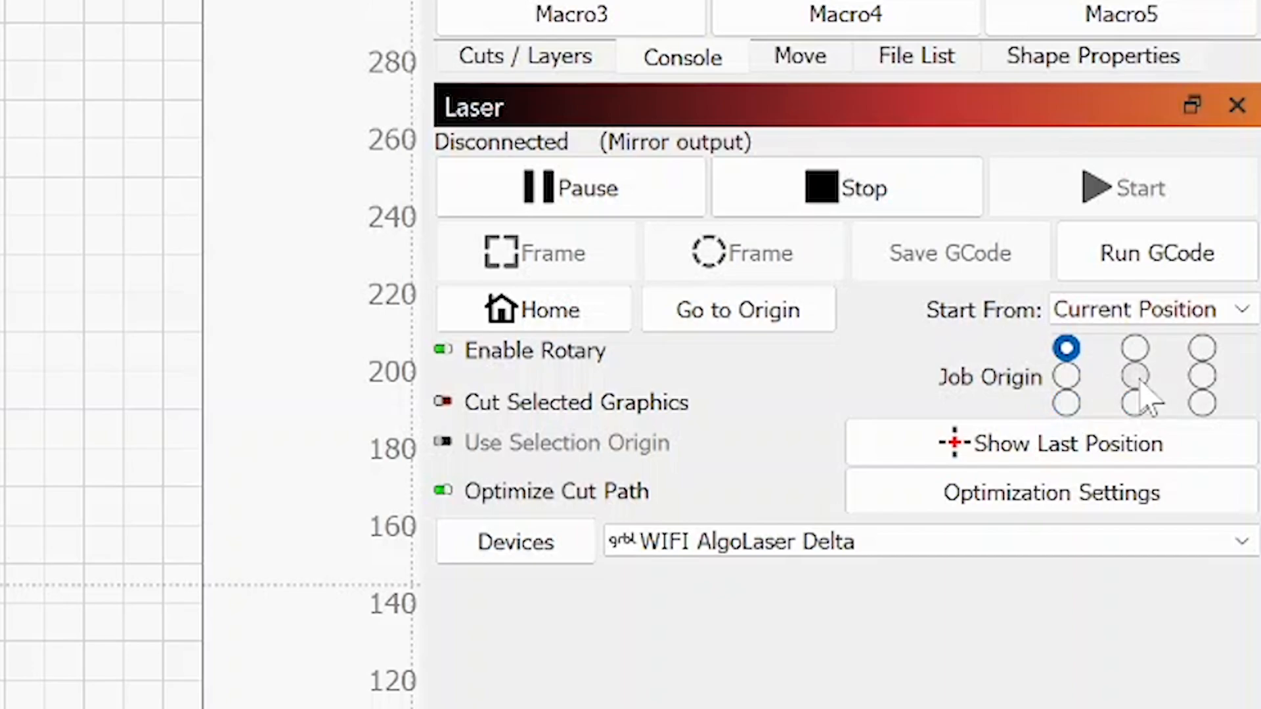
pyautogui.click(1065, 404)
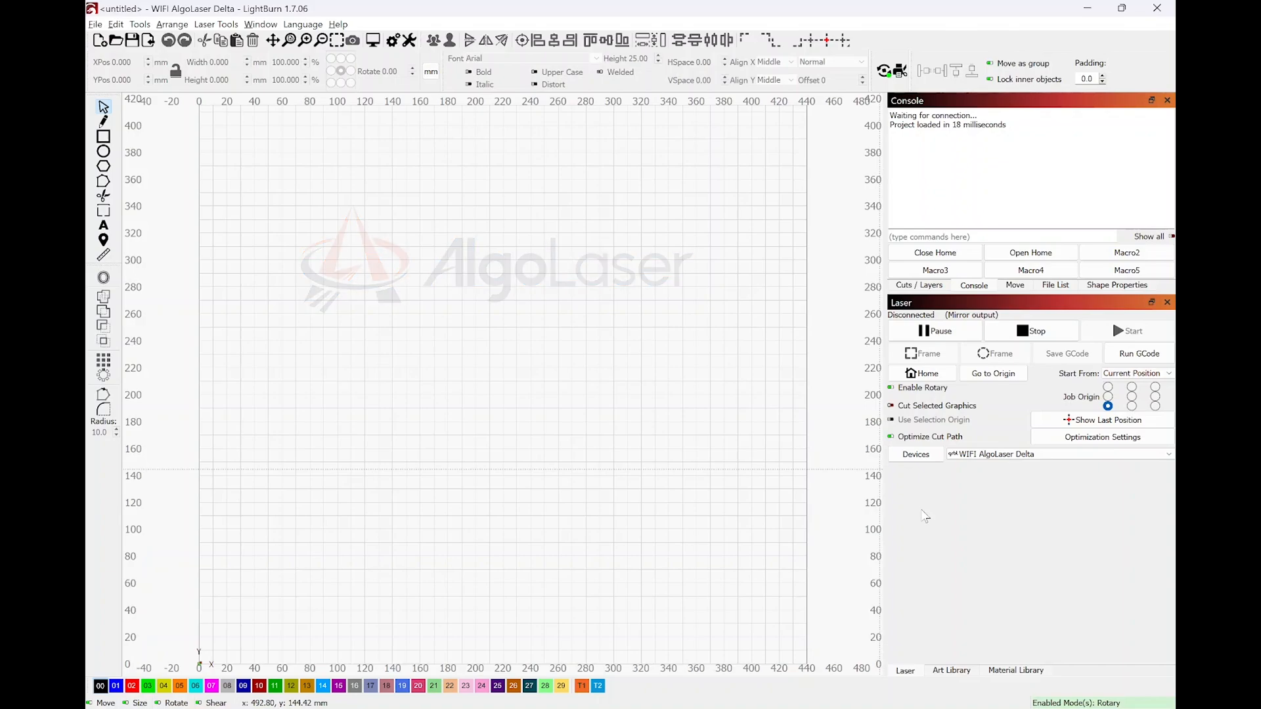
pyautogui.moveTo(1055, 464)
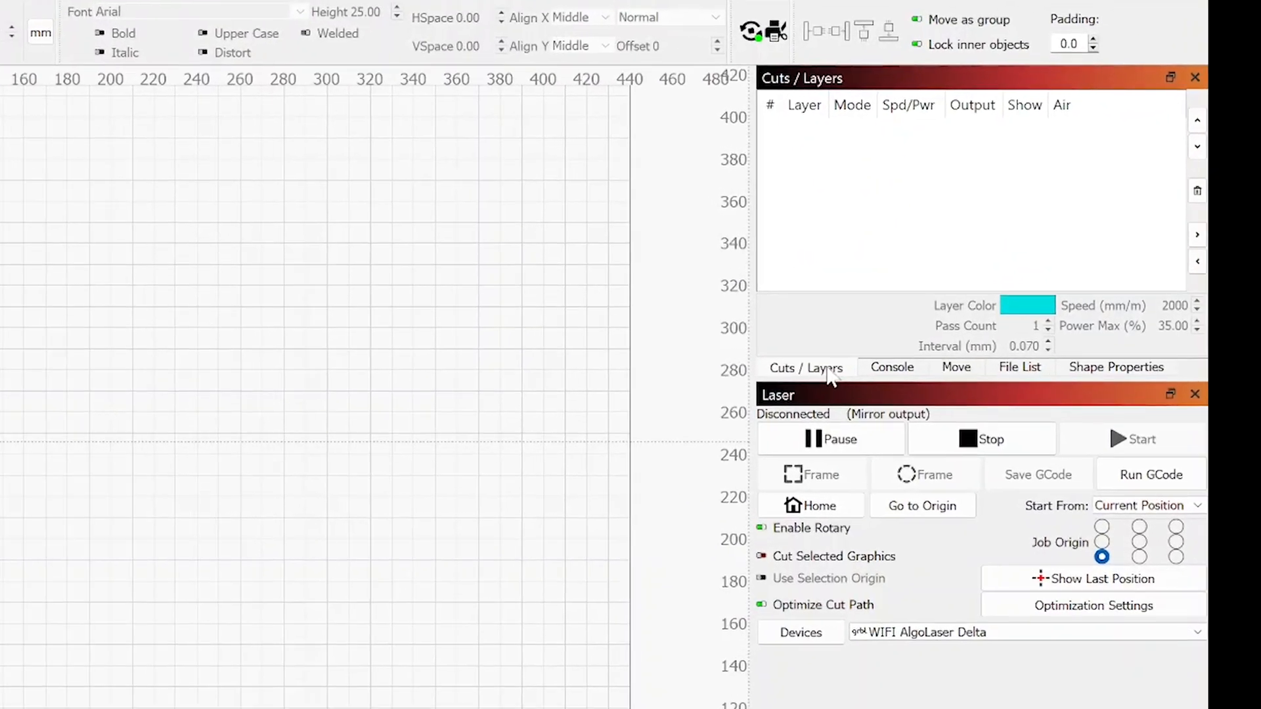
# - Review the Close Home and Open Home console macros without changing them
pyautogui.click(890, 368)
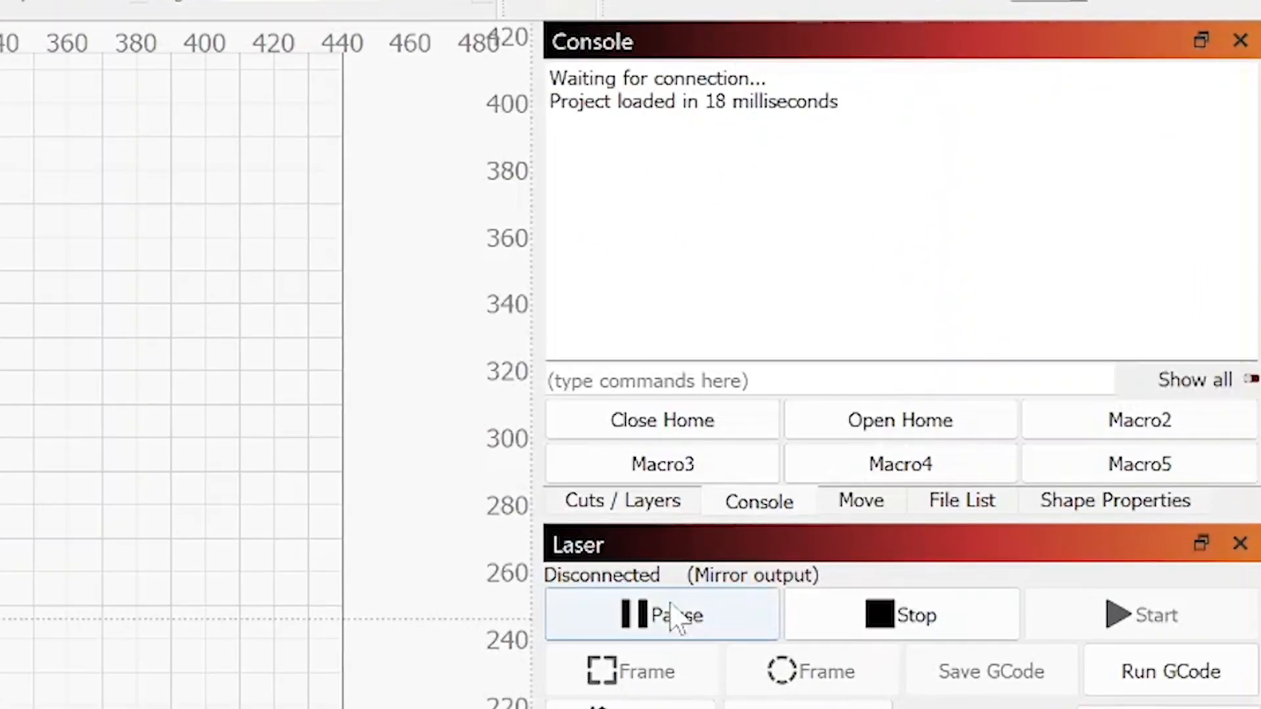
pyautogui.moveTo(747, 488)
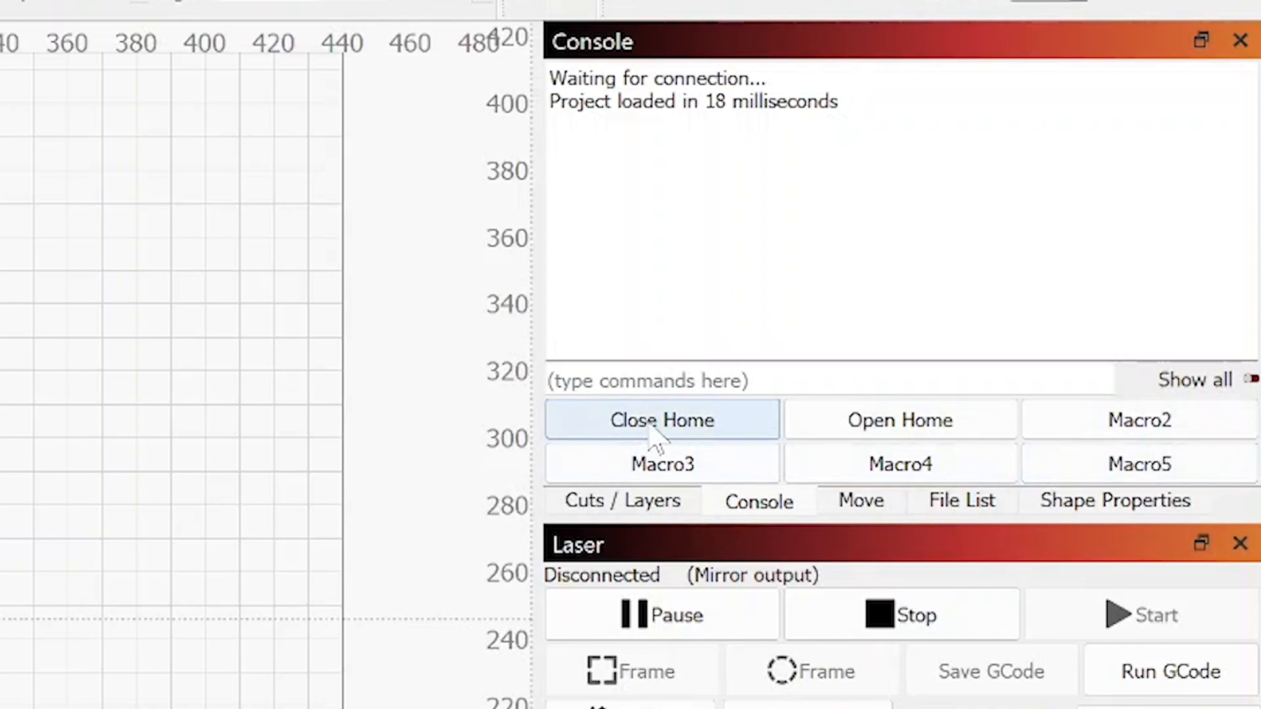
pyautogui.moveTo(716, 431)
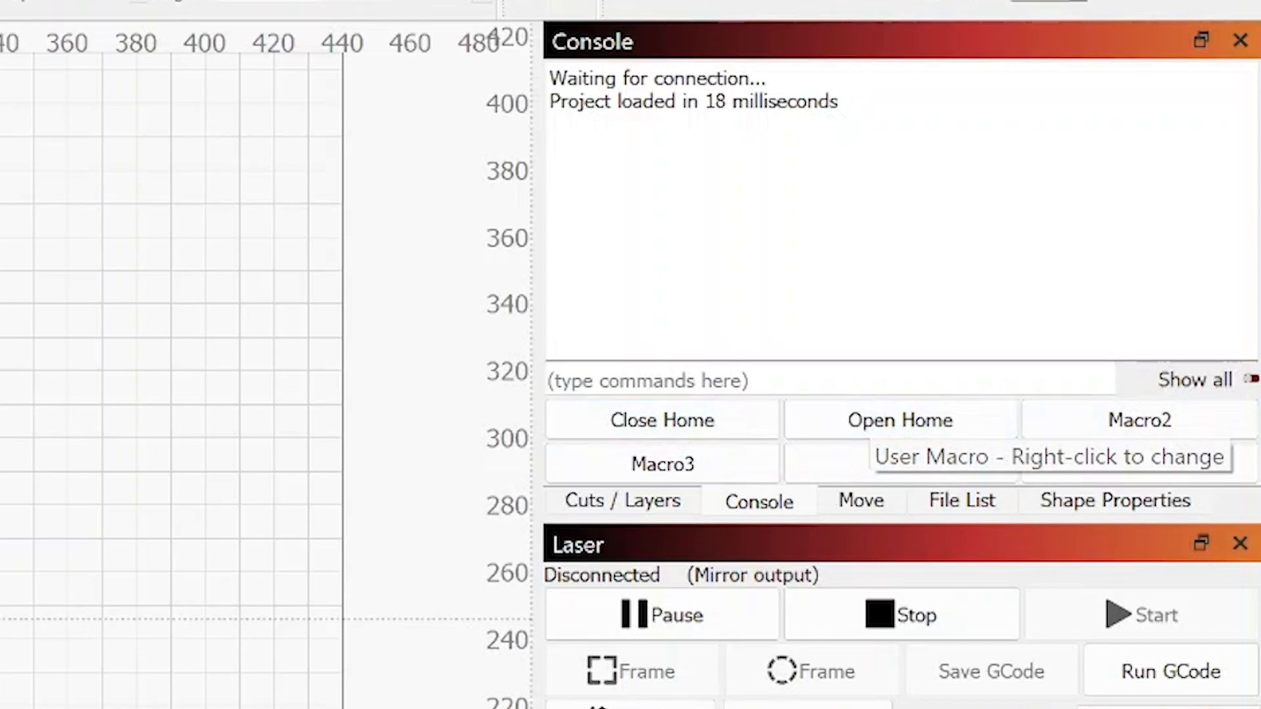
pyautogui.moveTo(661, 420)
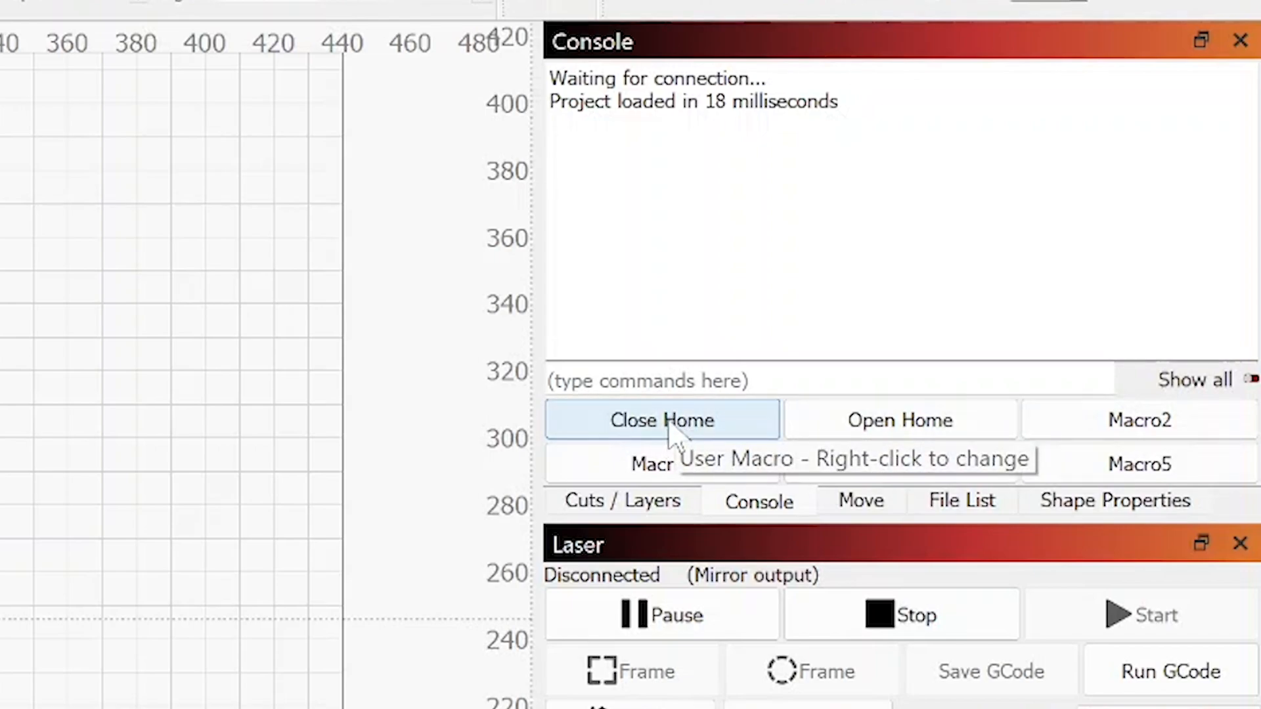
pyautogui.rightClick(662, 420)
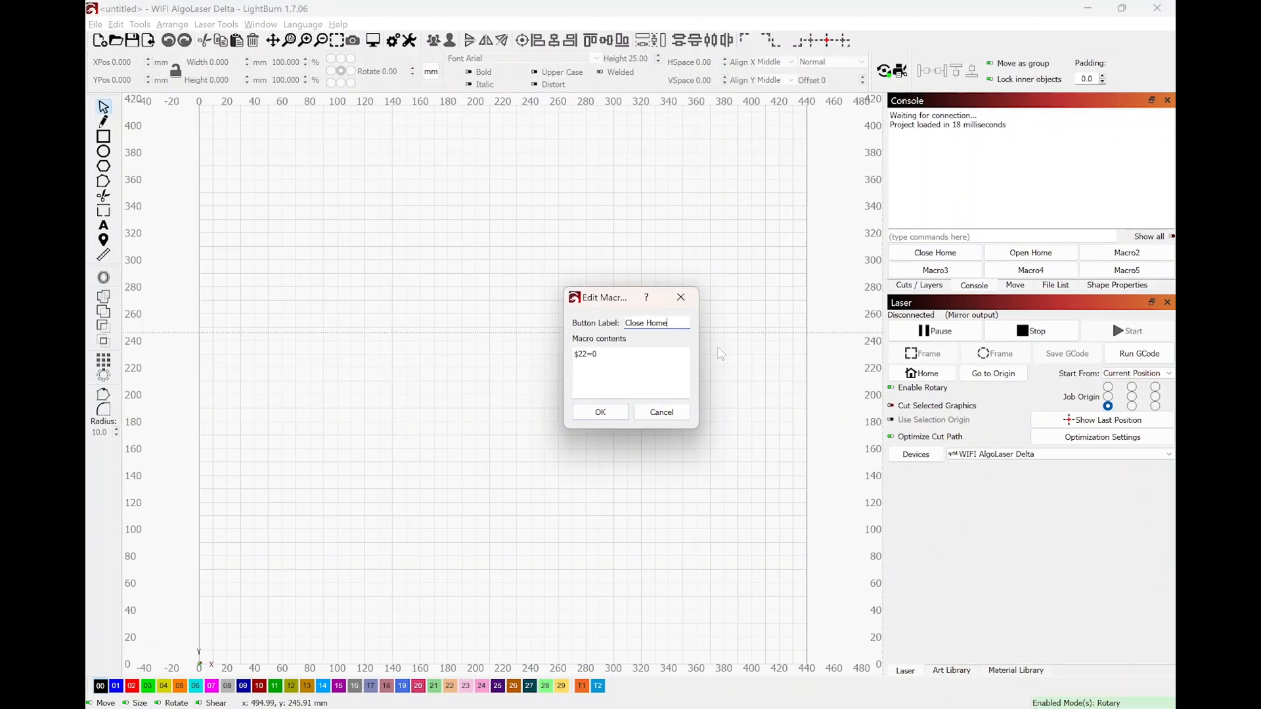
pyautogui.moveTo(603, 470)
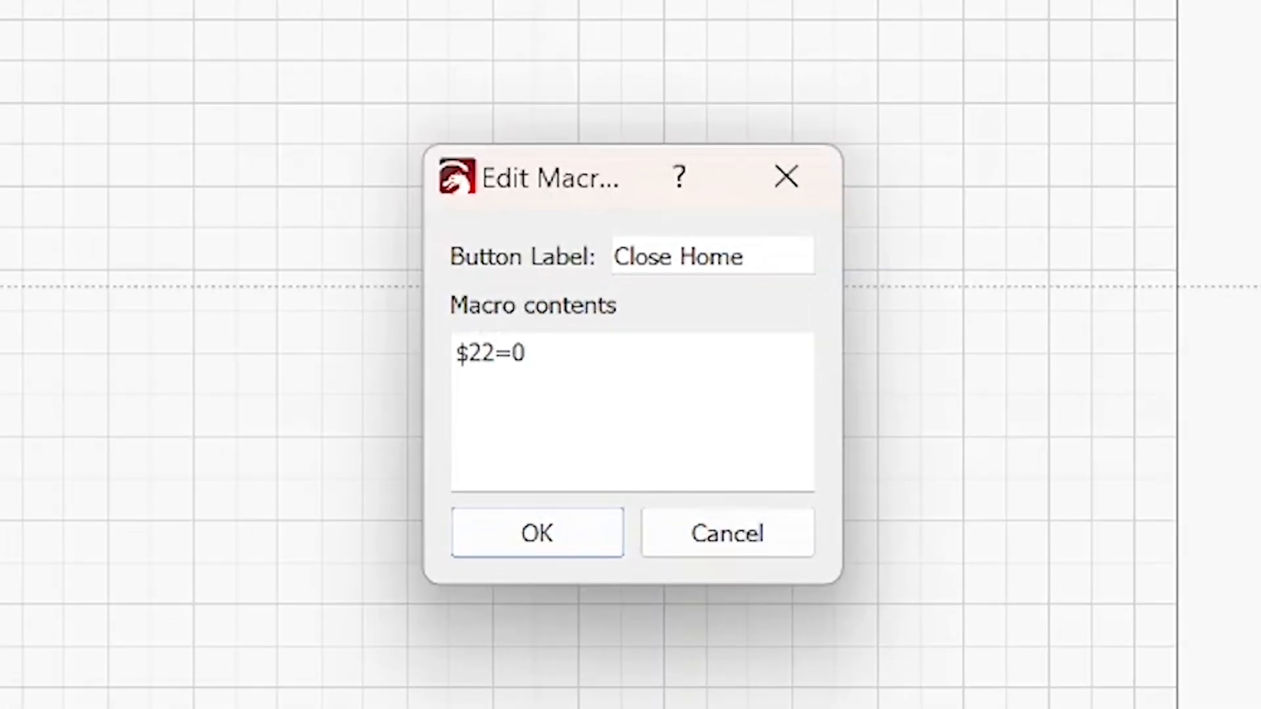
pyautogui.click(711, 256)
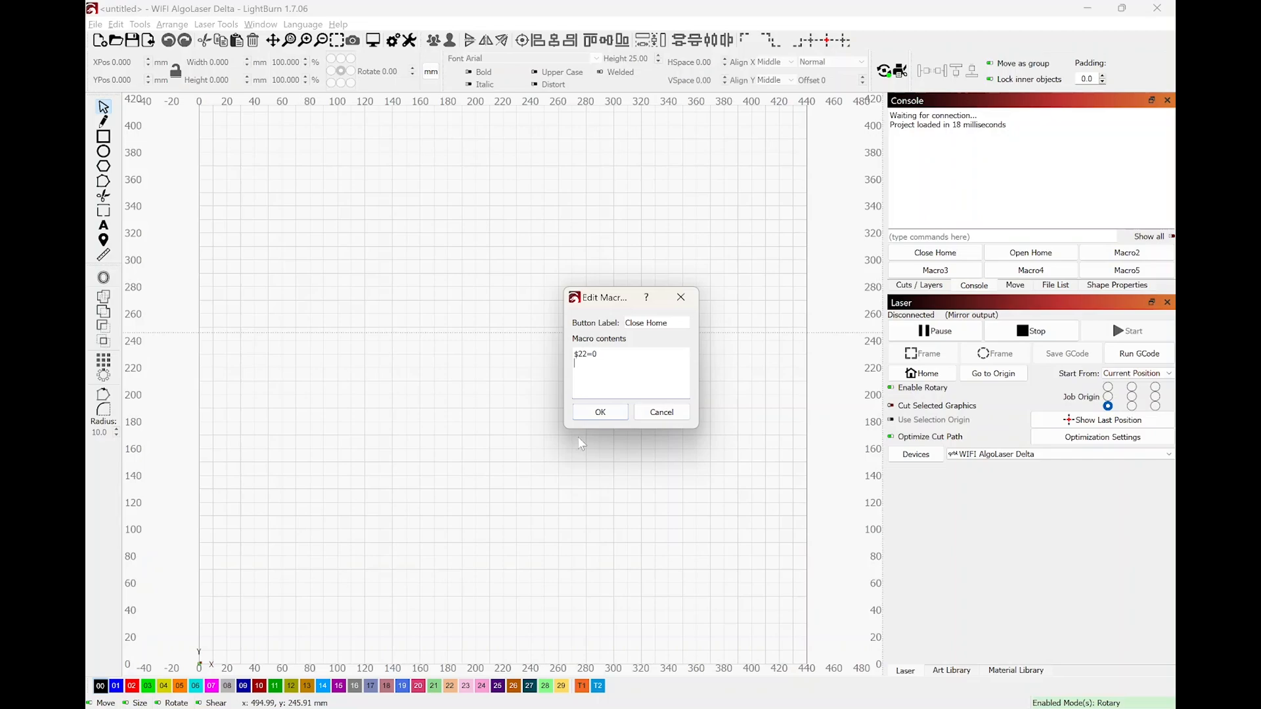
pyautogui.click(660, 411)
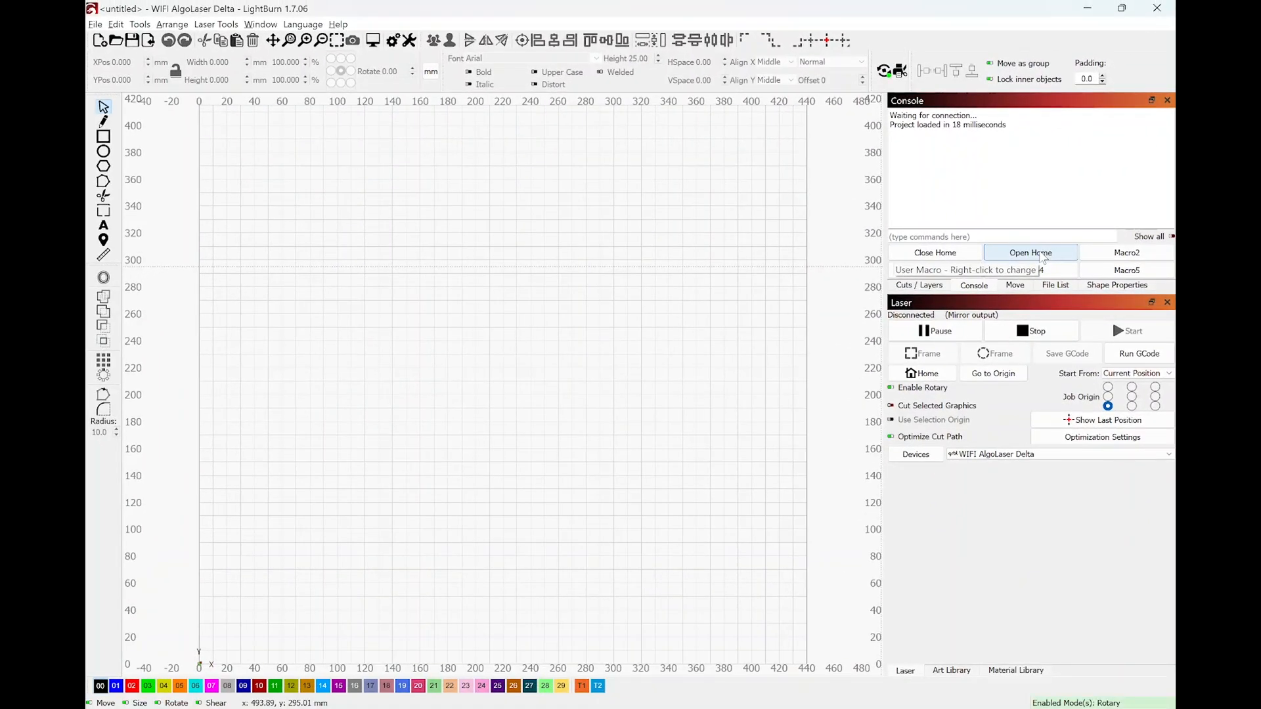
pyautogui.rightClick(1030, 252)
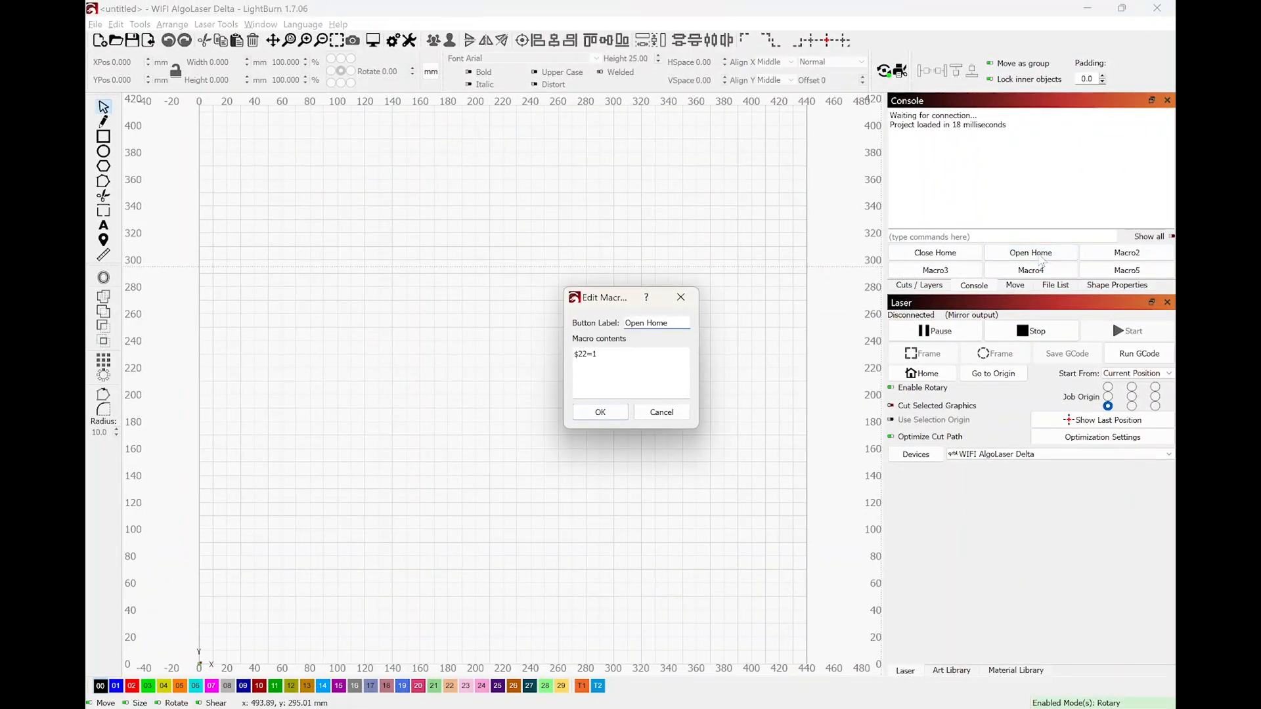
pyautogui.moveTo(738, 452)
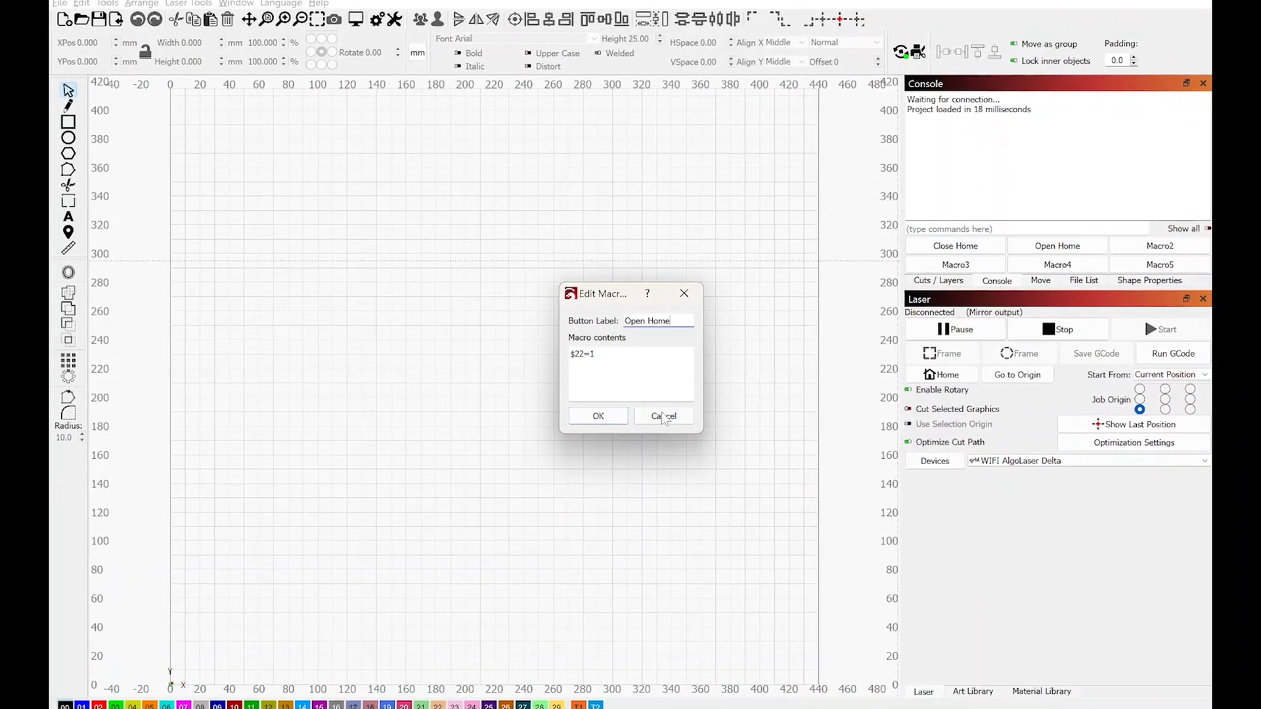
pyautogui.click(662, 416)
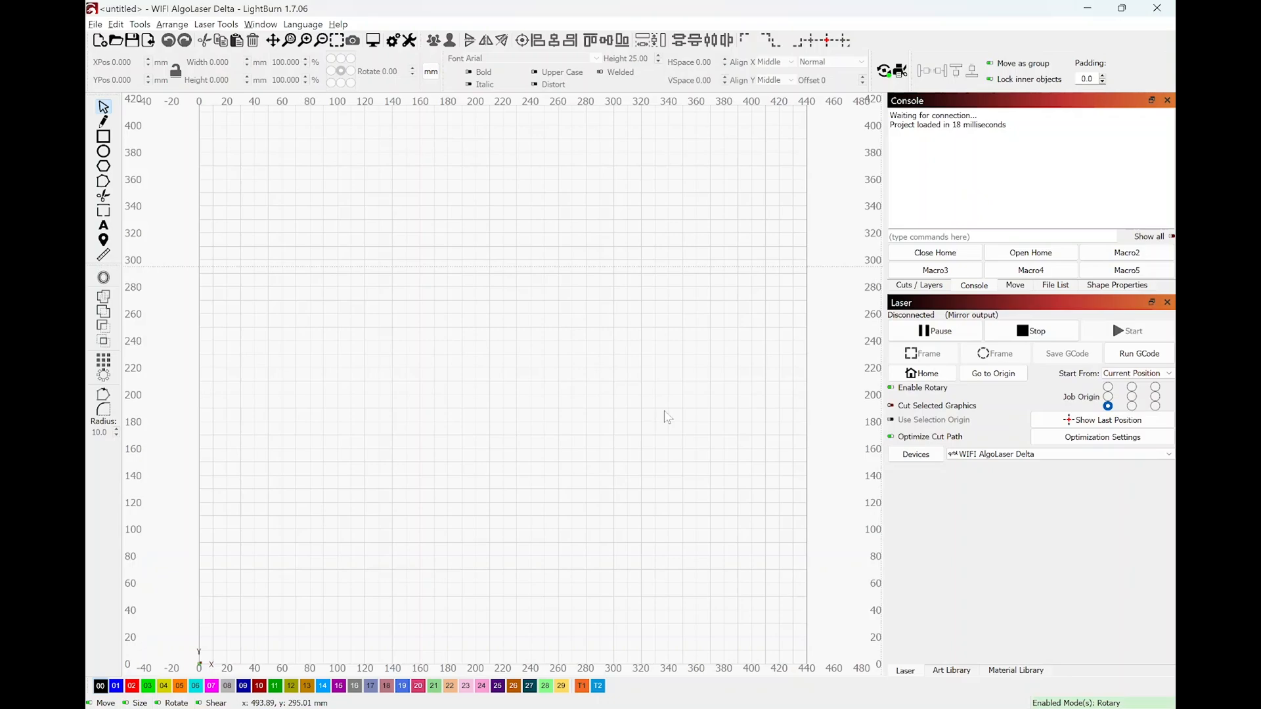
pyautogui.moveTo(829, 334)
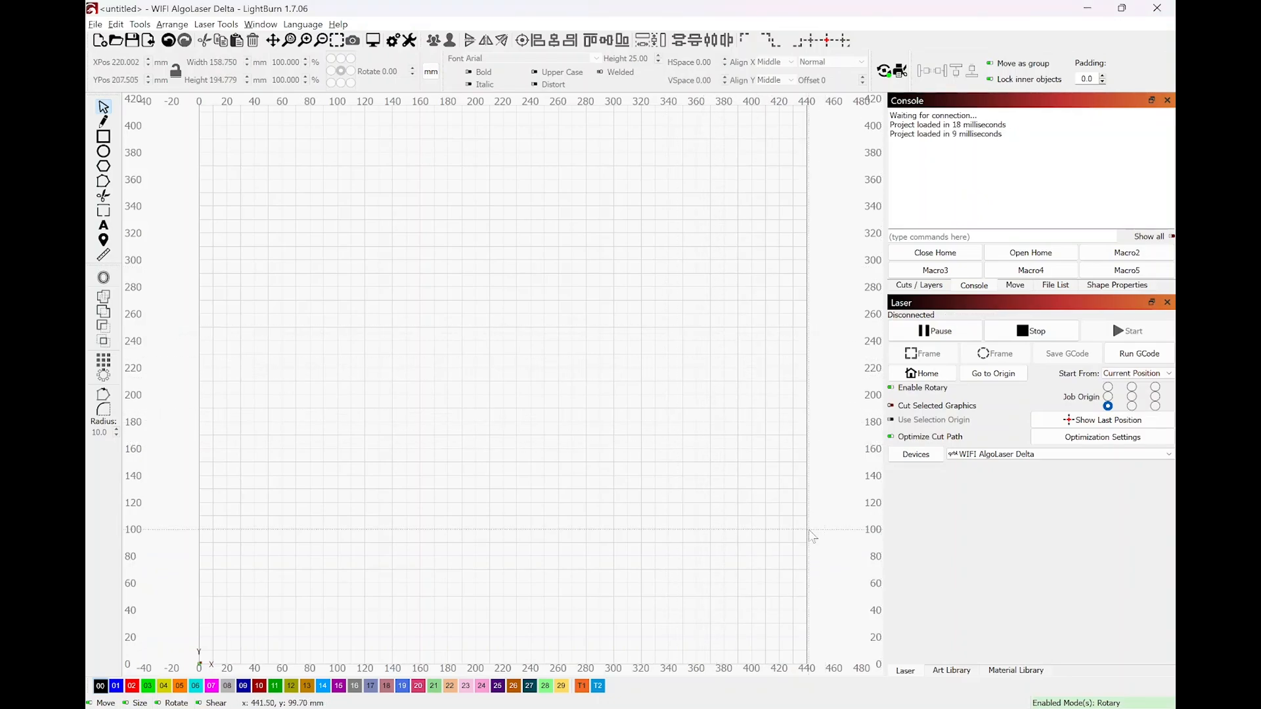
pyautogui.moveTo(787, 298)
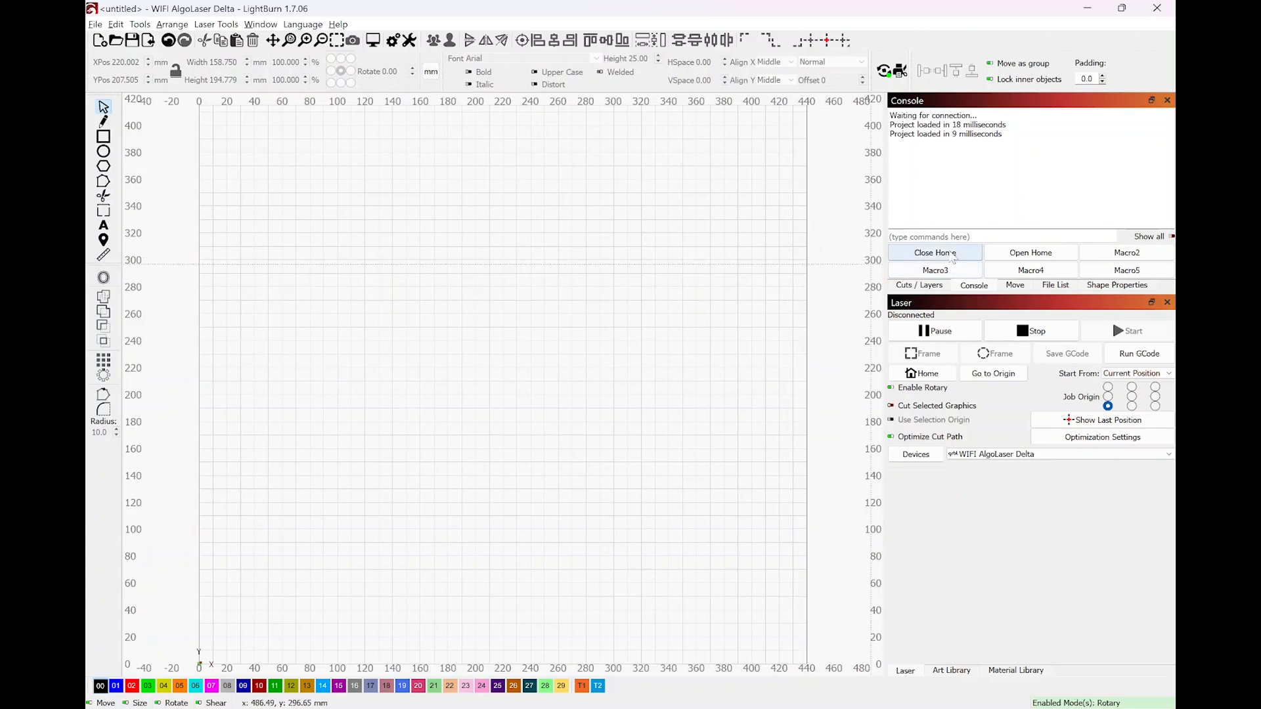
pyautogui.moveTo(473, 212)
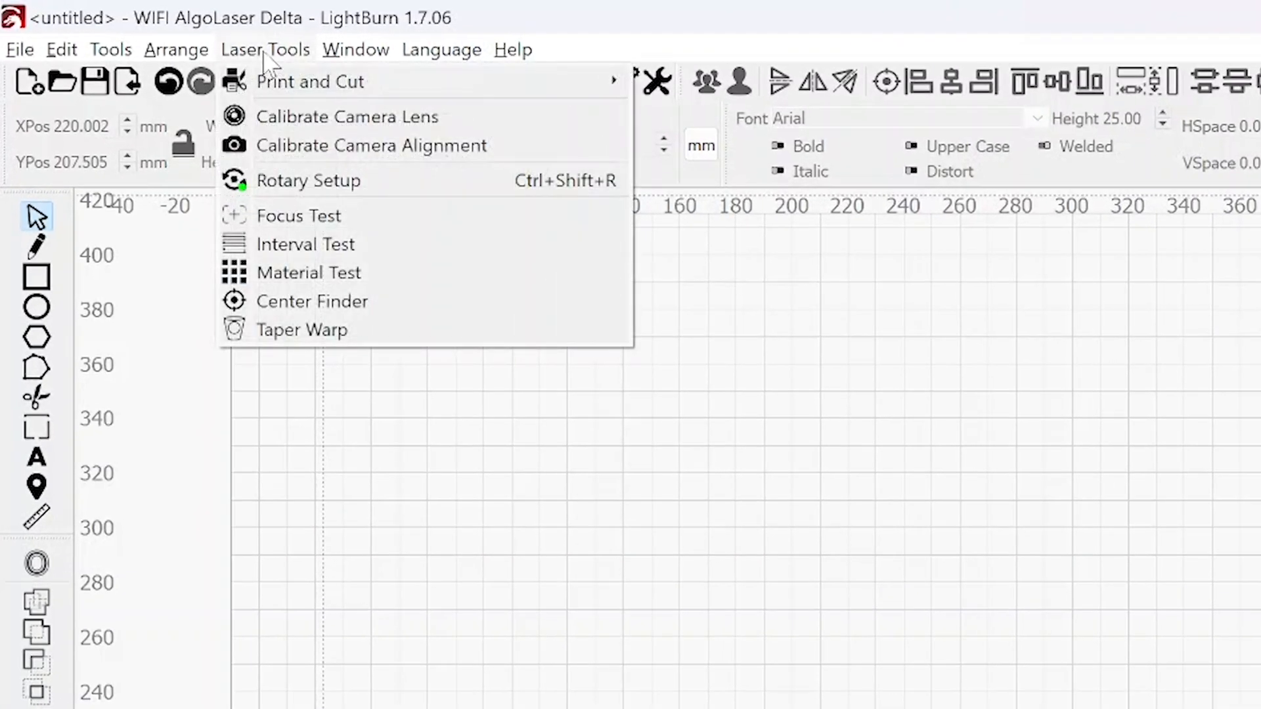
# - Toggle rotary mode off and back on, keeping Chuck on the Y axis at 62 mm
pyautogui.click(307, 180)
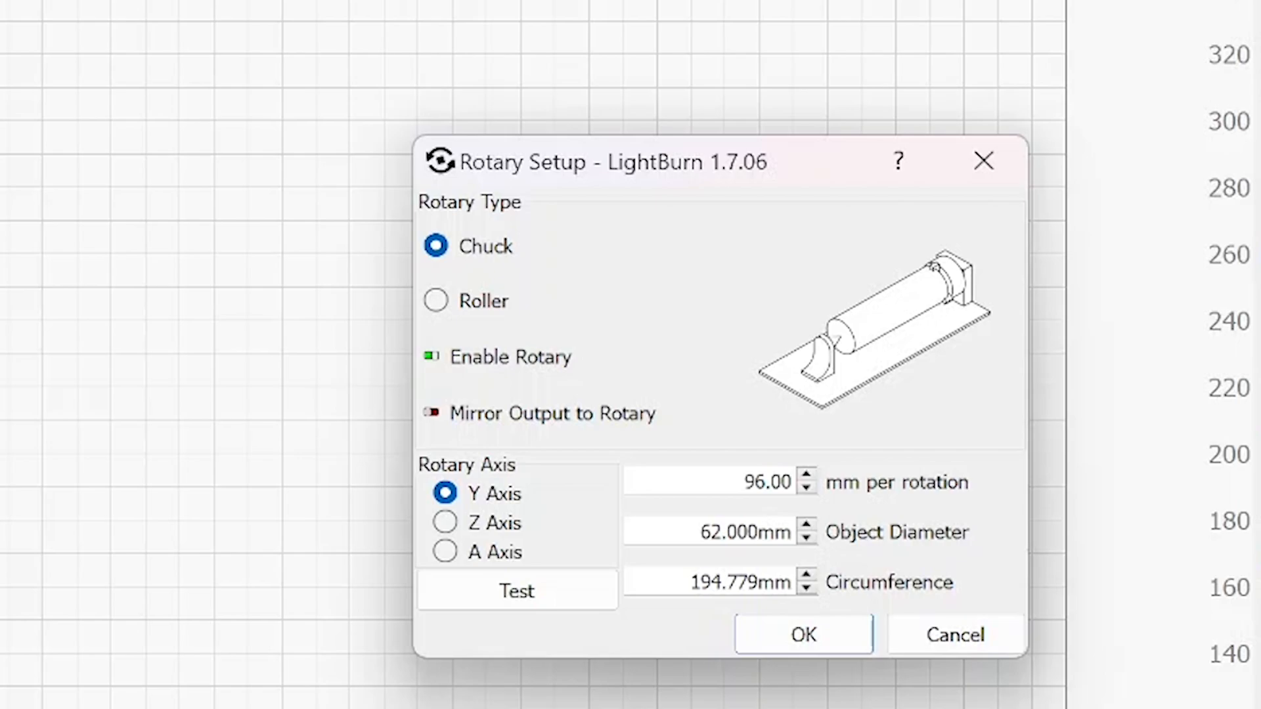
pyautogui.moveTo(443, 224)
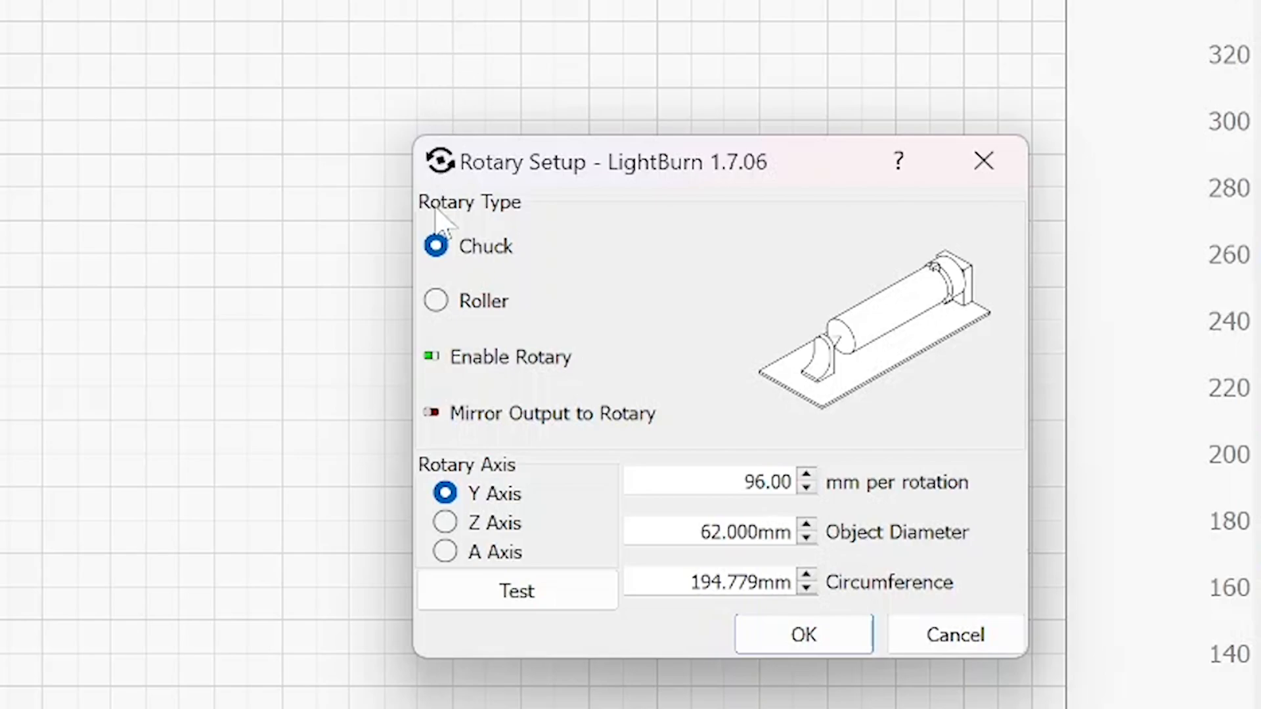
pyautogui.moveTo(503, 322)
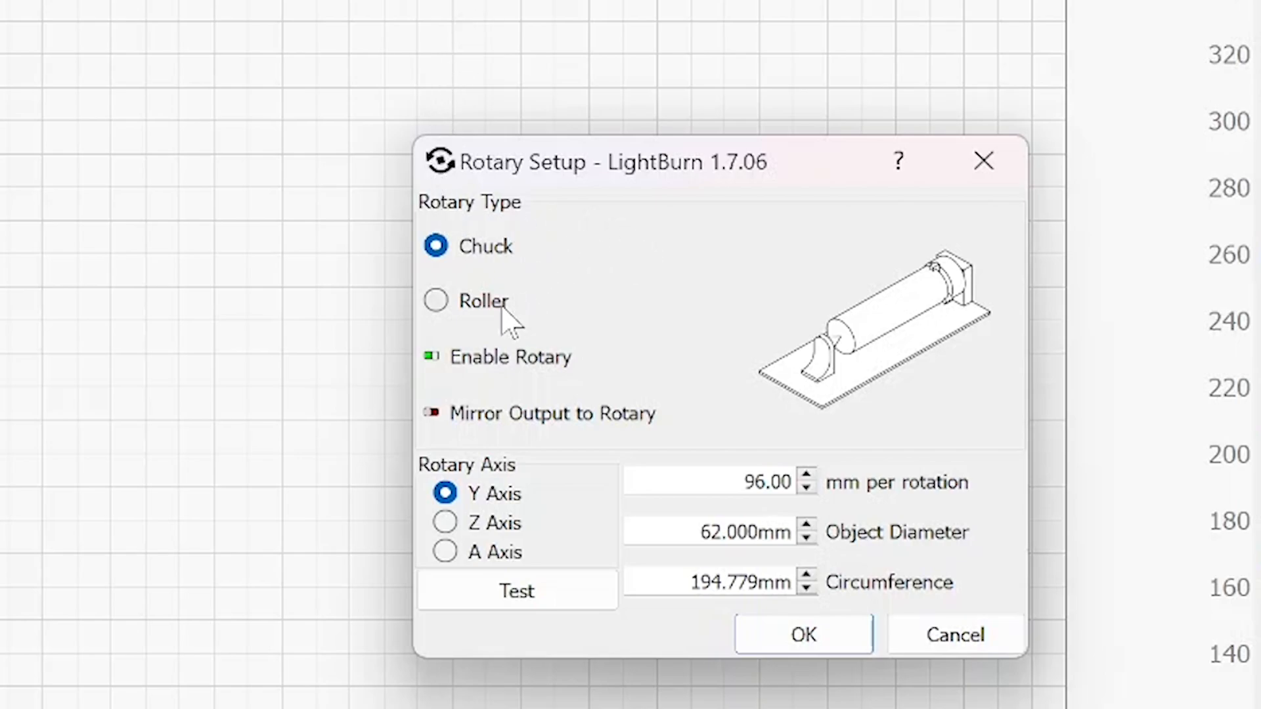
pyautogui.moveTo(440, 245)
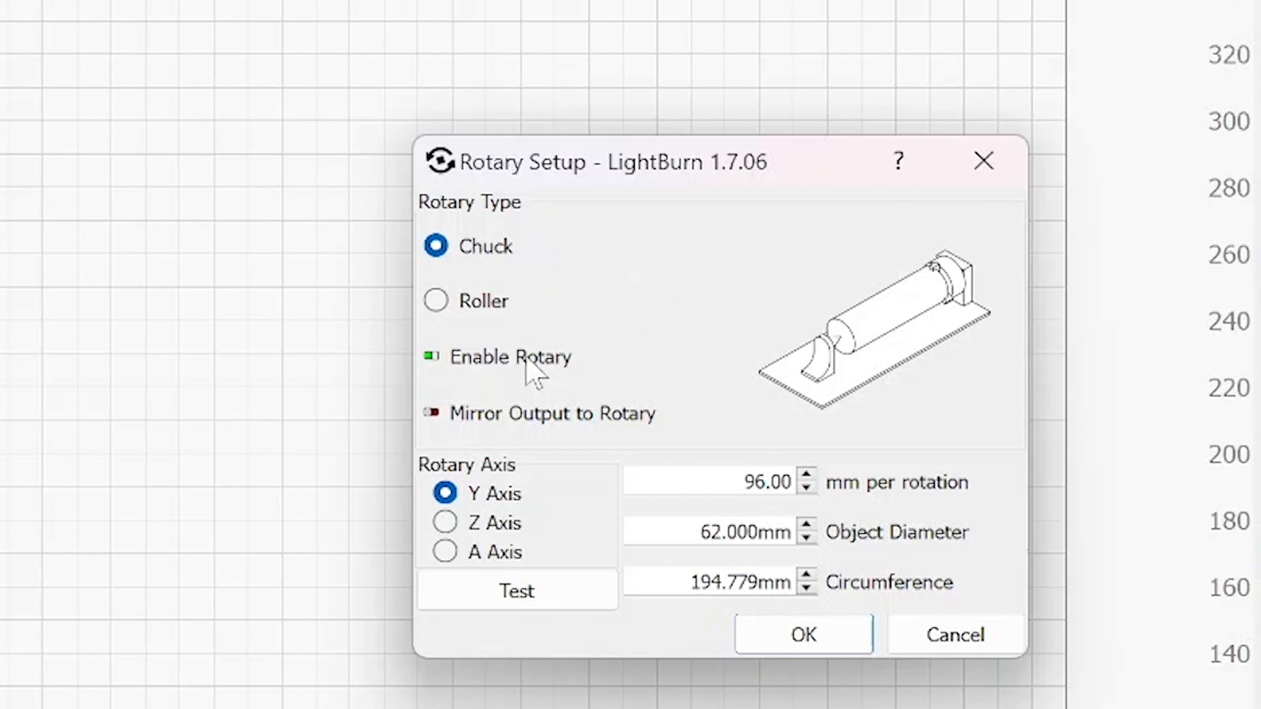
pyautogui.moveTo(474, 383)
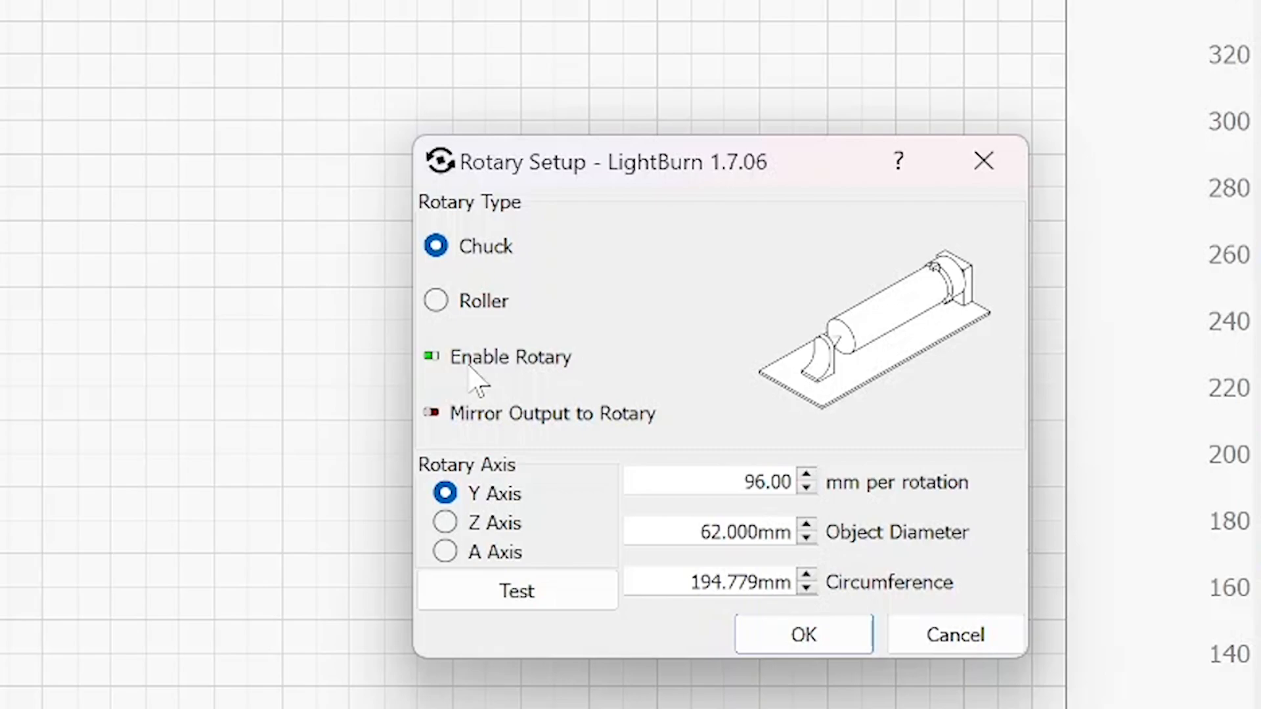
pyautogui.moveTo(453, 338)
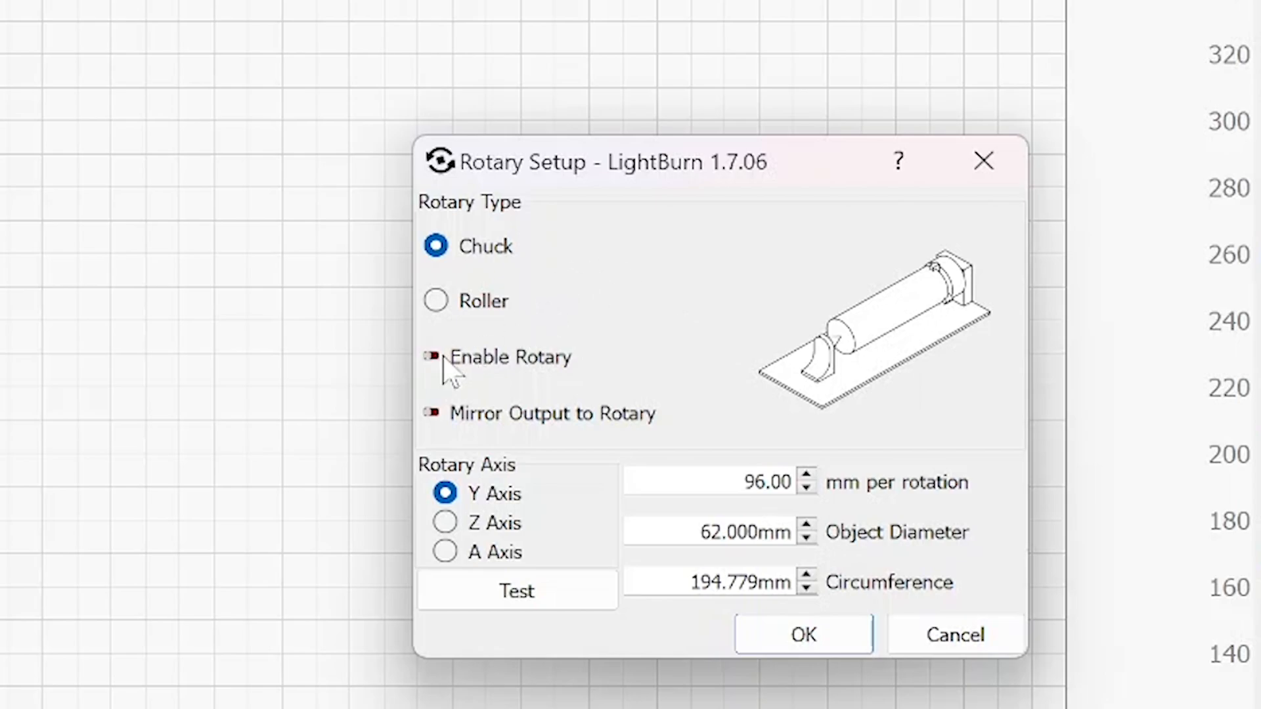
pyautogui.click(432, 357)
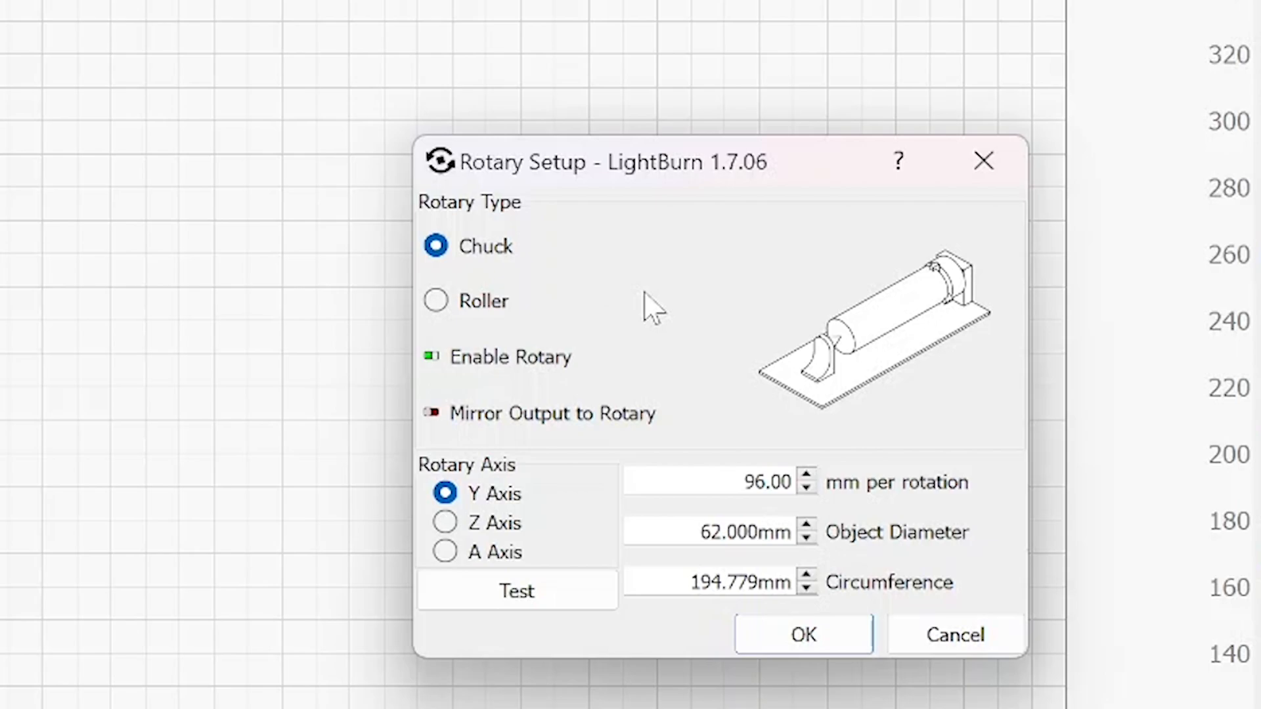
pyautogui.moveTo(475, 450)
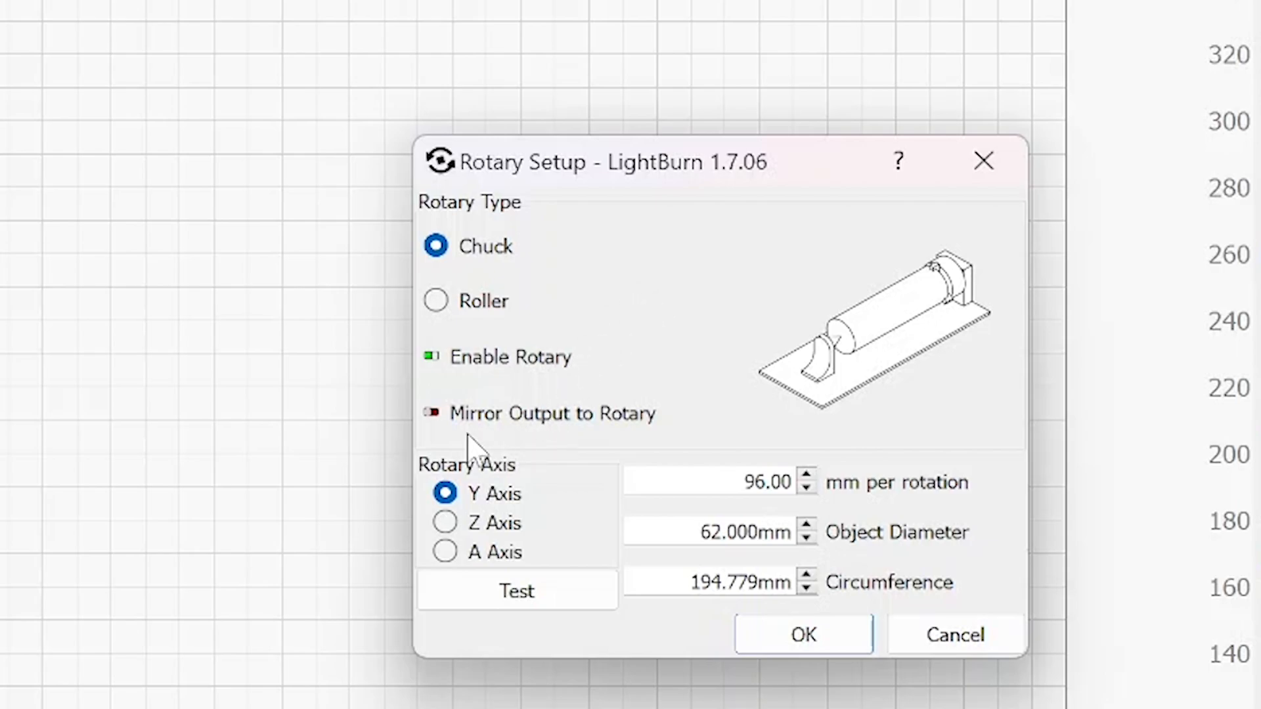
pyautogui.moveTo(550, 451)
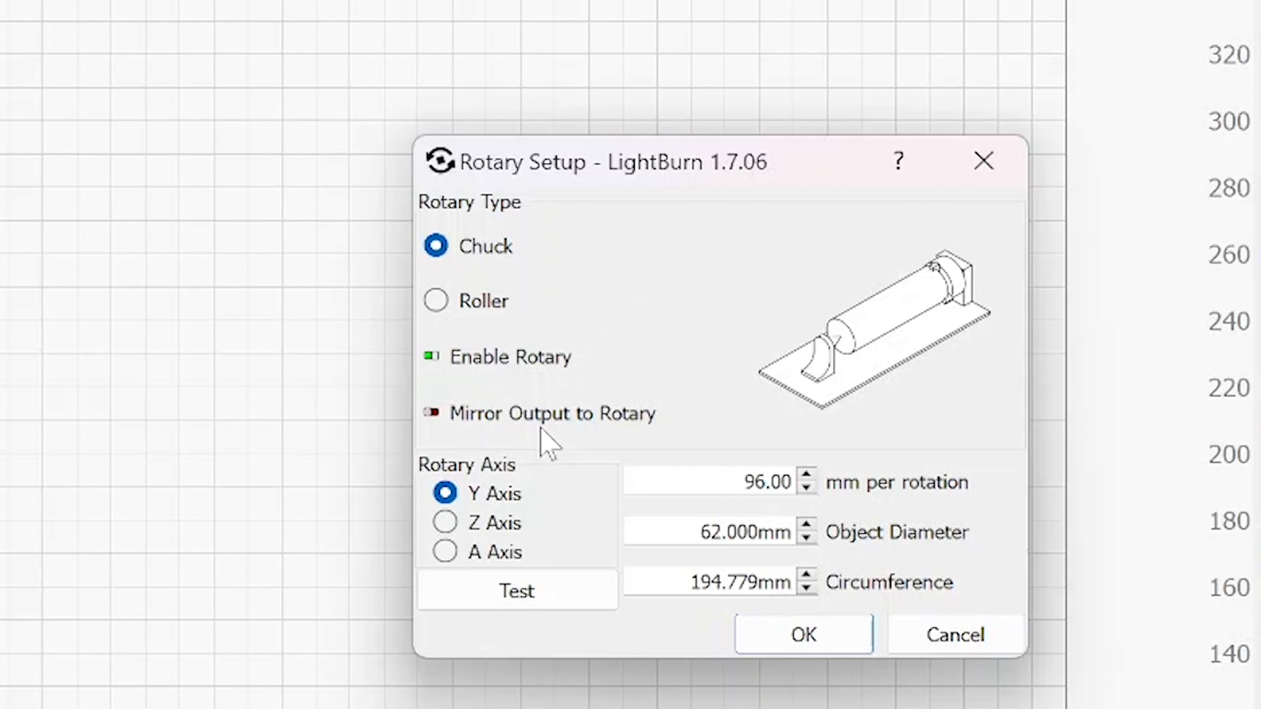
pyautogui.moveTo(644, 439)
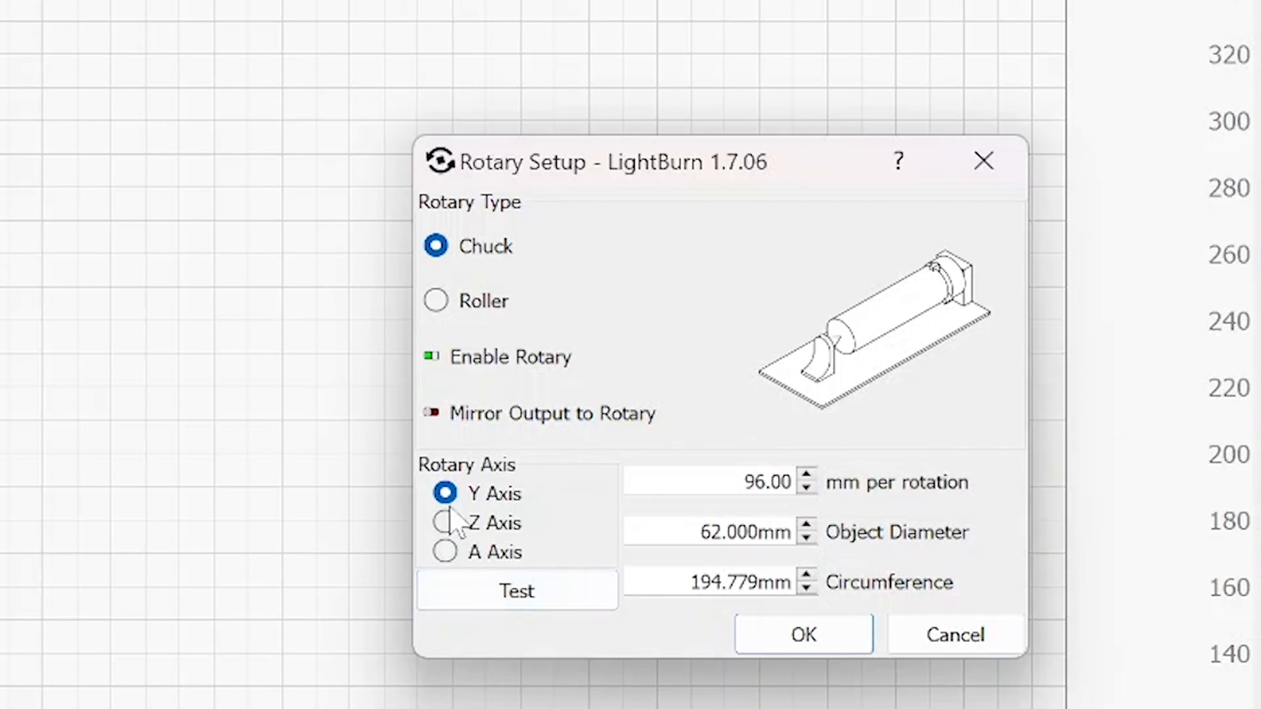
pyautogui.moveTo(443, 492)
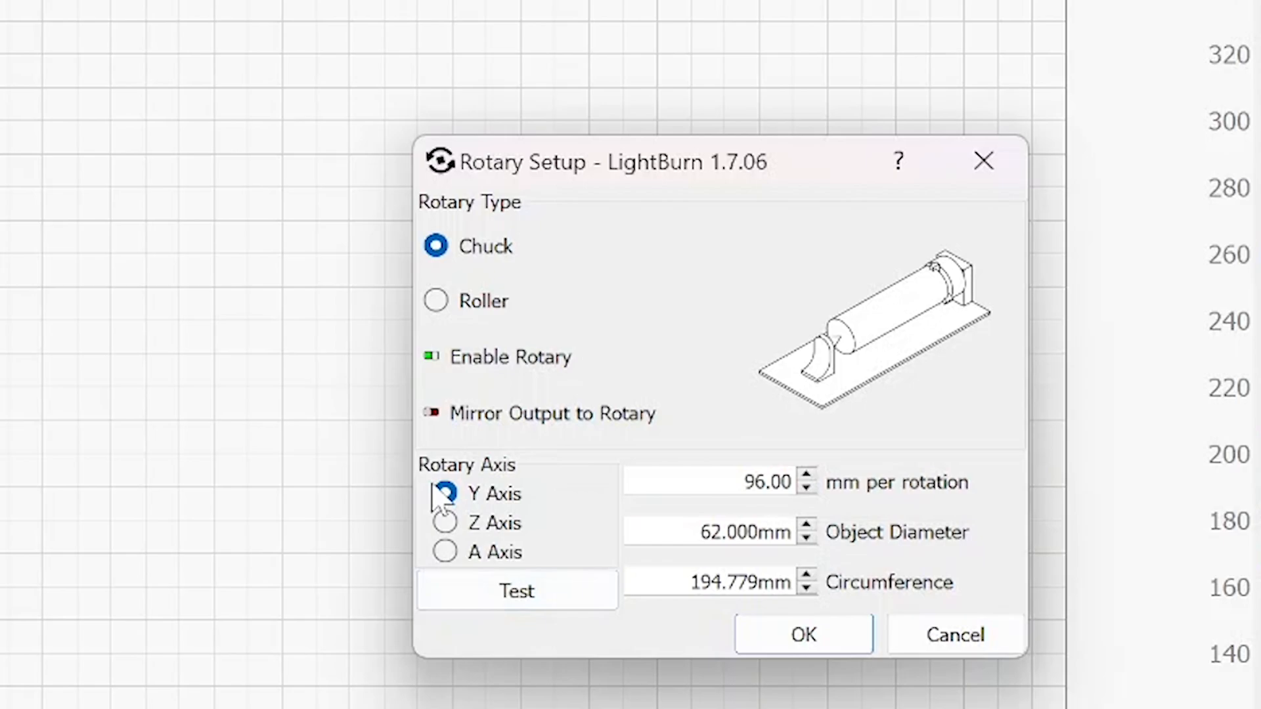
pyautogui.click(443, 493)
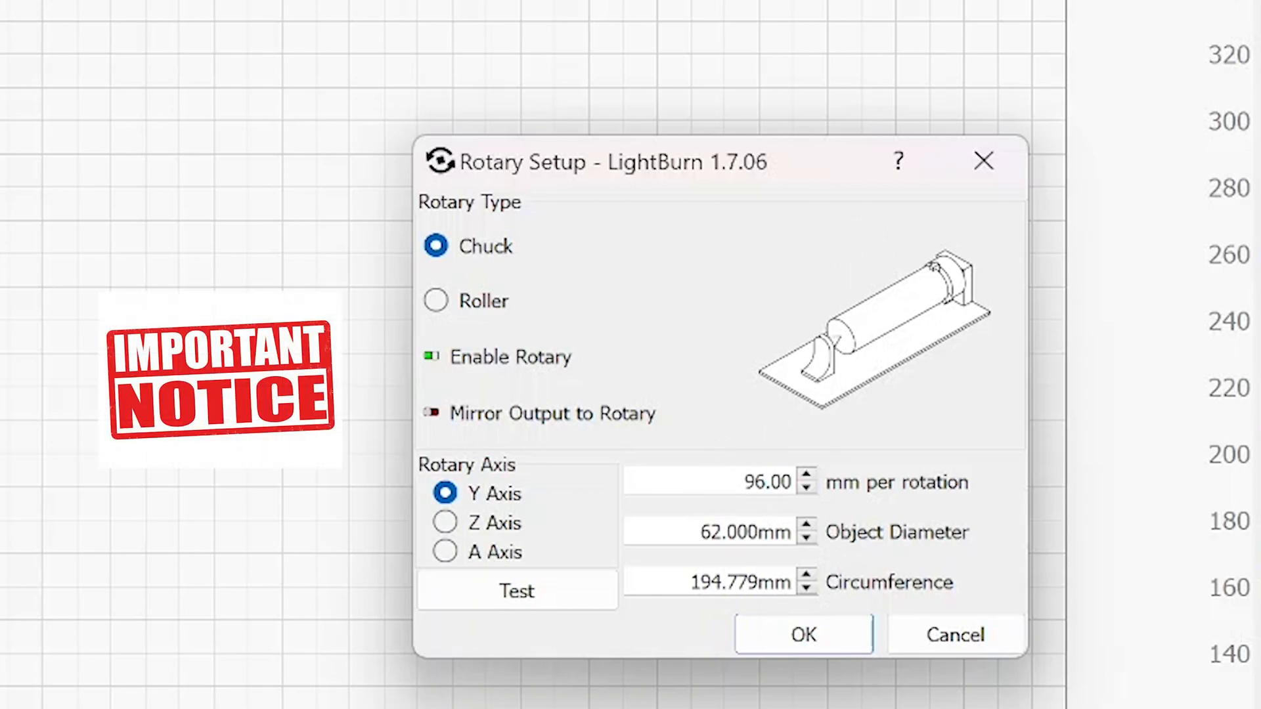
pyautogui.moveTo(948, 503)
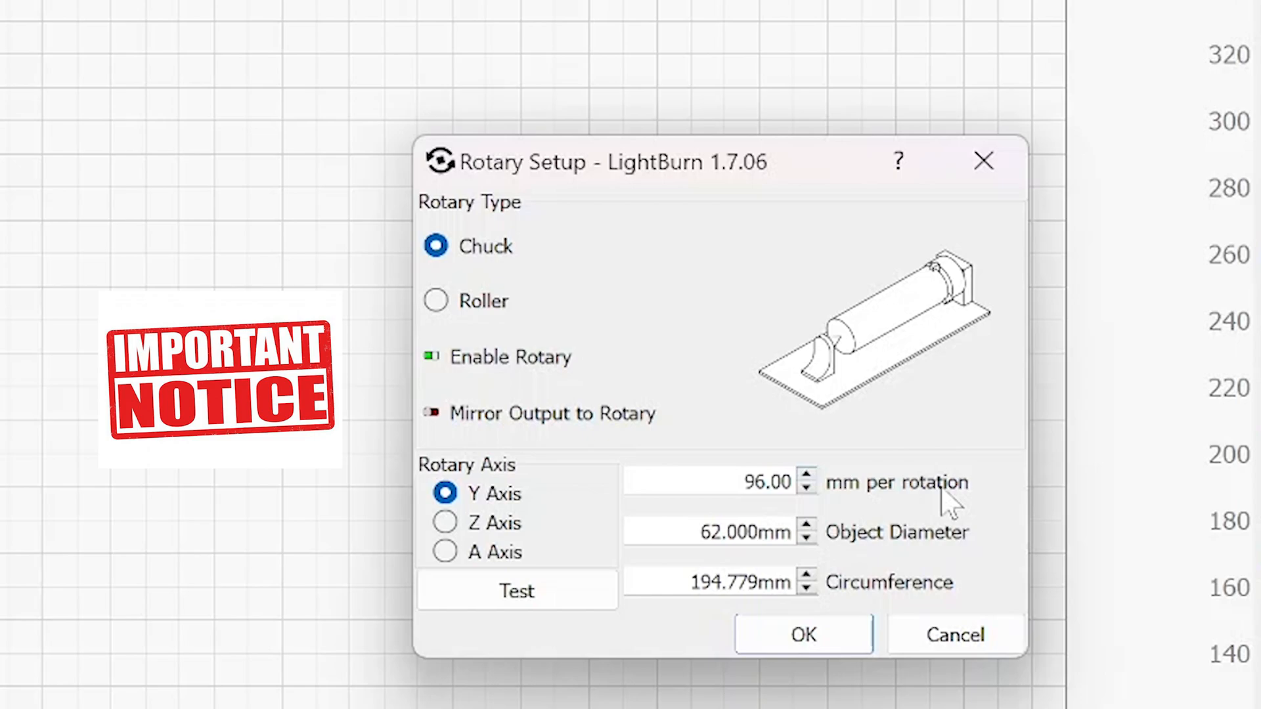
pyautogui.moveTo(876, 269)
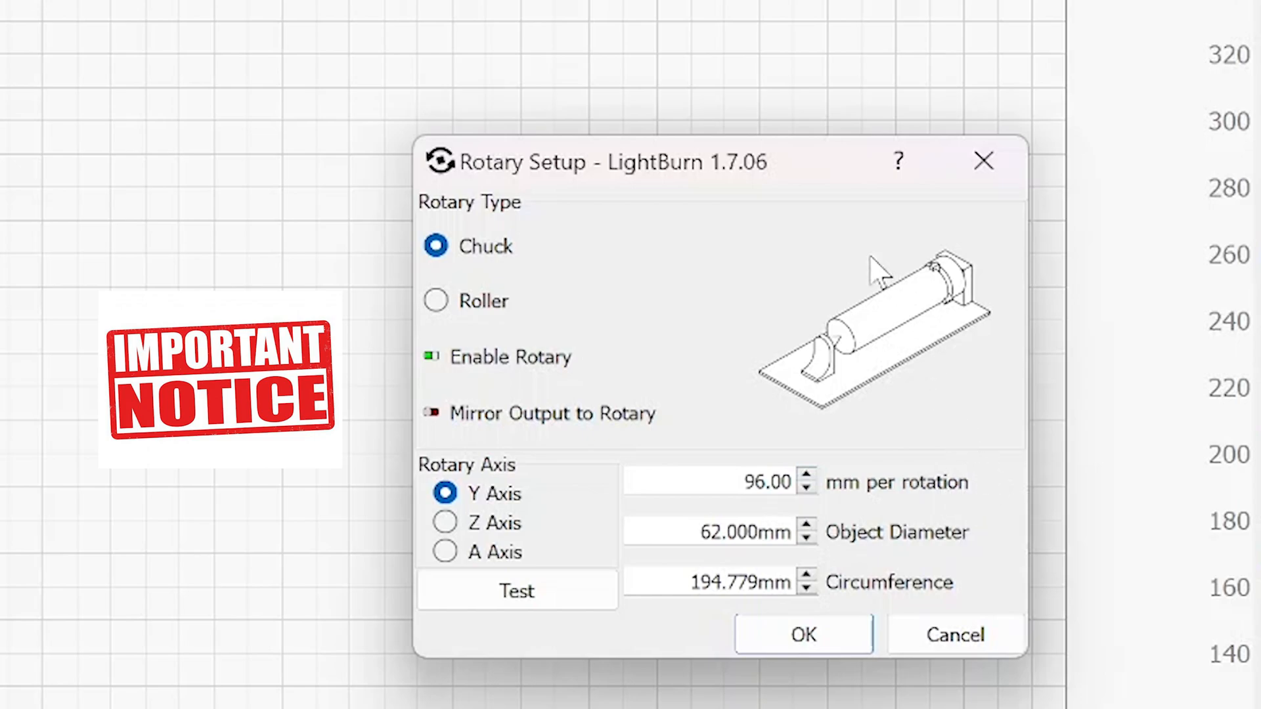
pyautogui.moveTo(924, 492)
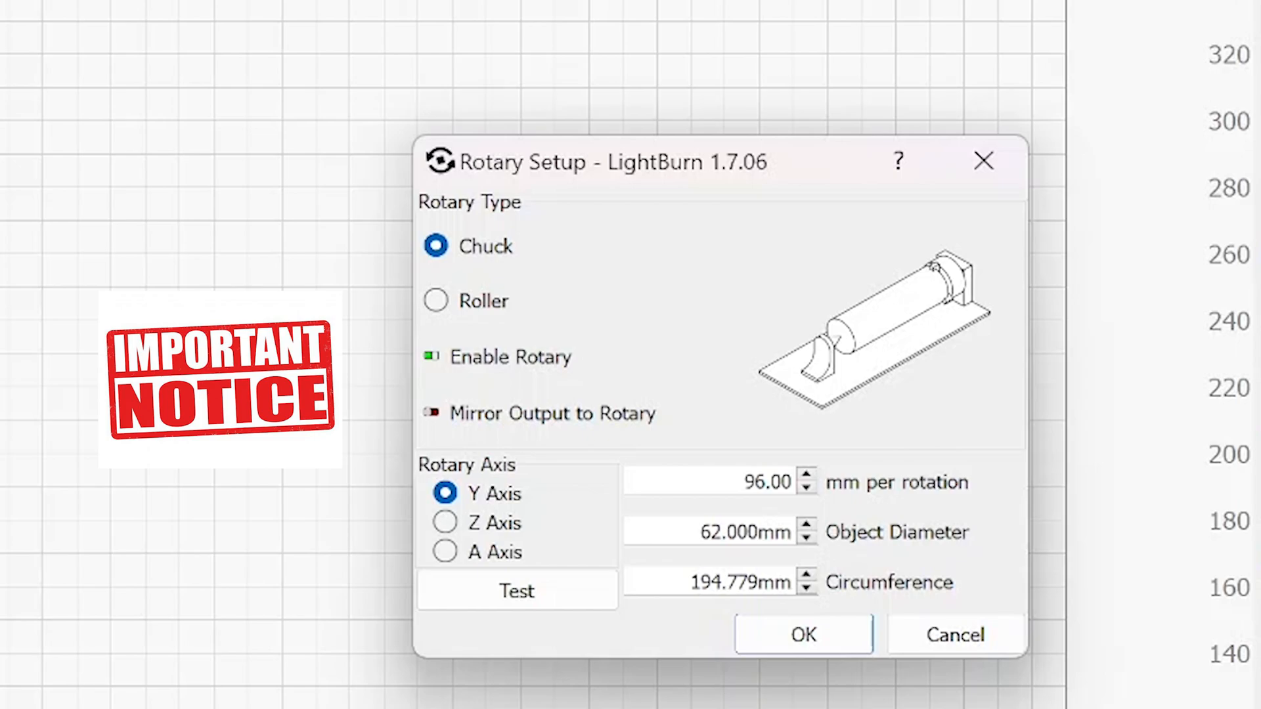
pyautogui.moveTo(864, 490)
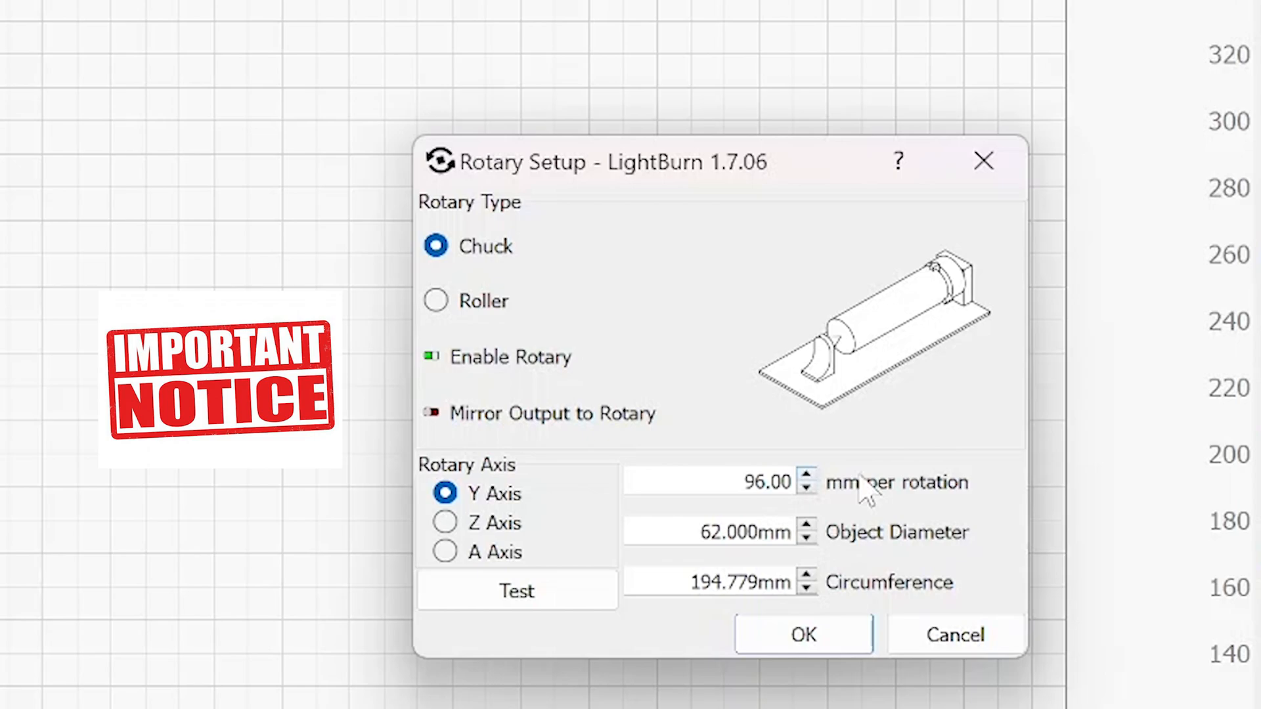
pyautogui.moveTo(876, 489)
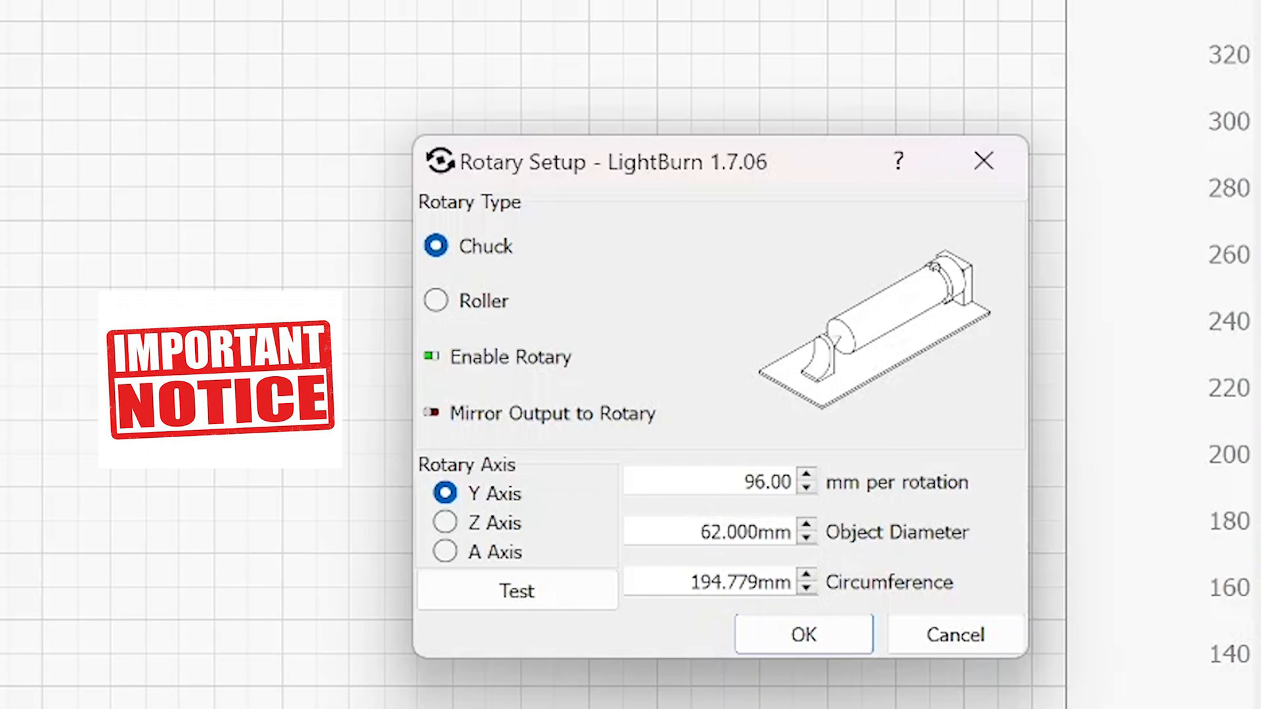
pyautogui.moveTo(958, 554)
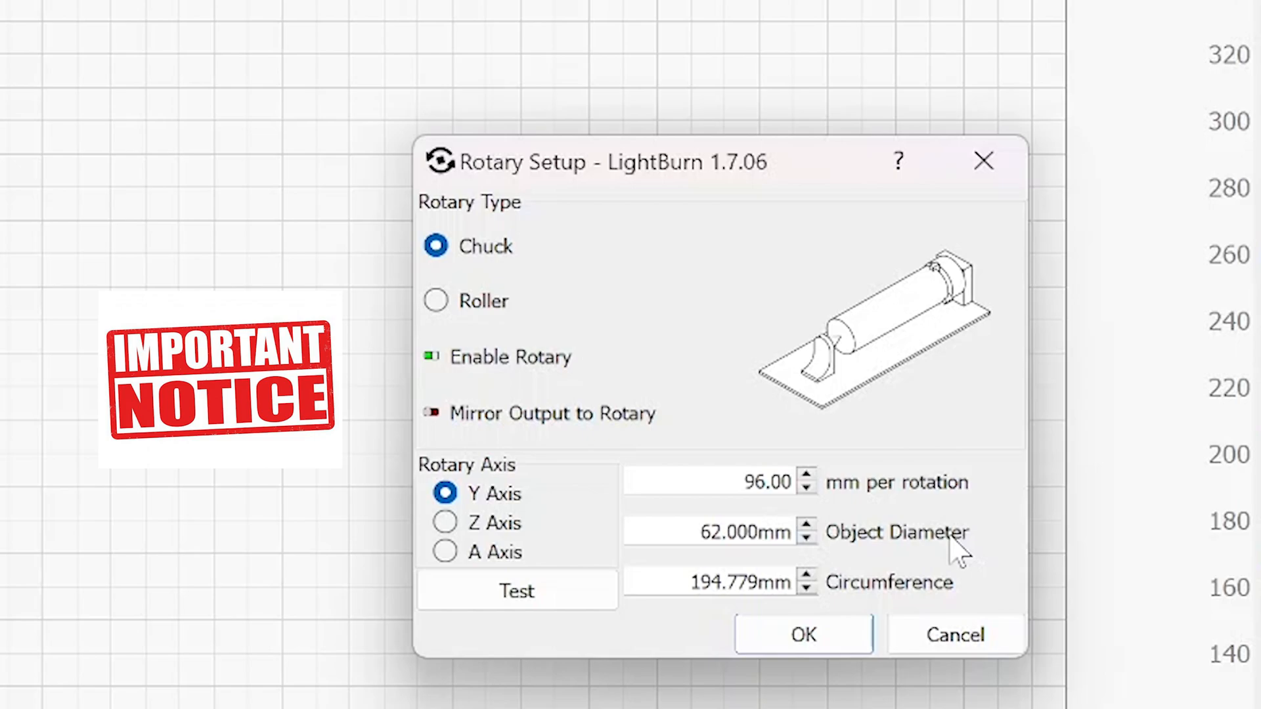
pyautogui.moveTo(933, 587)
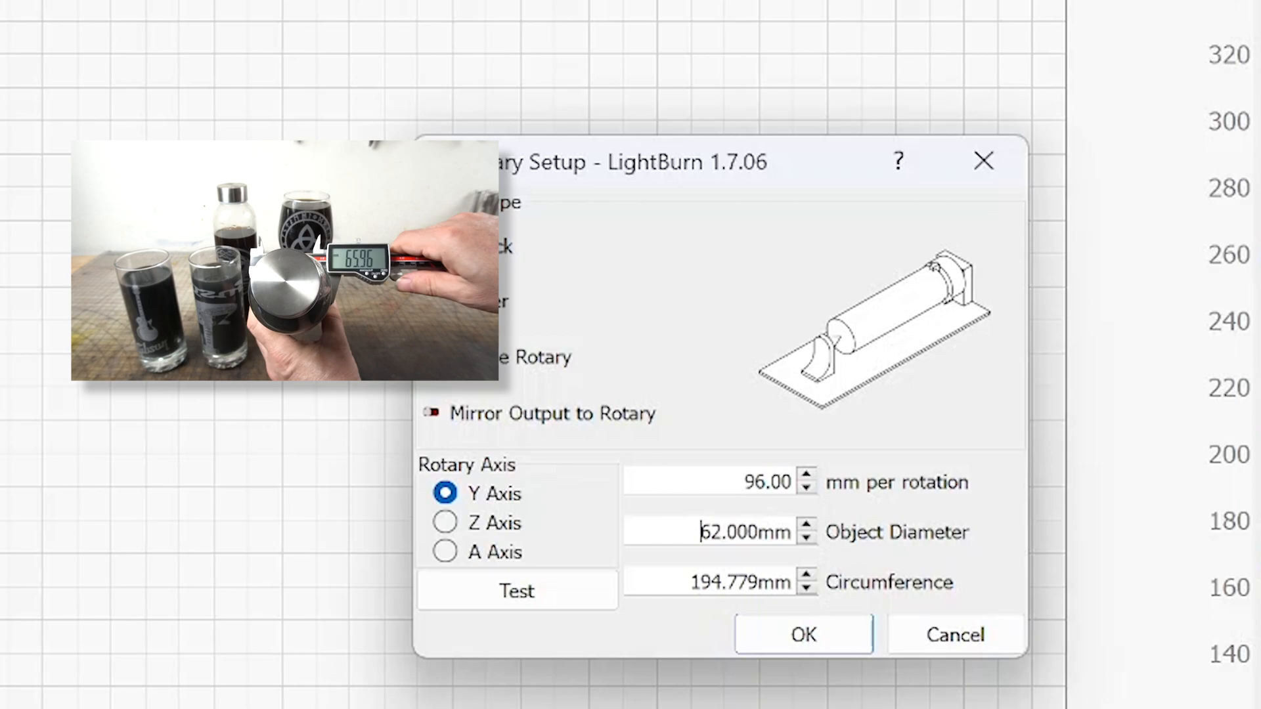
# - Enter a 210 mm circumference so the diameter reads 66.845 mm and confirm
pyautogui.doubleClick(743, 532)
pyautogui.write('56.000')
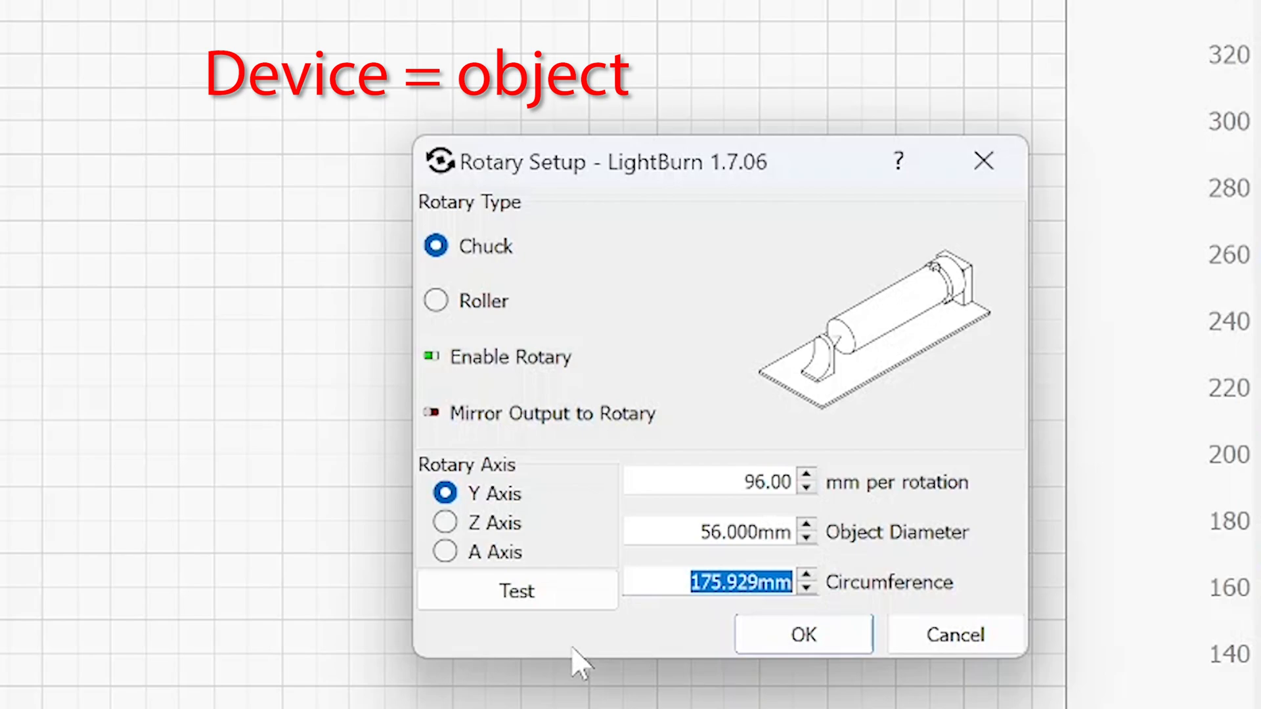
pyautogui.moveTo(615, 648)
pyautogui.write('210')
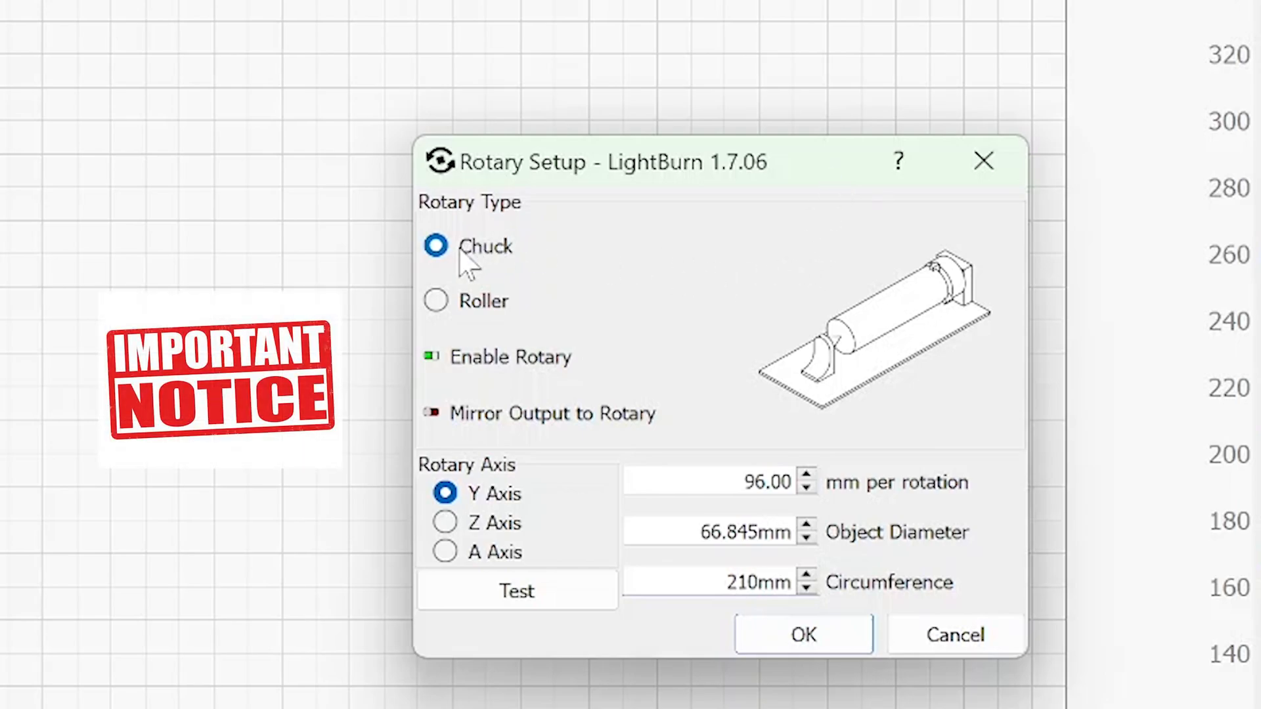
pyautogui.moveTo(531, 366)
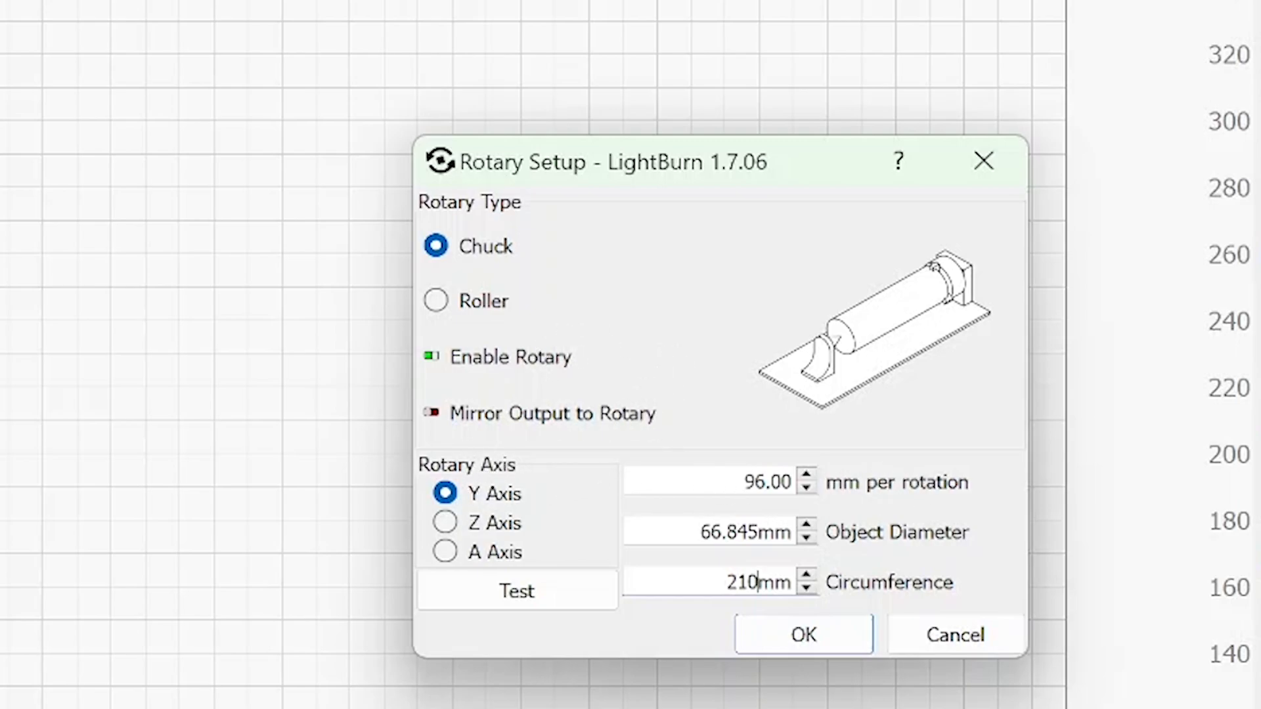
pyautogui.moveTo(761, 564)
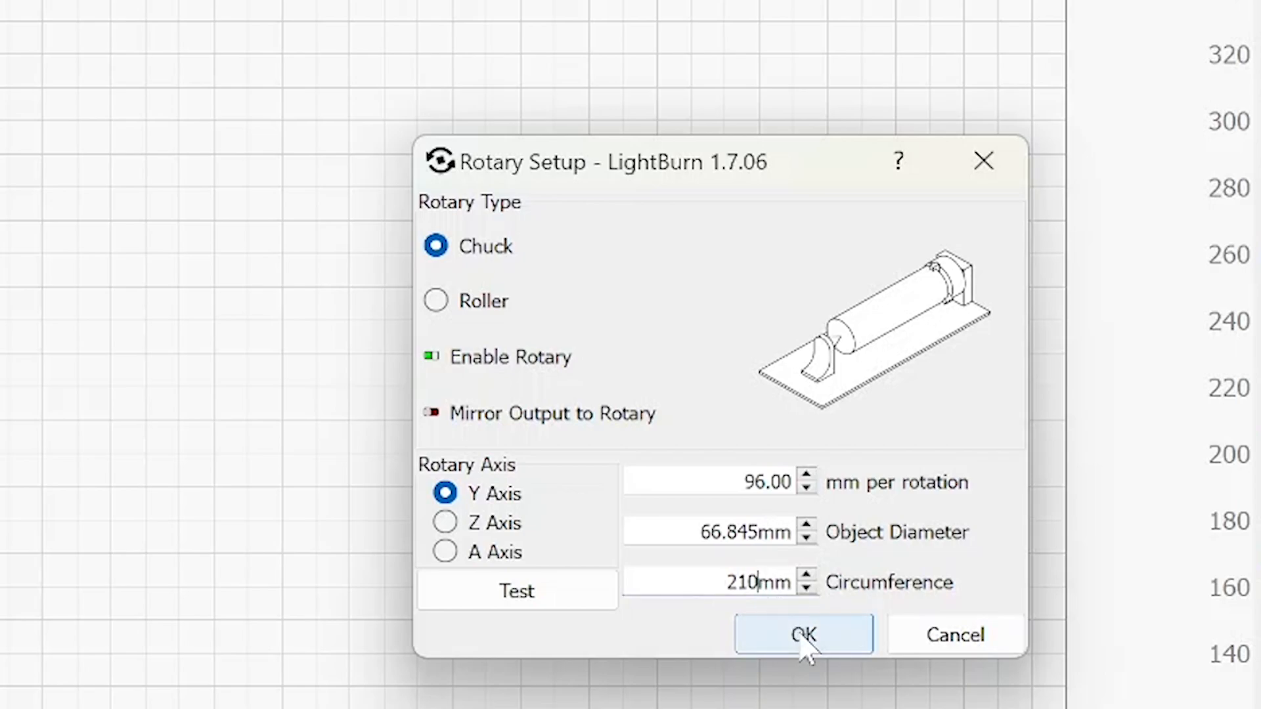
pyautogui.click(803, 634)
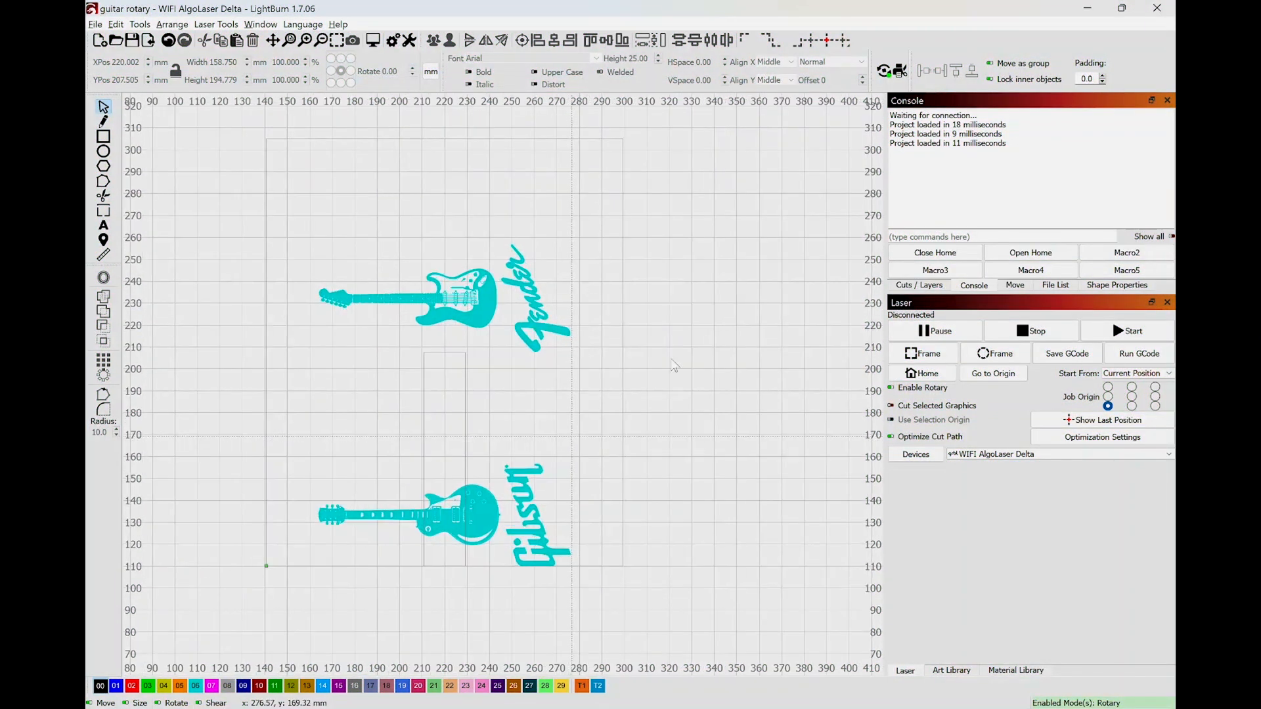
pyautogui.moveTo(1016, 6)
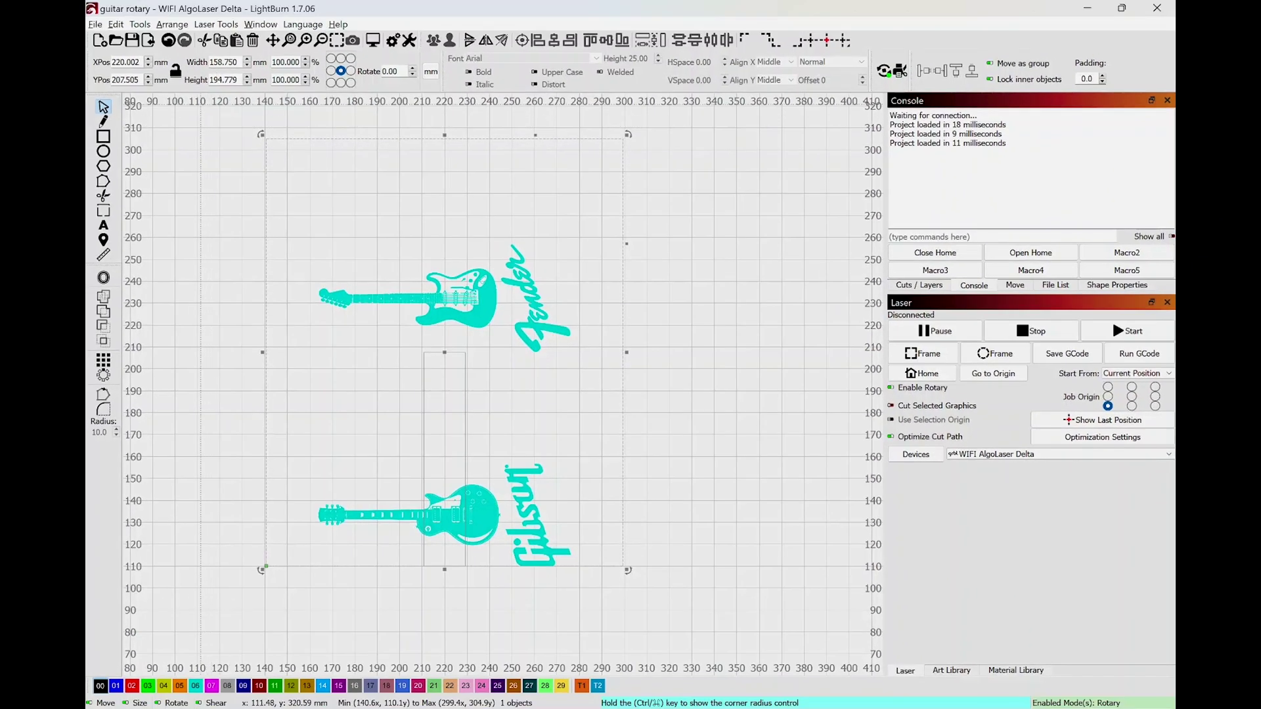
pyautogui.moveTo(268, 220)
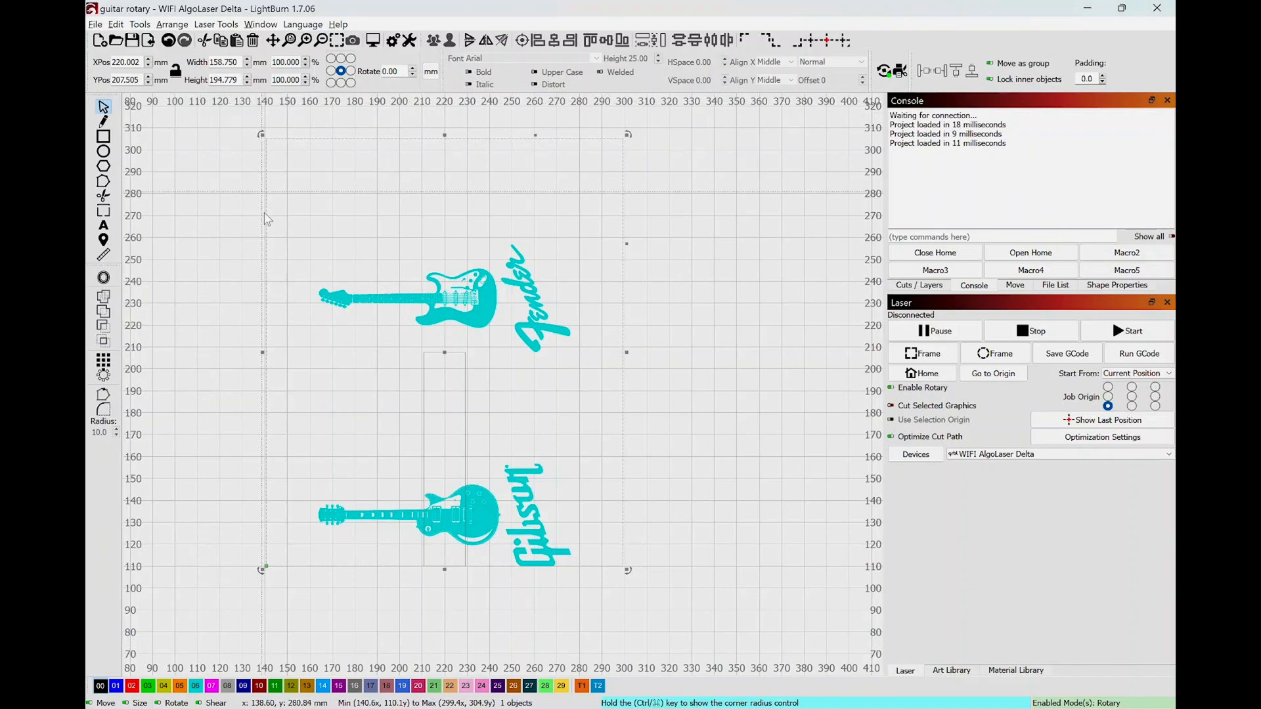
pyautogui.moveTo(638, 202)
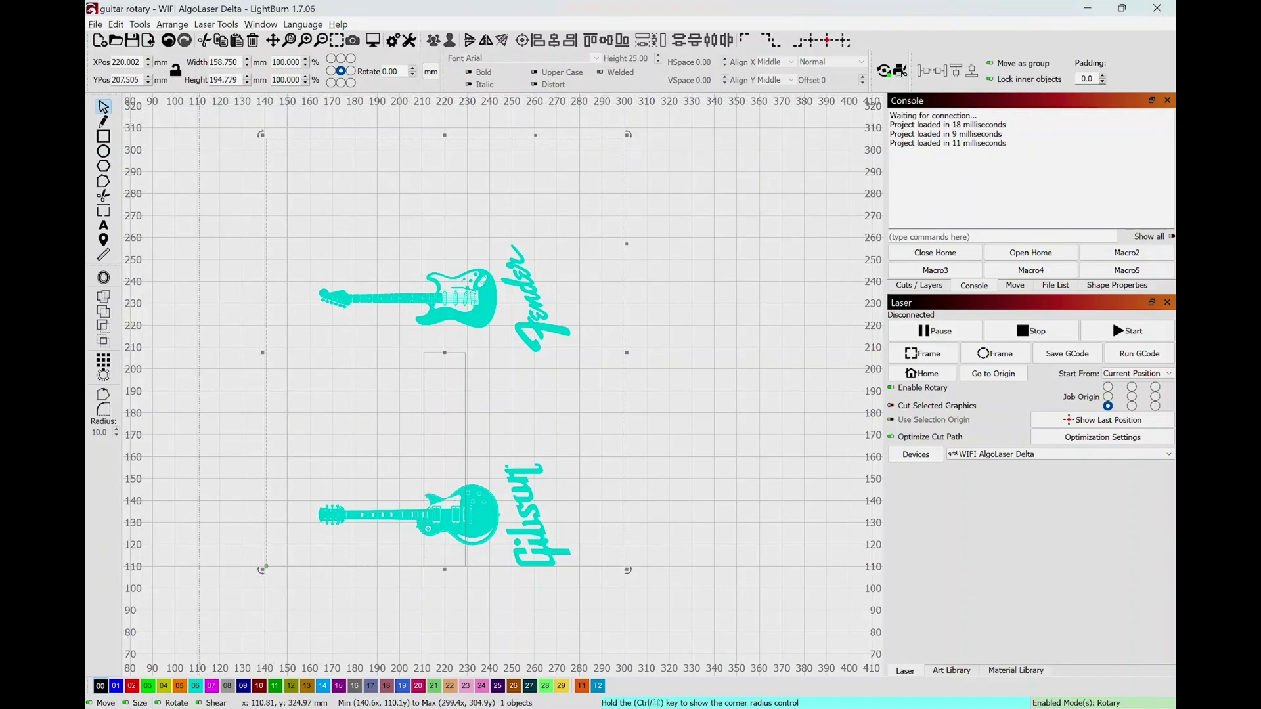
pyautogui.moveTo(262, 143)
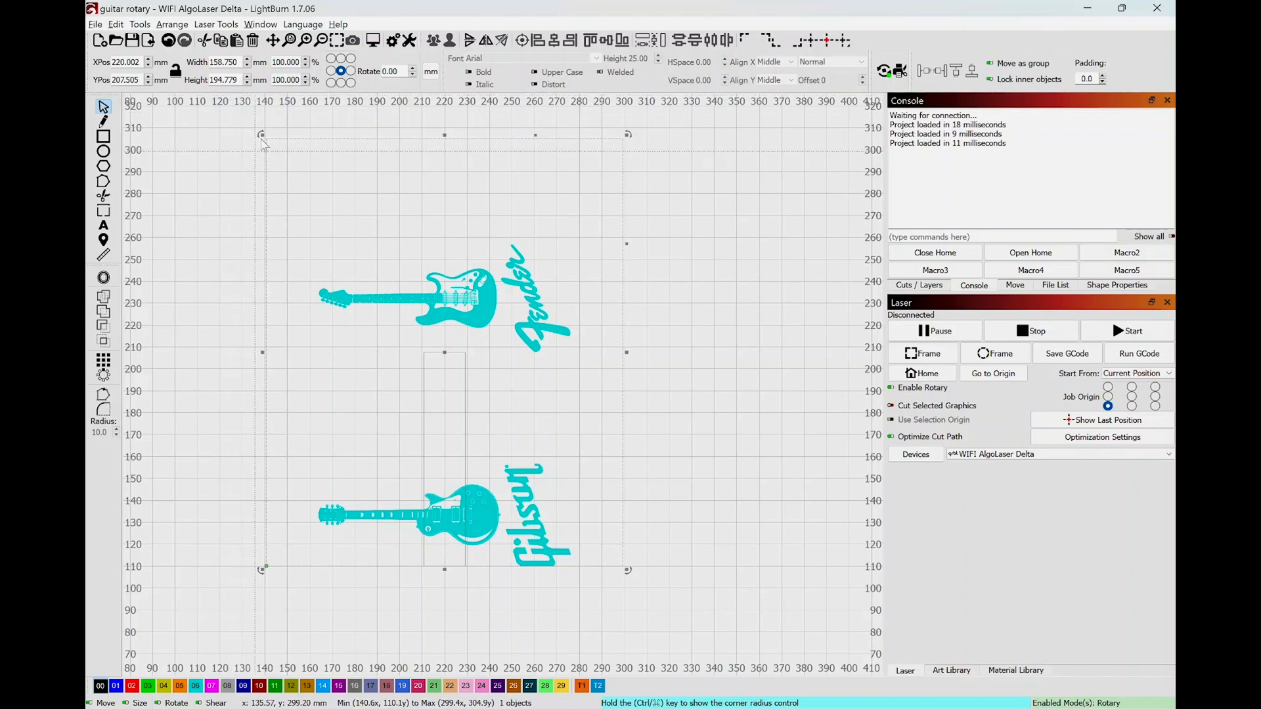
pyautogui.moveTo(236, 499)
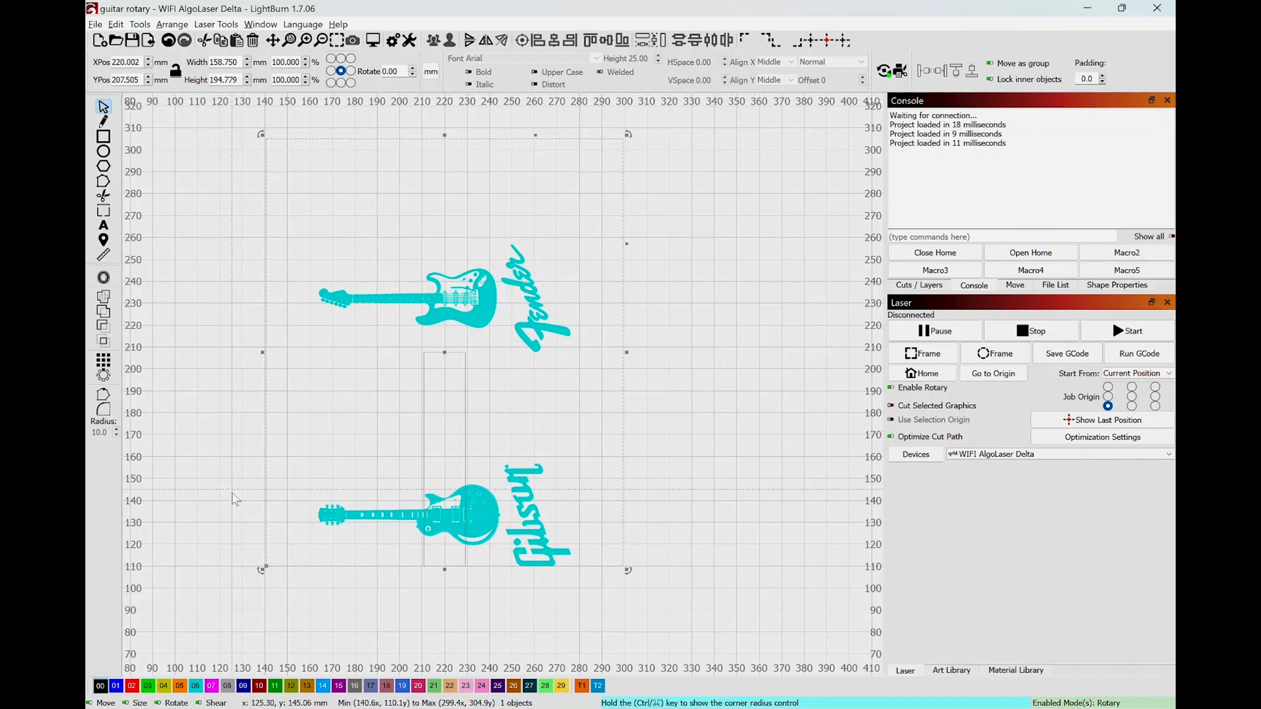
pyautogui.moveTo(275, 167)
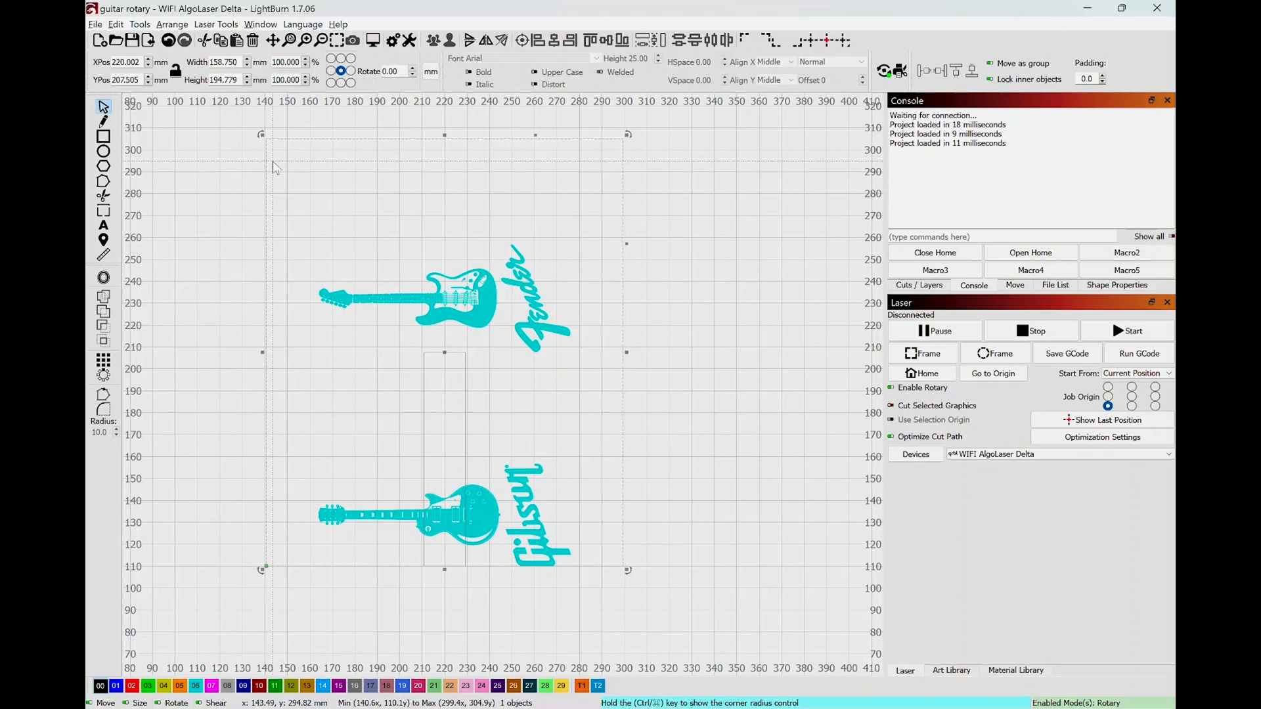
pyautogui.moveTo(276, 167)
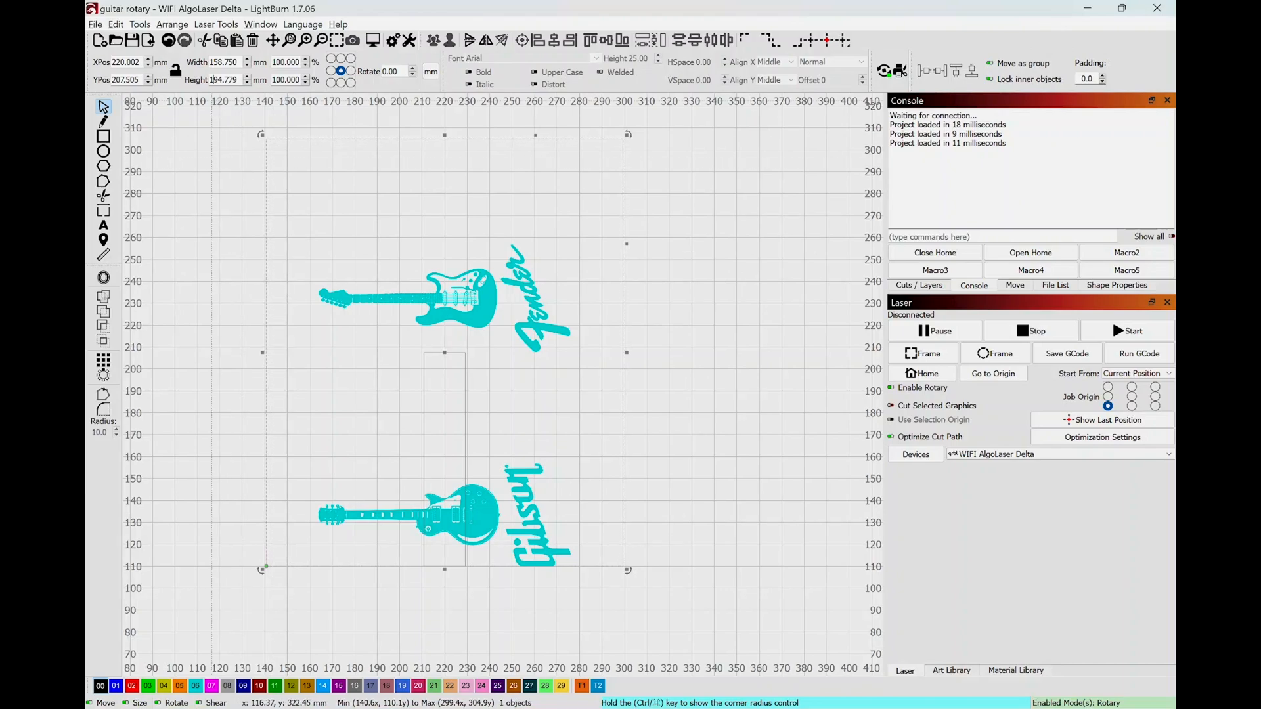
# - Match the rotary to the 194.779 mm design height, giving a 62 mm diameter, and confirm
pyautogui.tripleClick(224, 80)
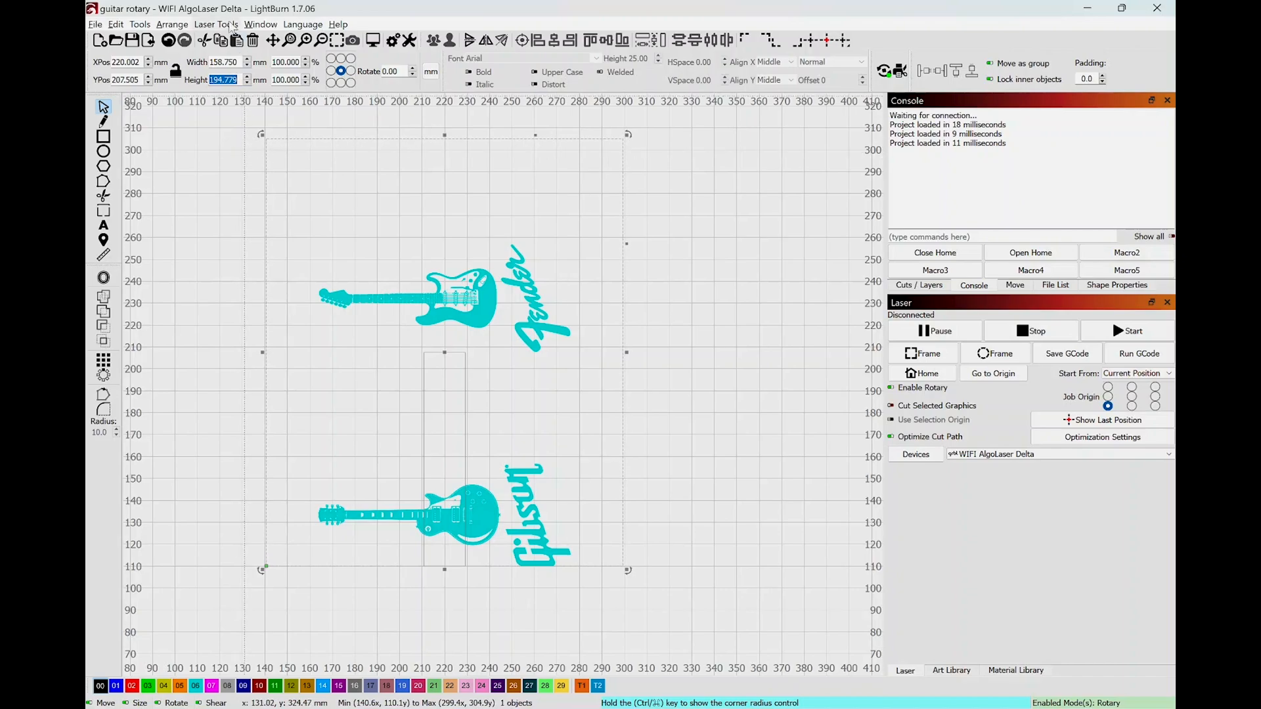
pyautogui.click(214, 24)
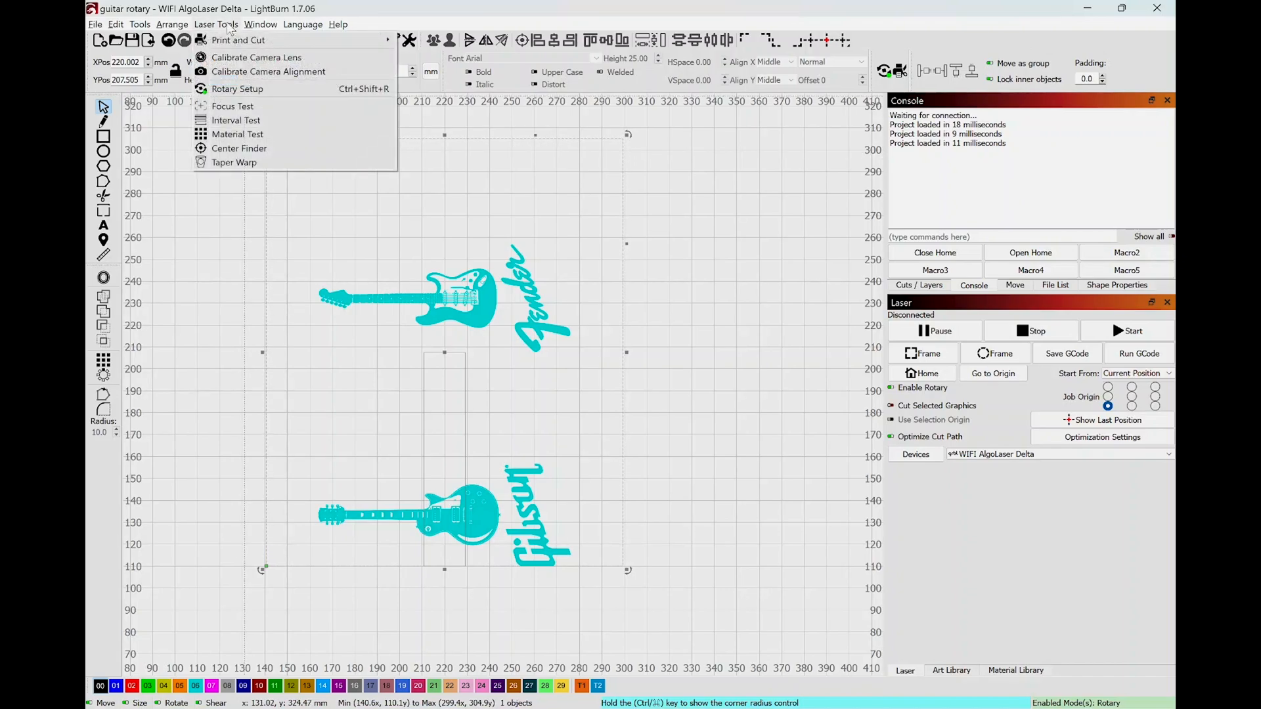
pyautogui.moveTo(238, 88)
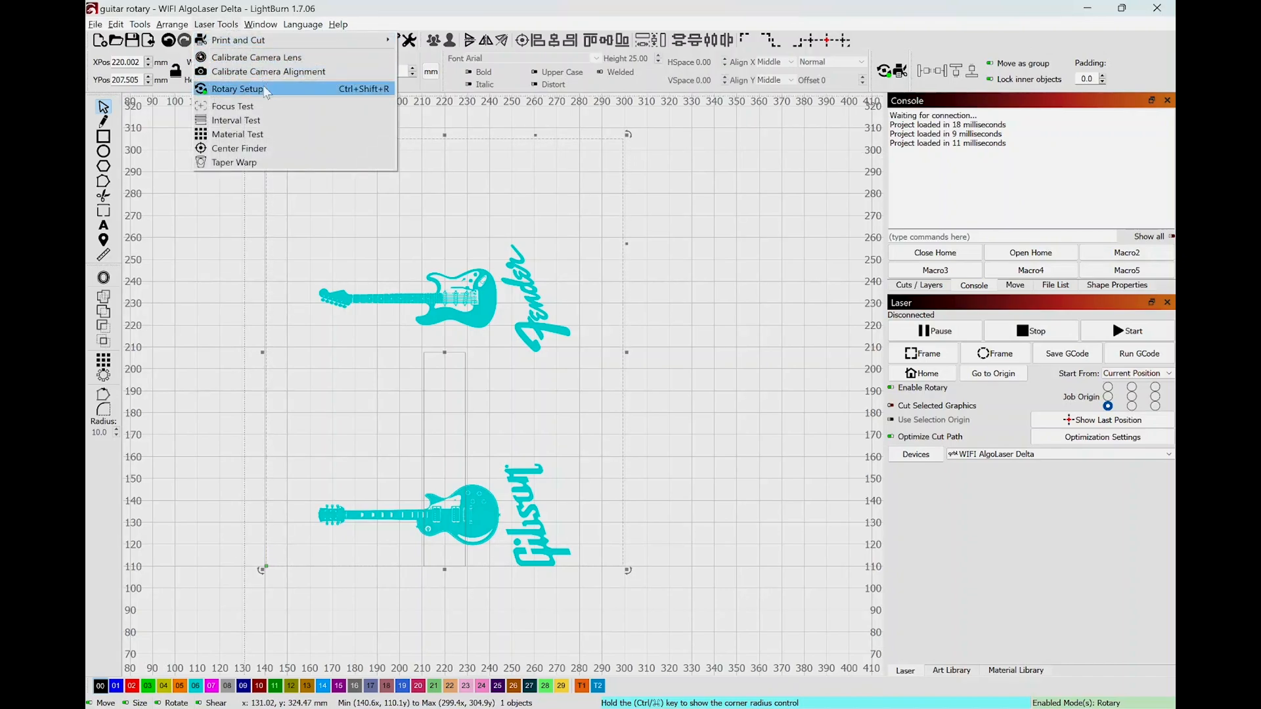
pyautogui.click(237, 88)
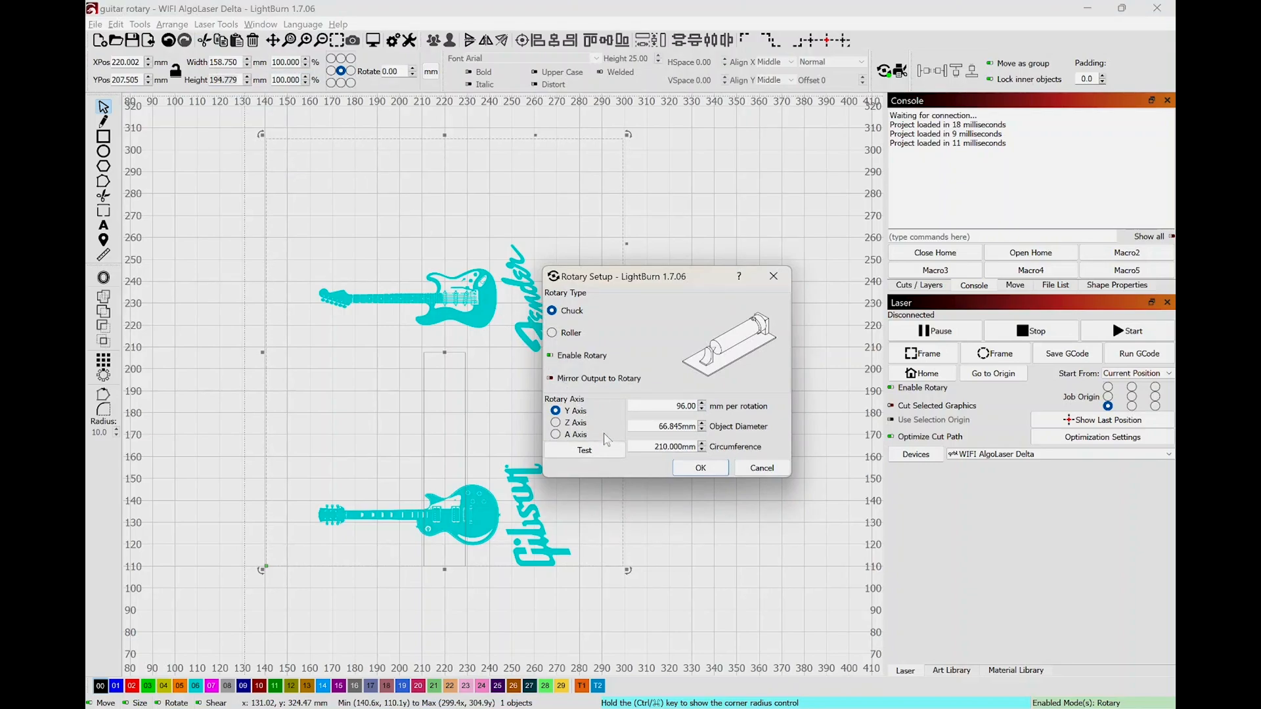
pyautogui.moveTo(606, 440)
pyautogui.write('62.000')
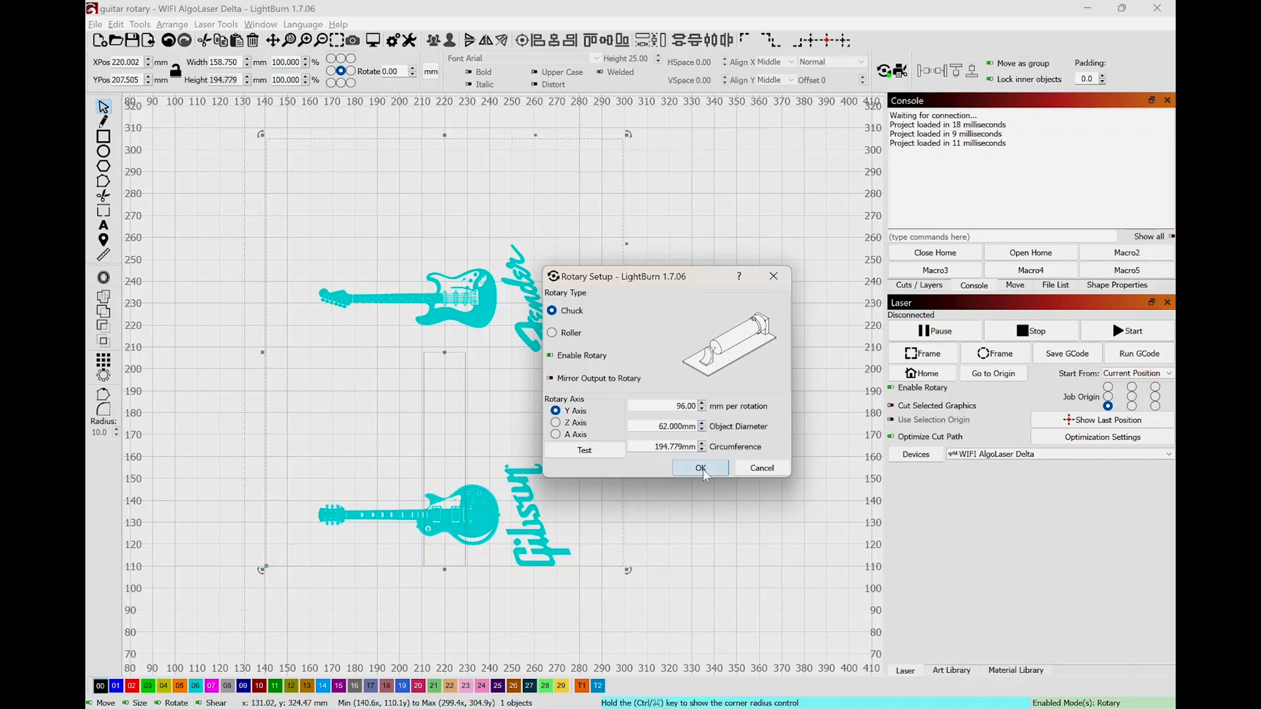
pyautogui.click(700, 468)
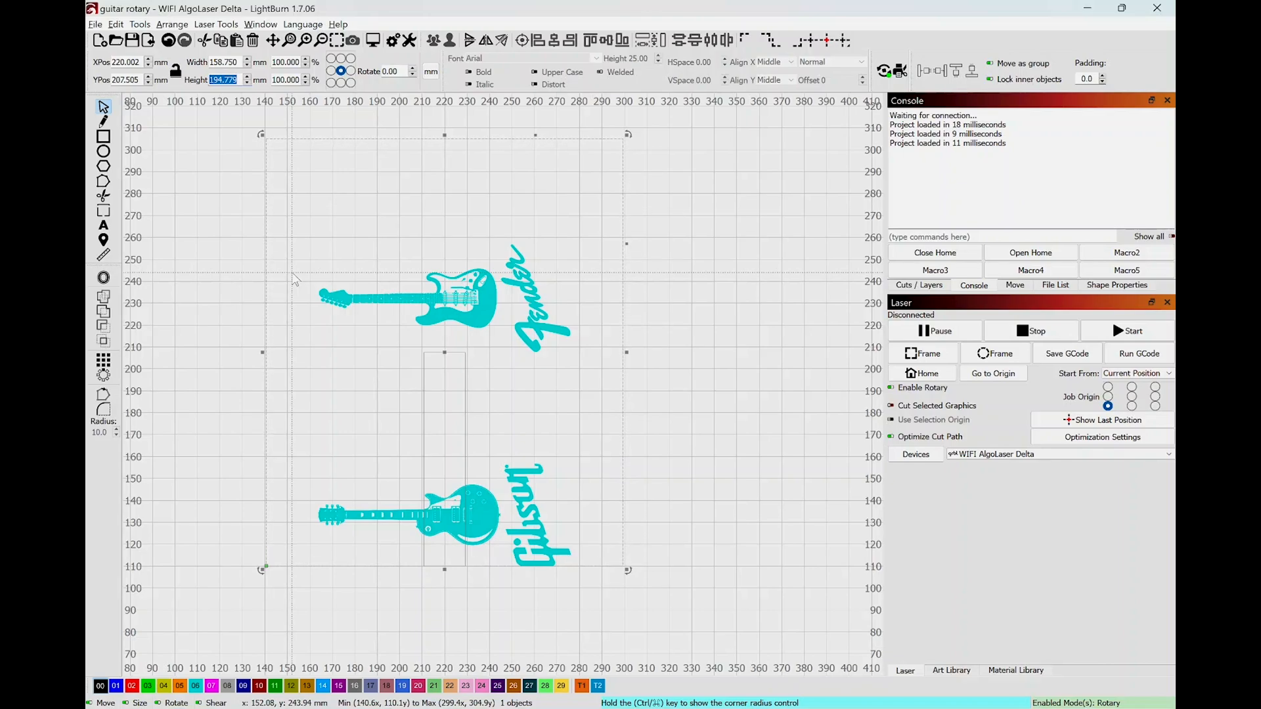
pyautogui.moveTo(338, 213)
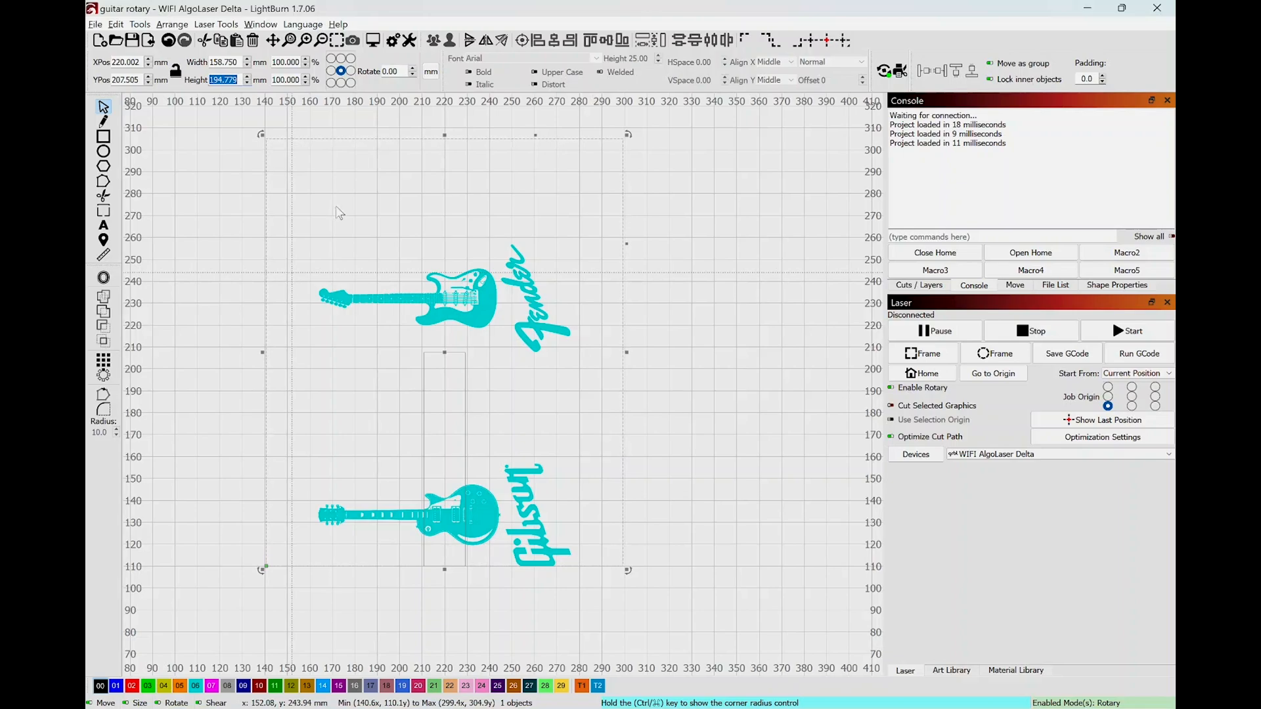
pyautogui.moveTo(614, 555)
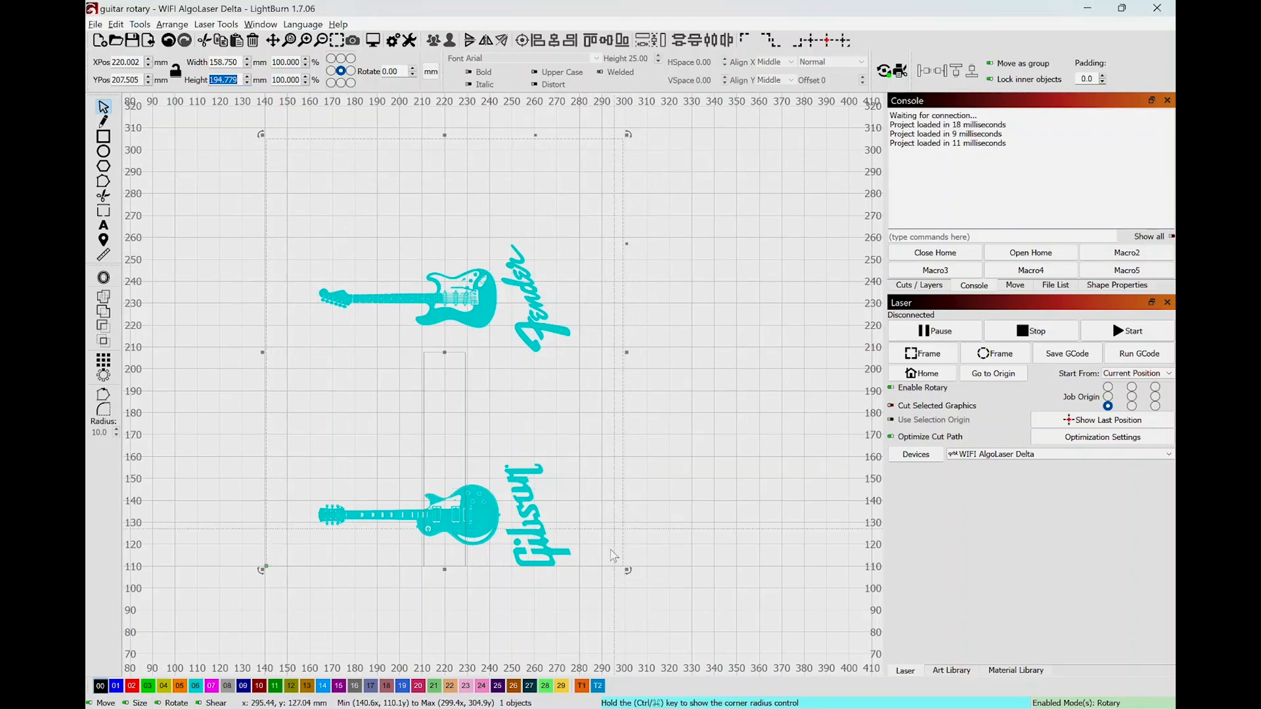
pyautogui.moveTo(260, 138)
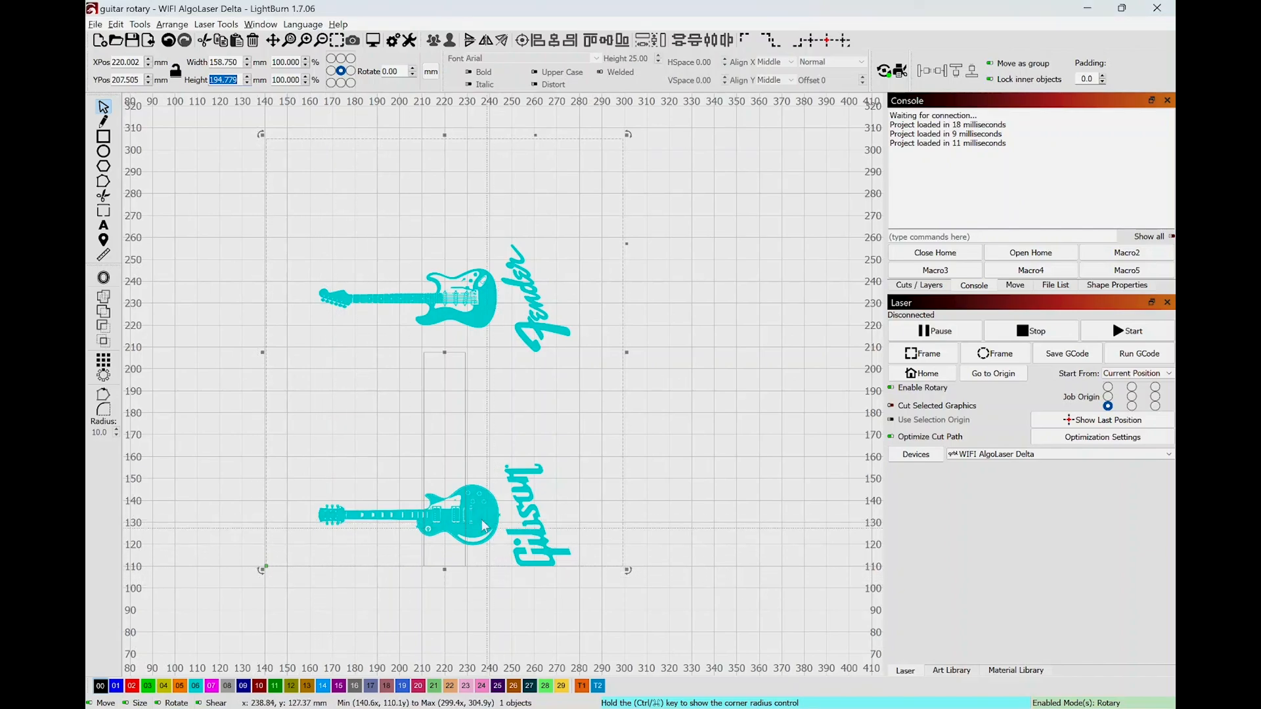
pyautogui.click(458, 515)
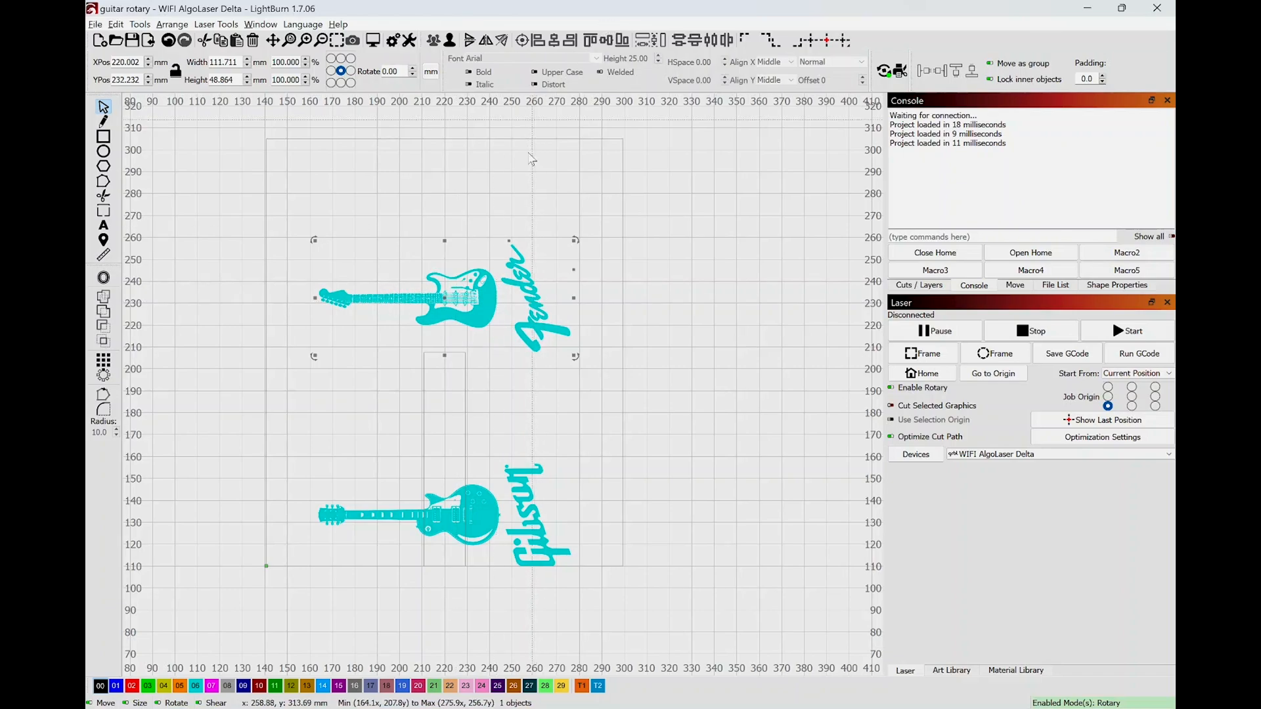
pyautogui.moveTo(469, 393)
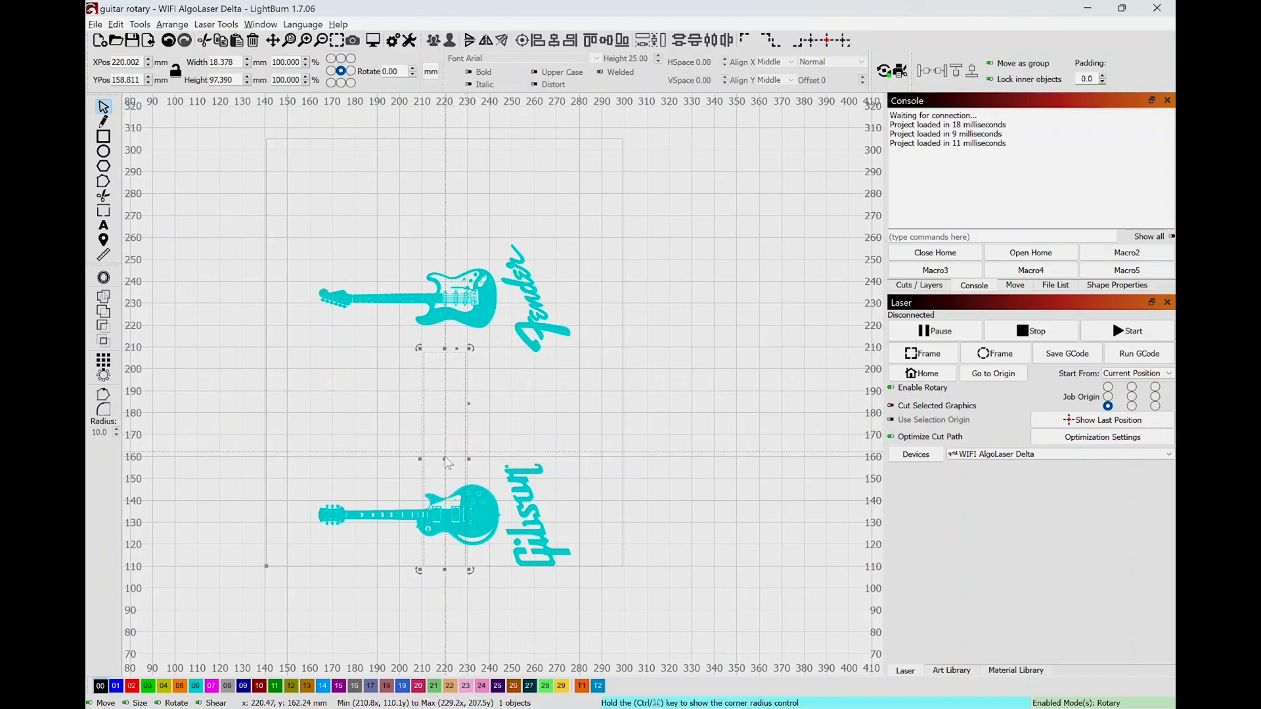
pyautogui.moveTo(448, 461)
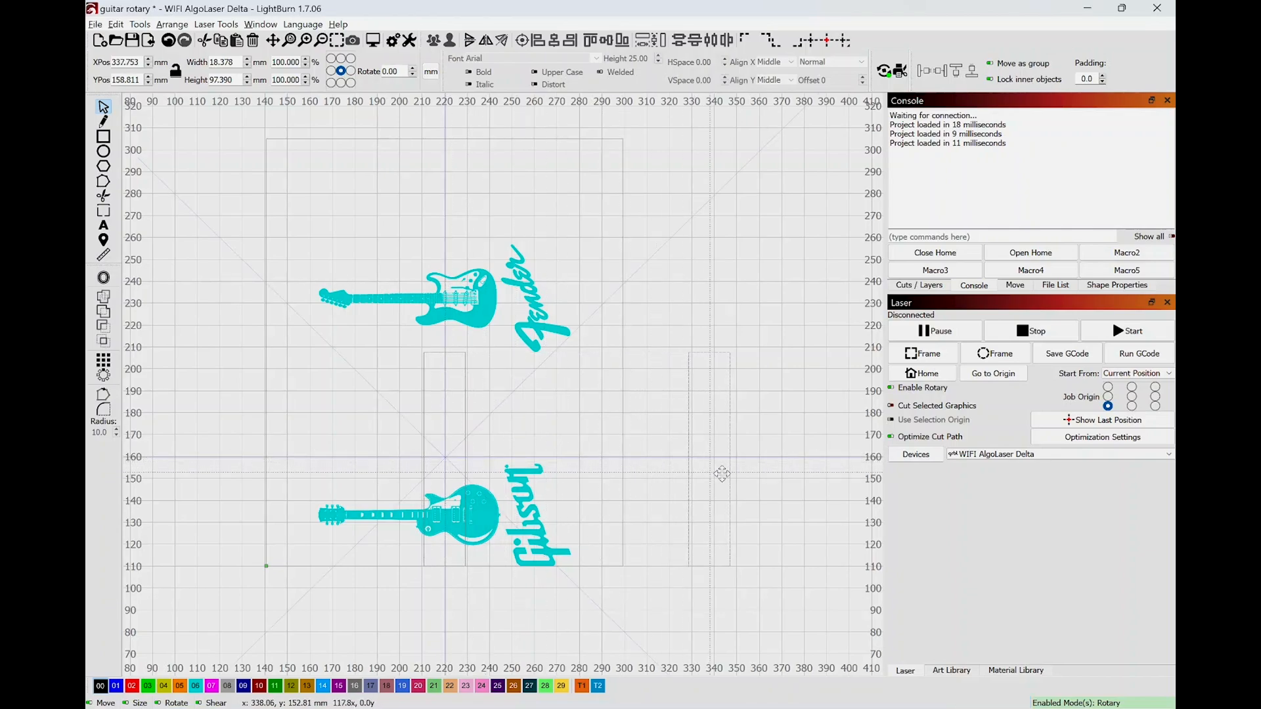
# - Drop the rectangle copy right of the logos and grab the 194.779 mm design height
pyautogui.click(732, 458)
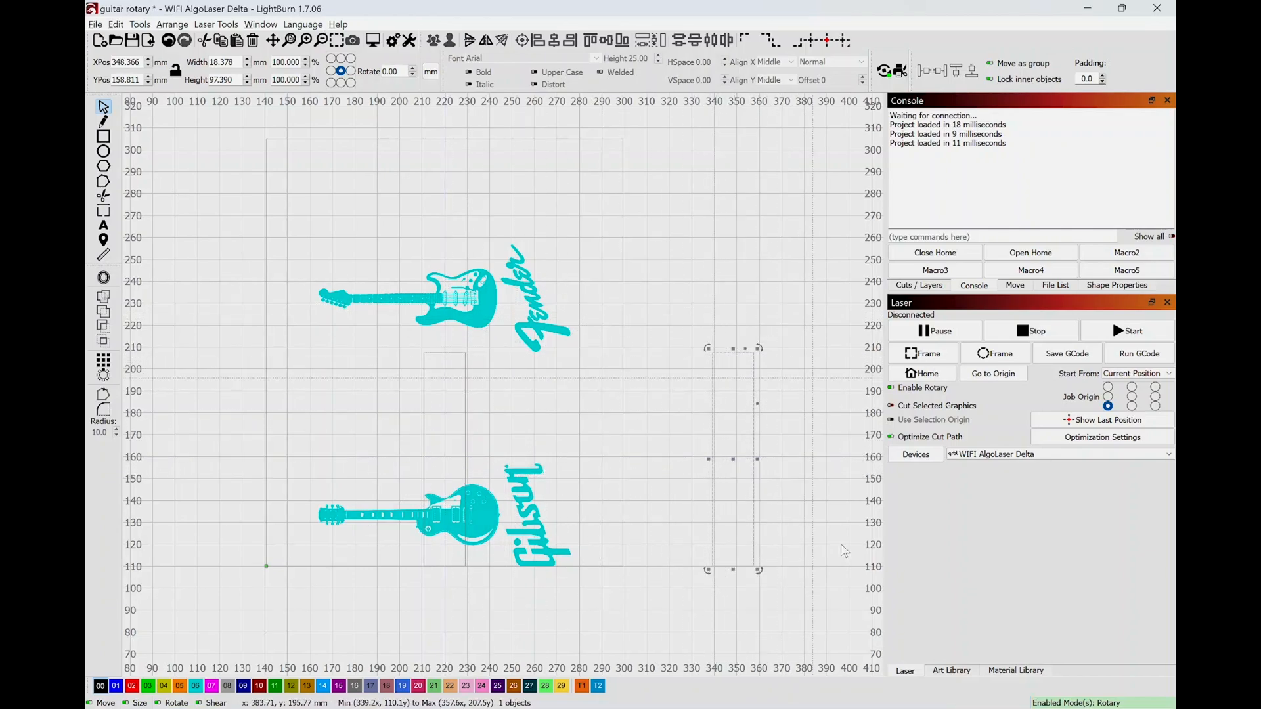
pyautogui.moveTo(449, 178)
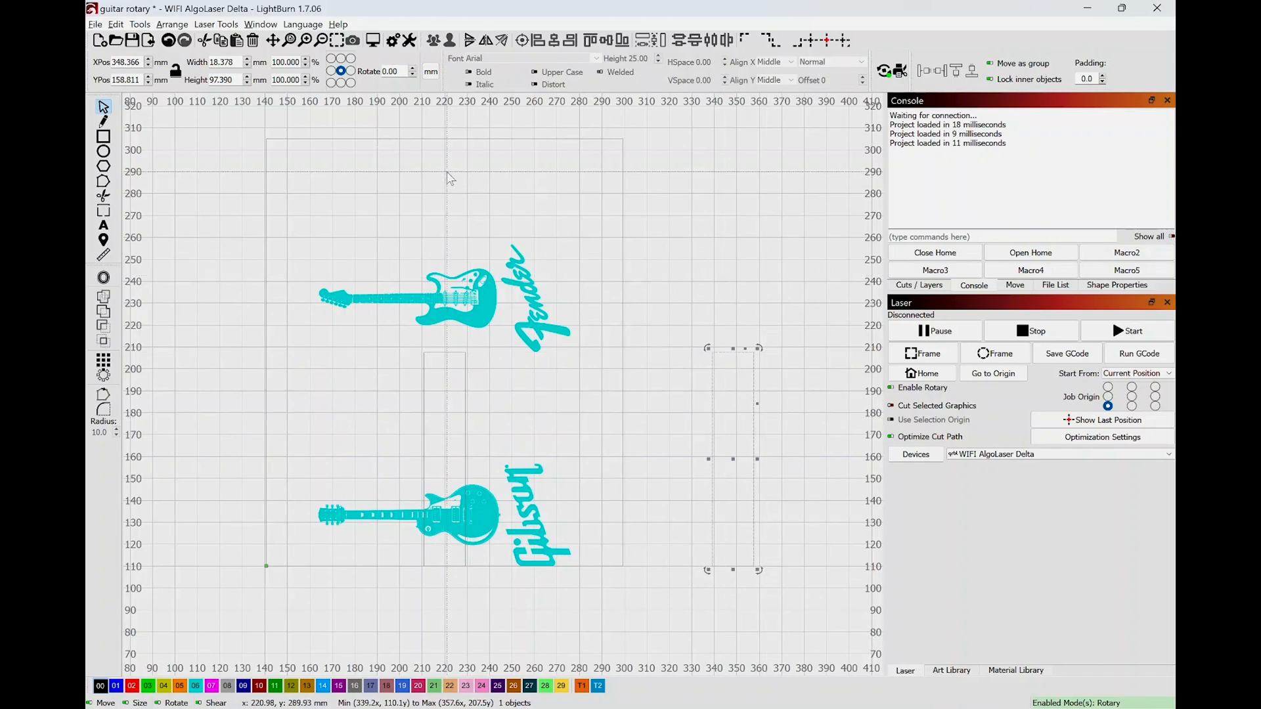
pyautogui.moveTo(156, 271)
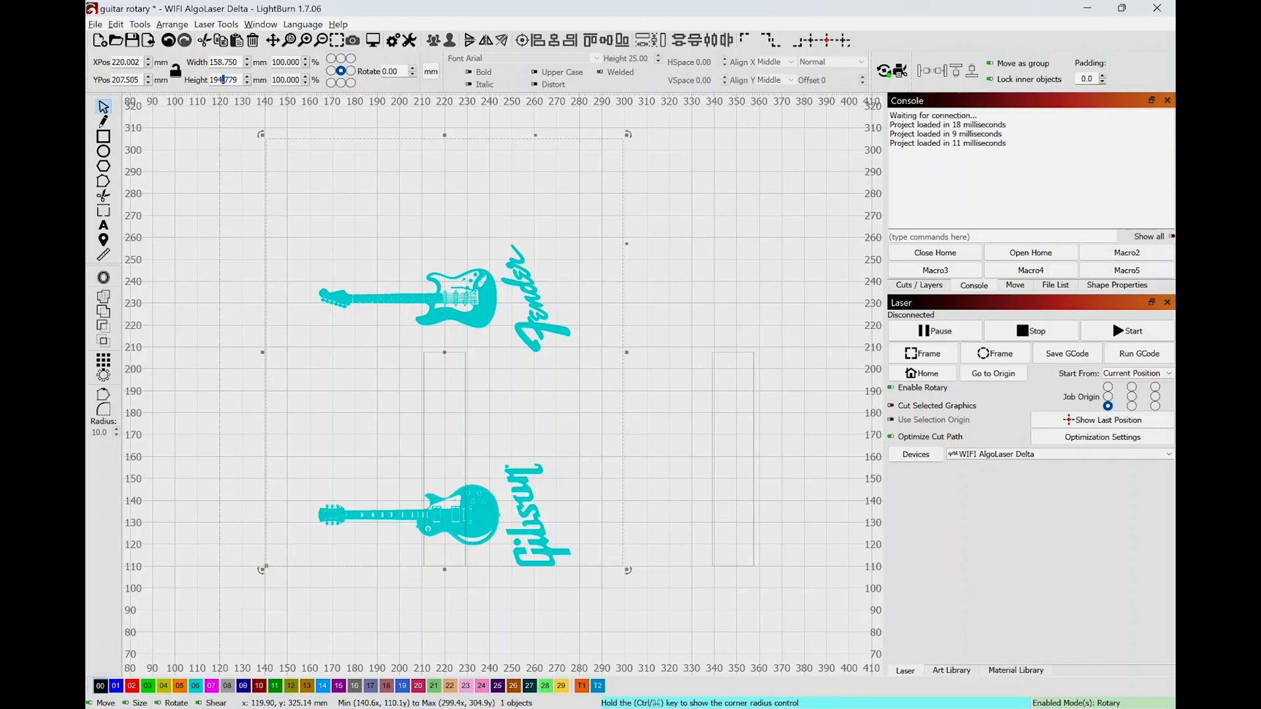
pyautogui.tripleClick(225, 80)
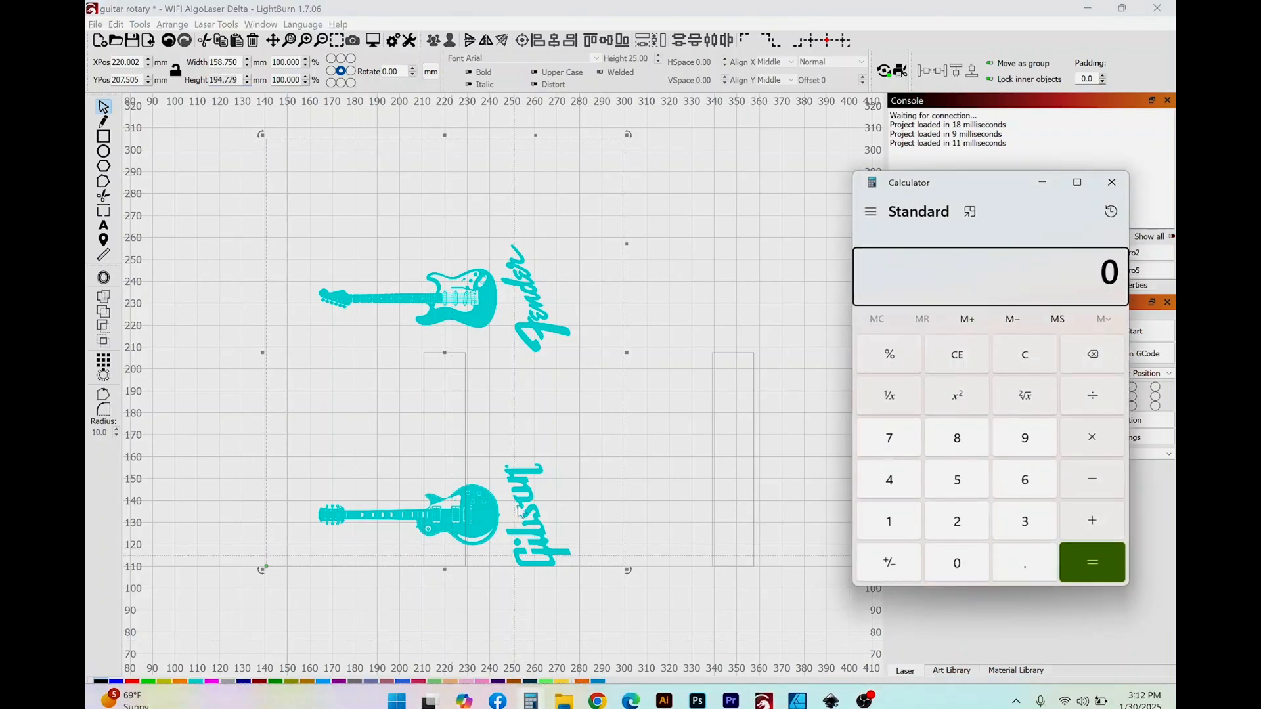
# - Divide 194.779 by 2 to get 97.3895, then close the calculator
pyautogui.moveTo(909, 182); pyautogui.dragTo(625, 175)
pyautogui.write('194.779')
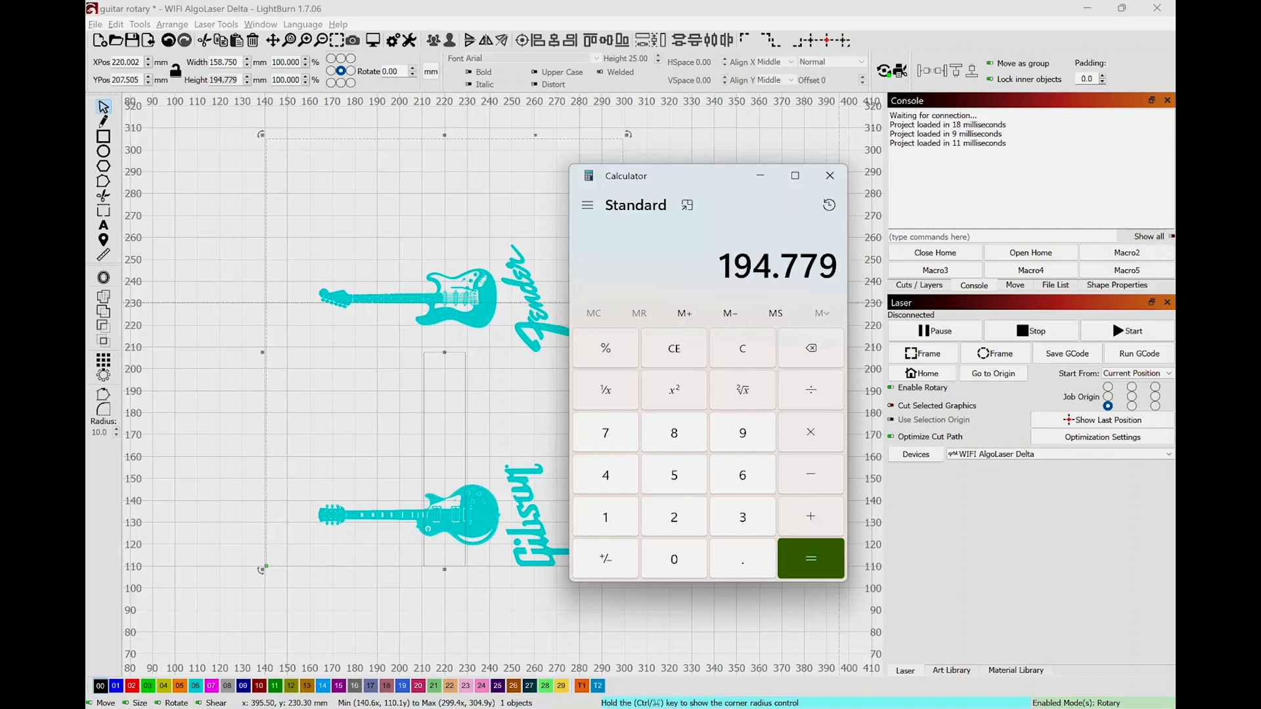
pyautogui.moveTo(651, 362)
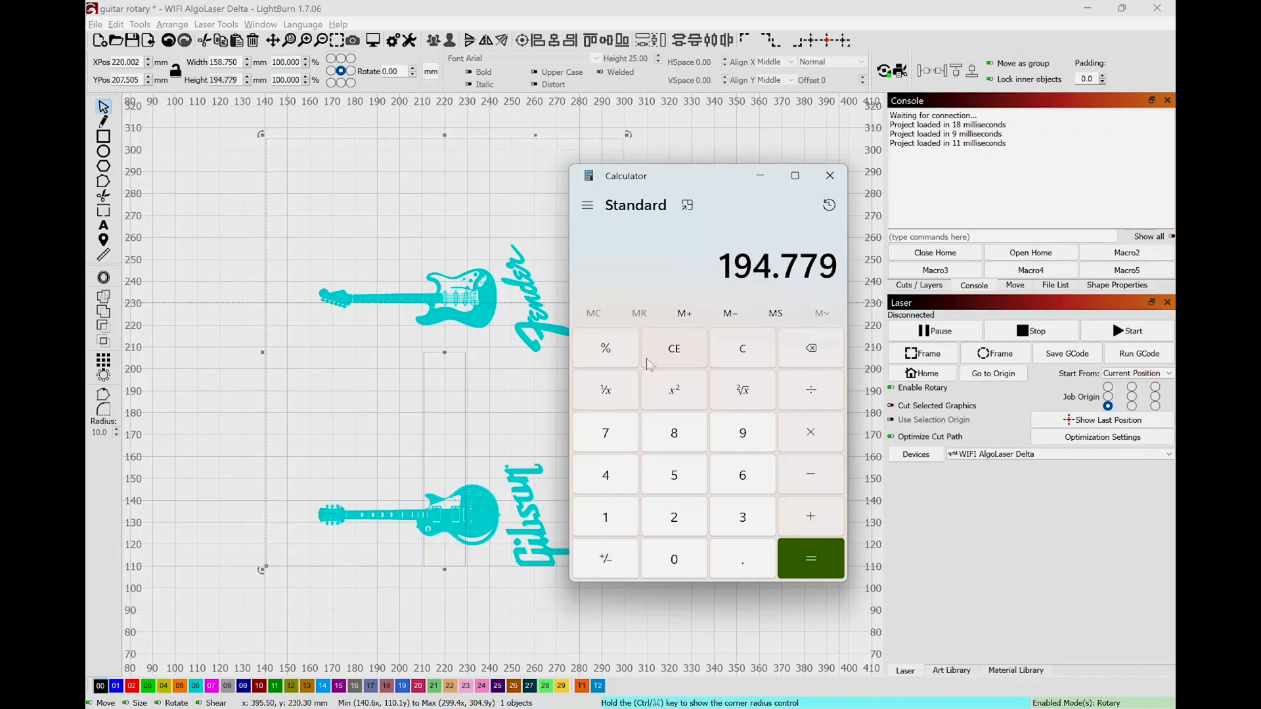
pyautogui.click(810, 390)
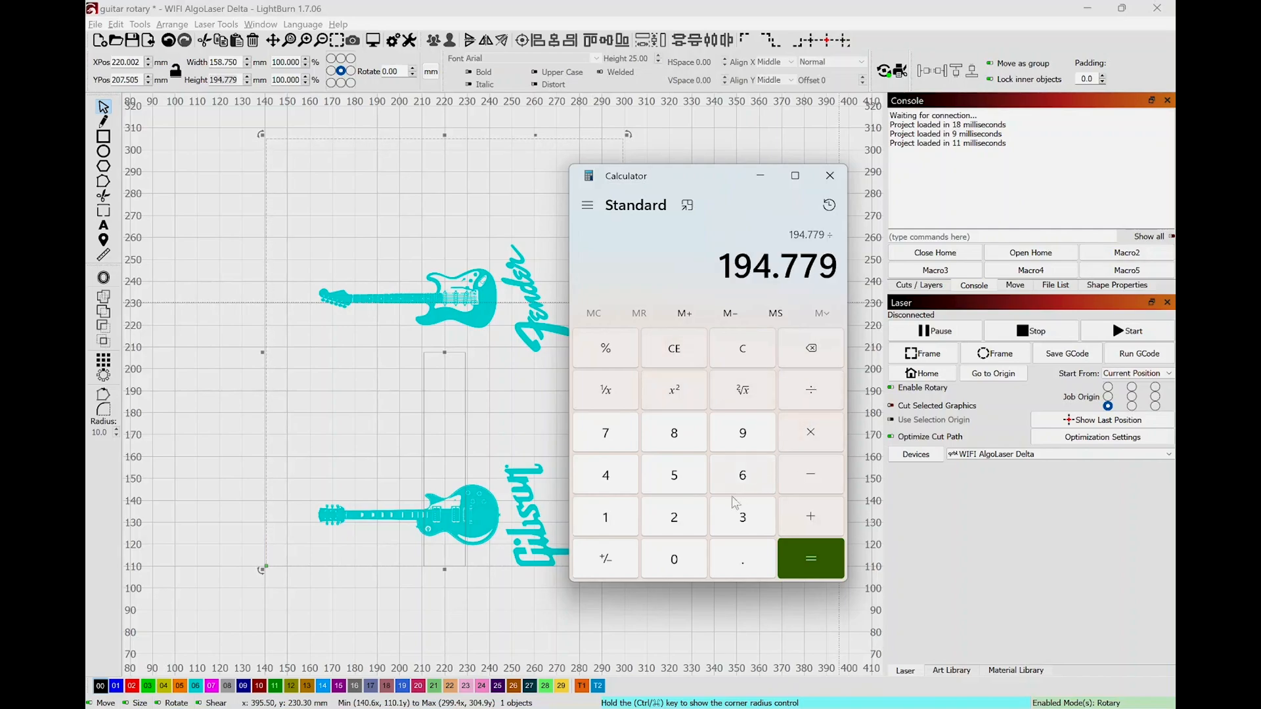
pyautogui.click(673, 518)
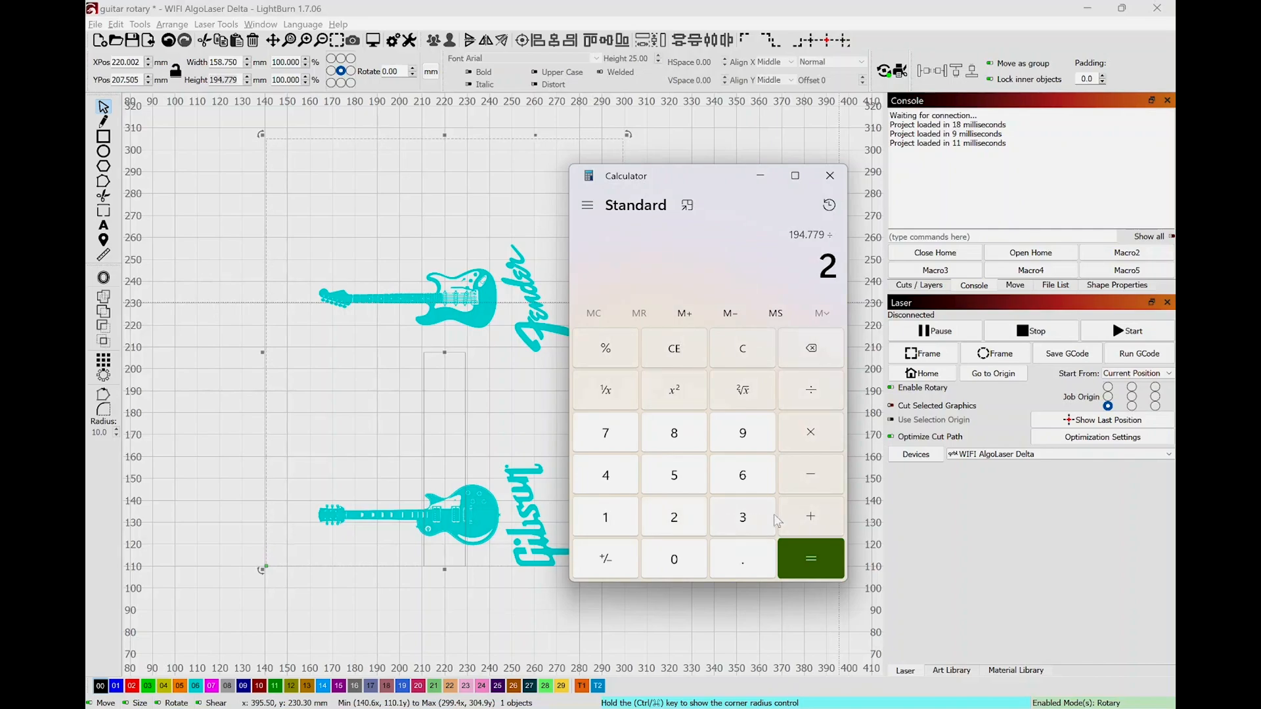
pyautogui.click(811, 560)
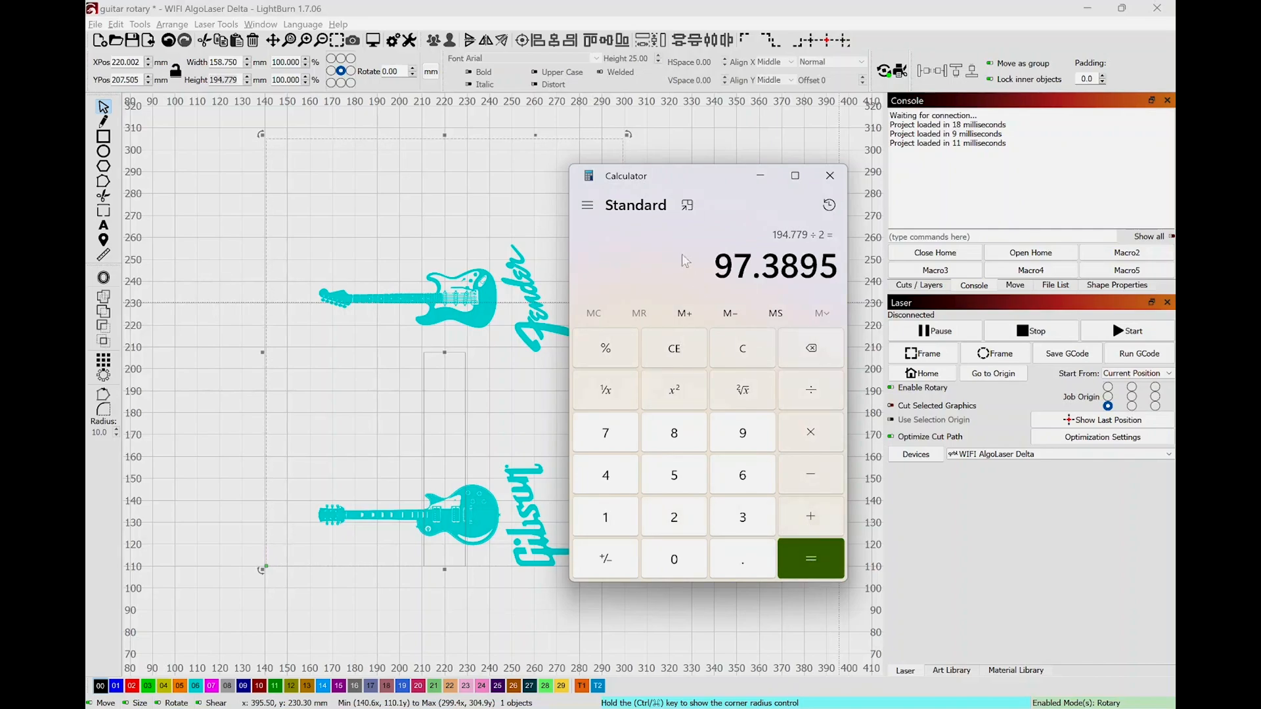
pyautogui.moveTo(711, 265)
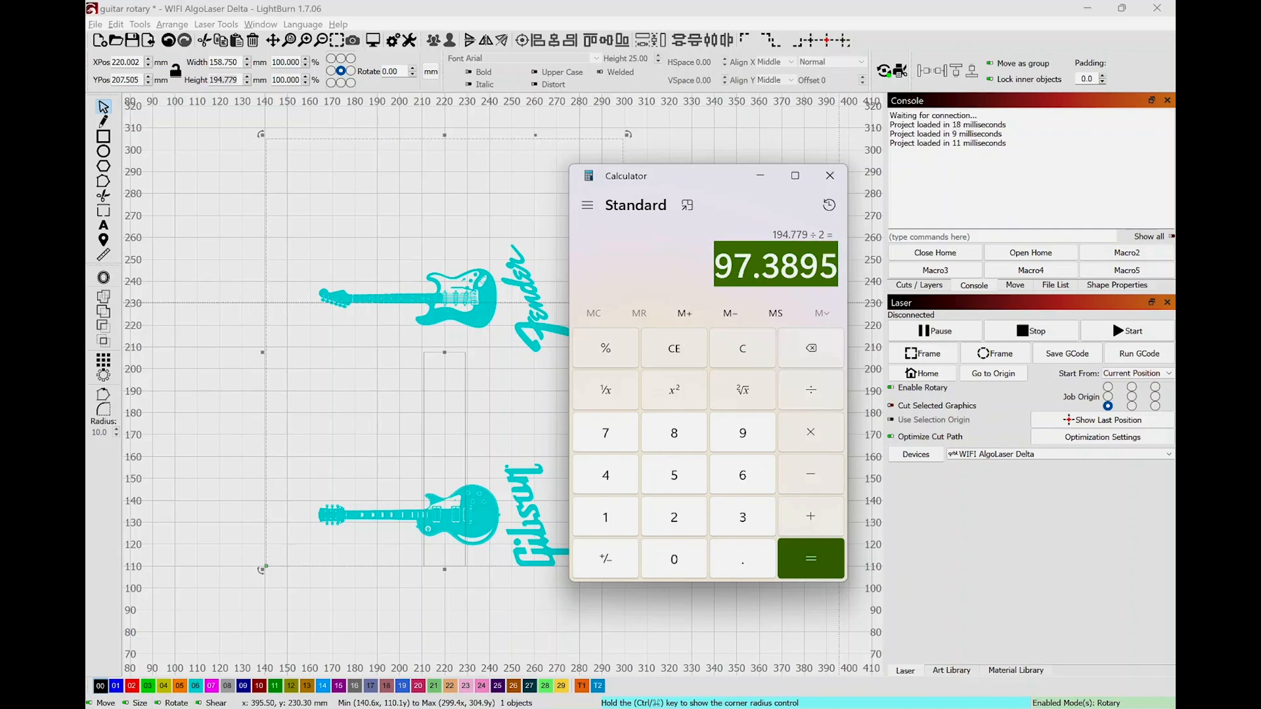
pyautogui.moveTo(829, 175)
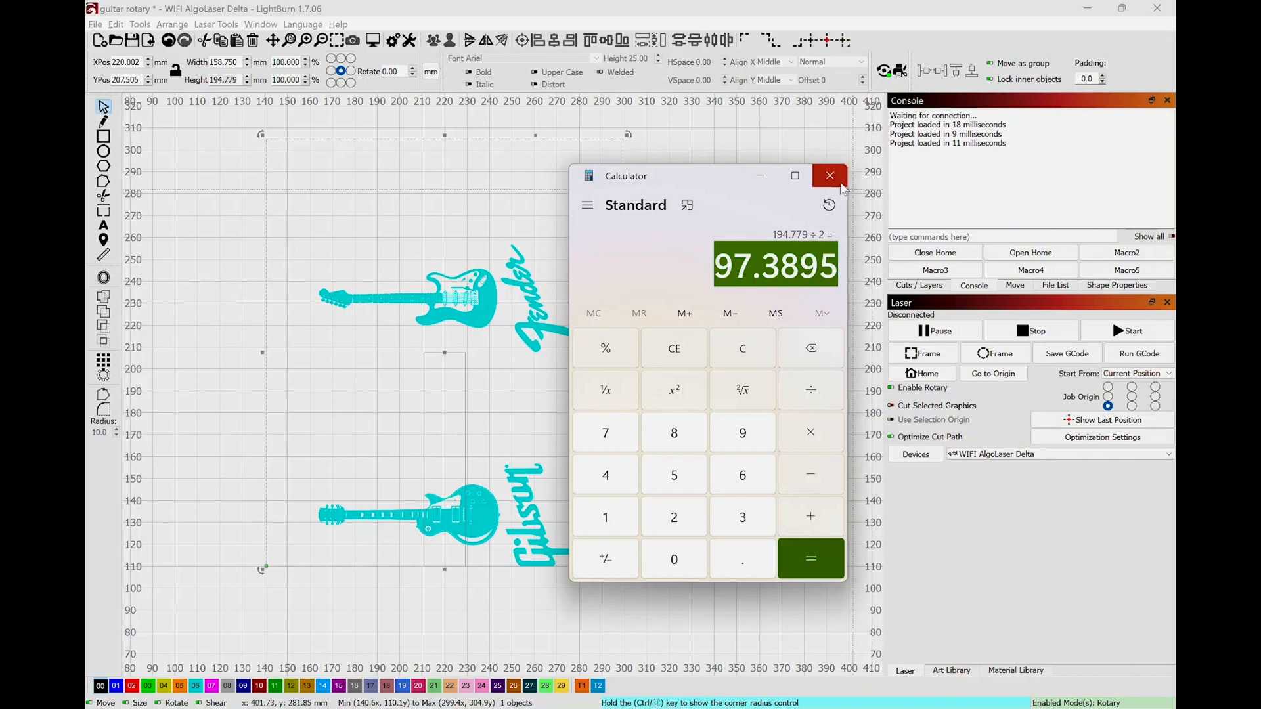
pyautogui.click(830, 175)
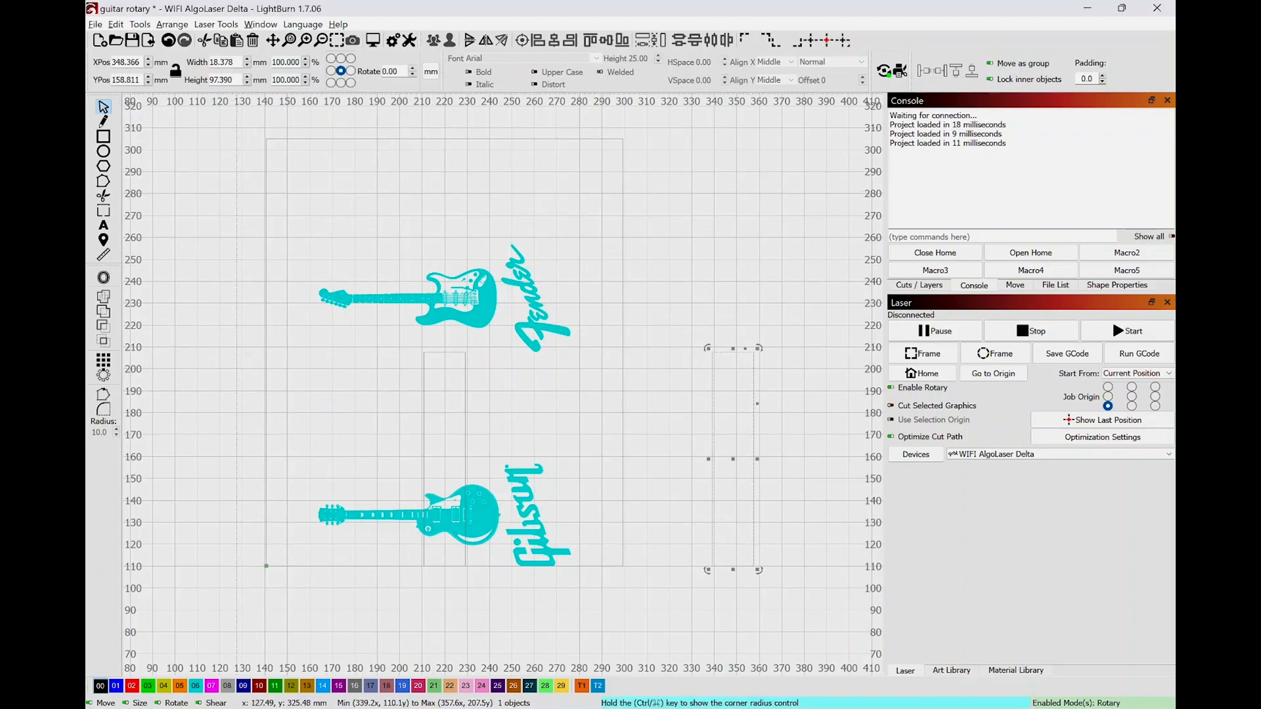
pyautogui.moveTo(777, 375)
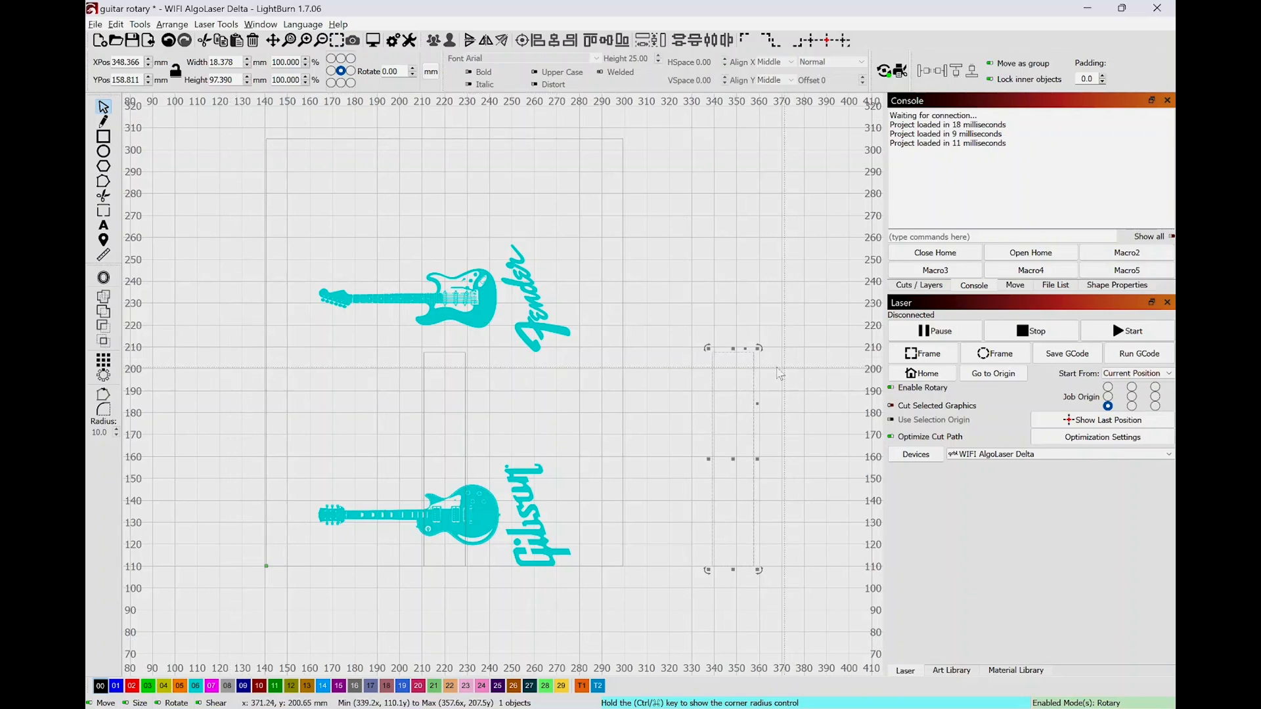
pyautogui.moveTo(733, 459)
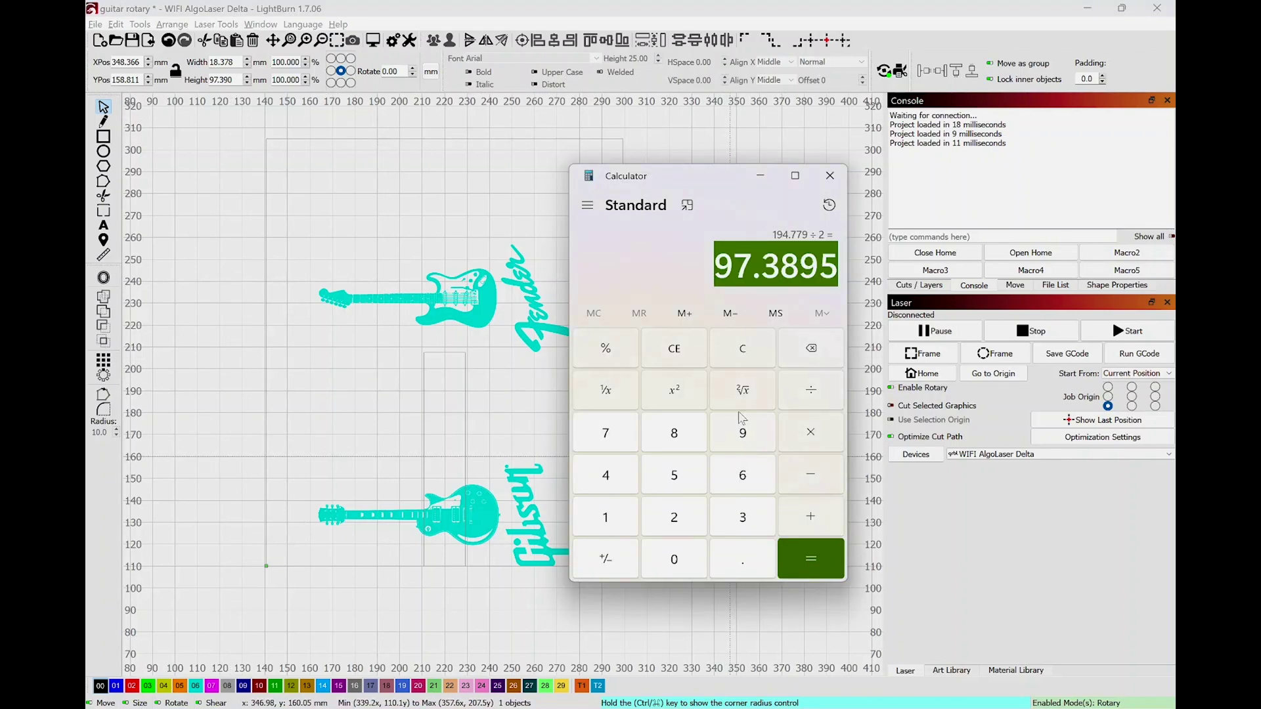
# - Place a horizontal guide near Y 207.9 mm at the rectangles' tops and deselect it
pyautogui.click(828, 175)
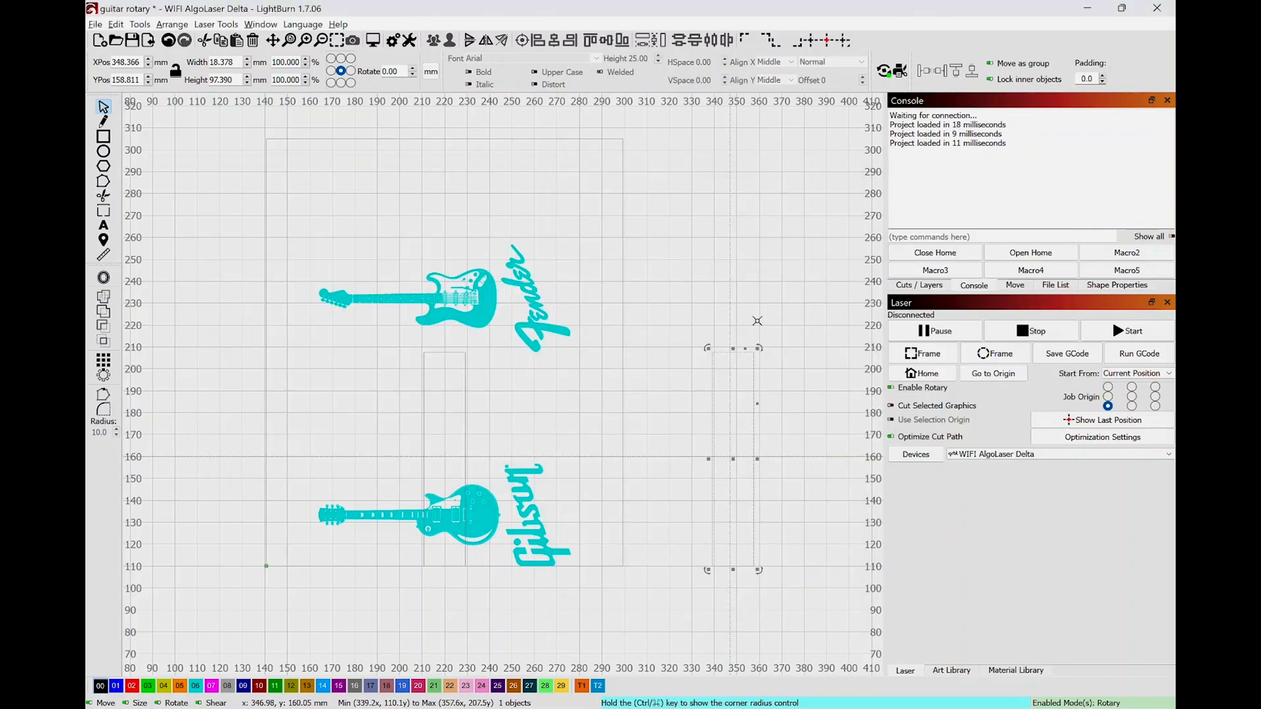
pyautogui.moveTo(719, 400)
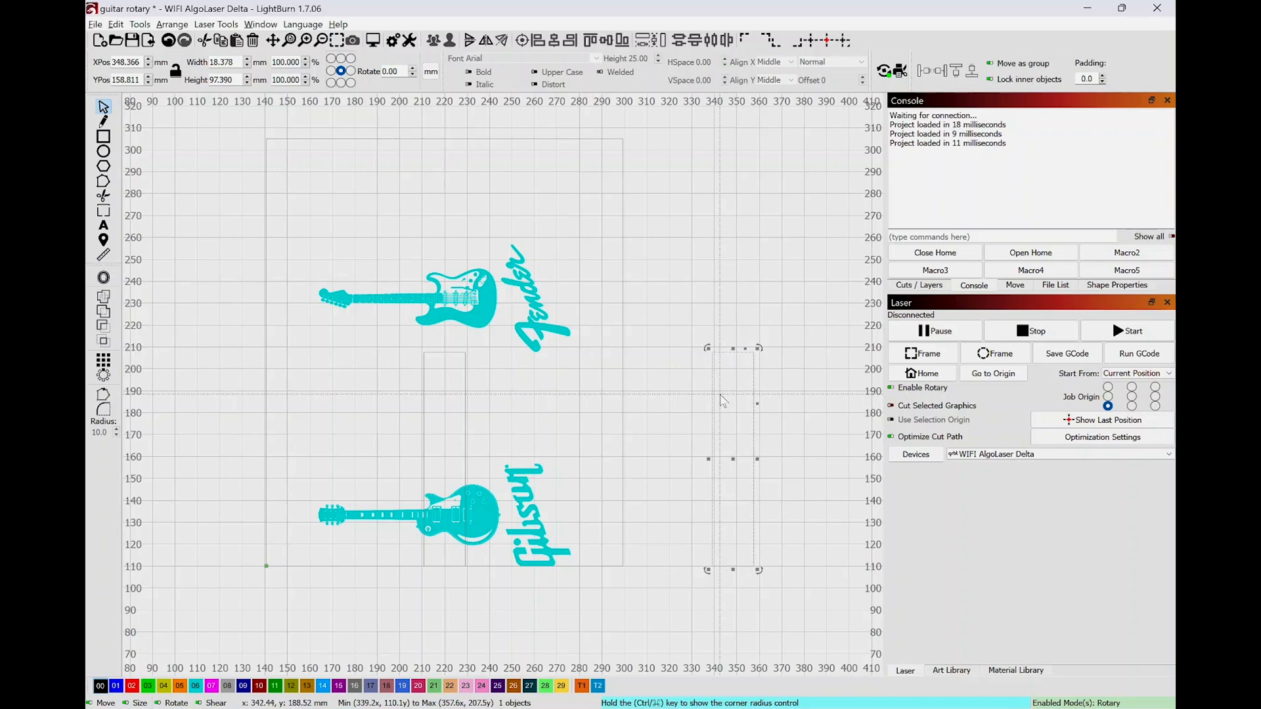
pyautogui.moveTo(670, 396)
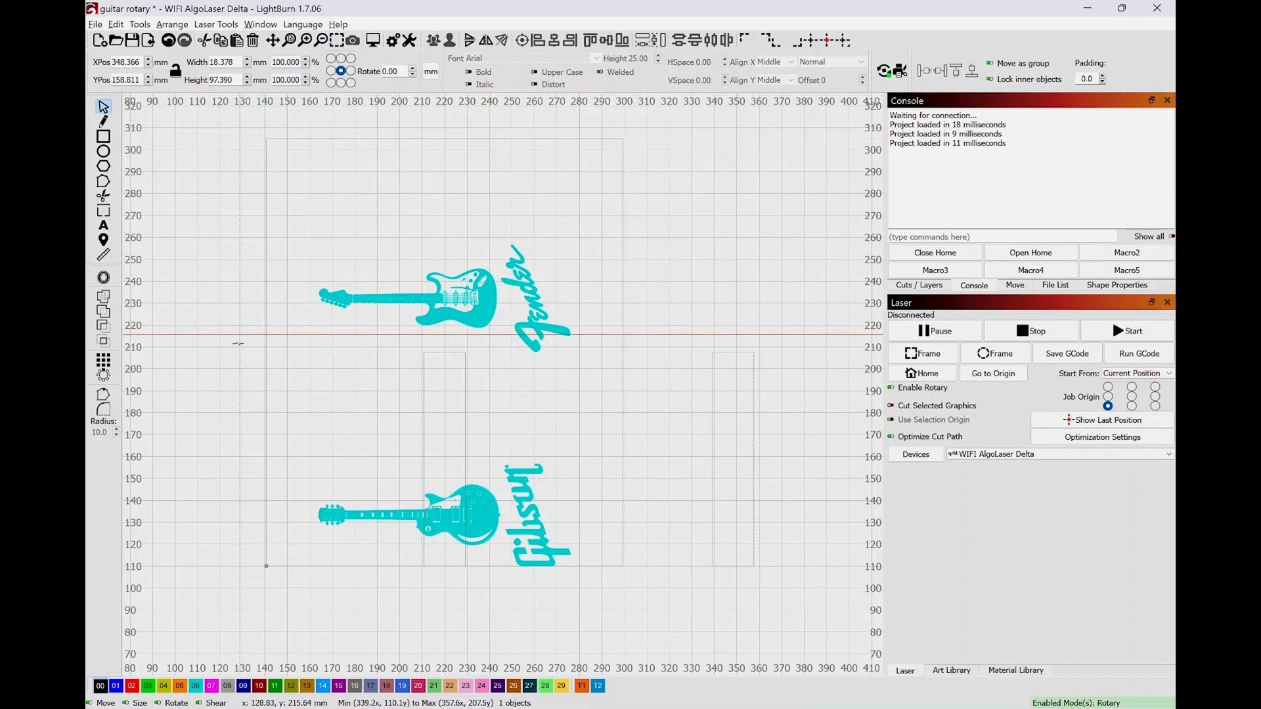
pyautogui.moveTo(242, 352)
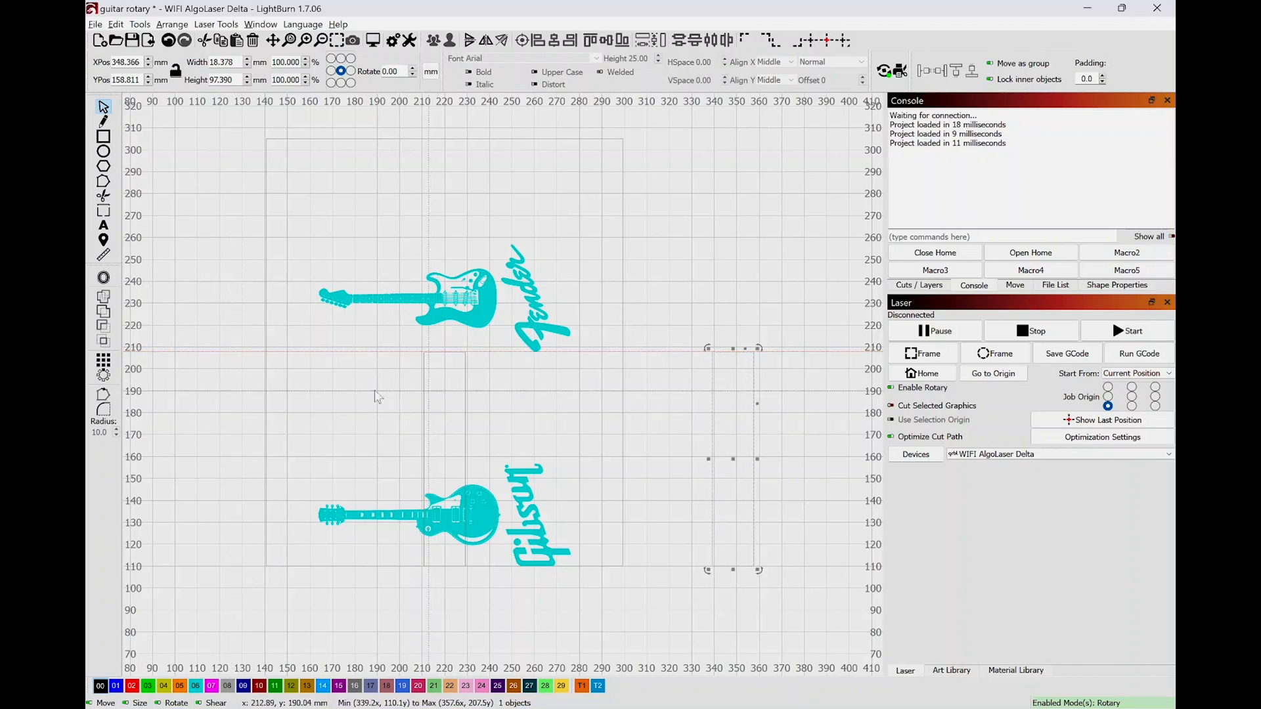
pyautogui.moveTo(453, 304)
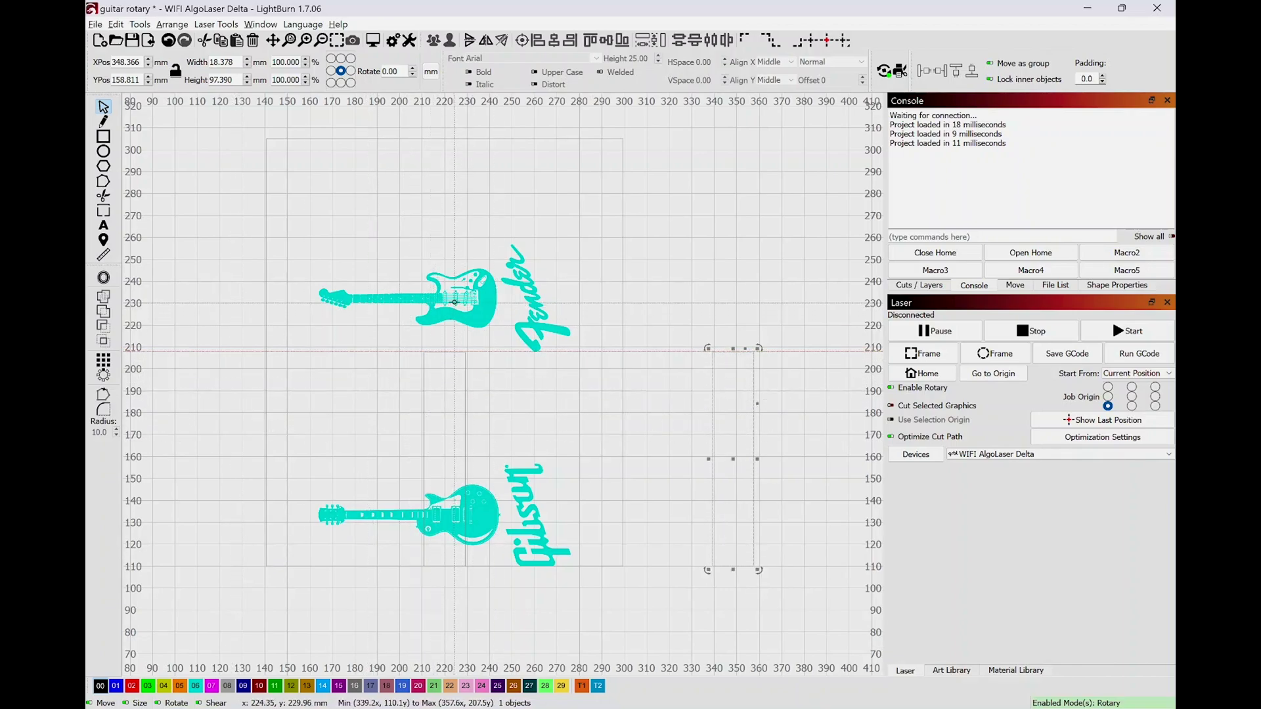
pyautogui.moveTo(462, 322)
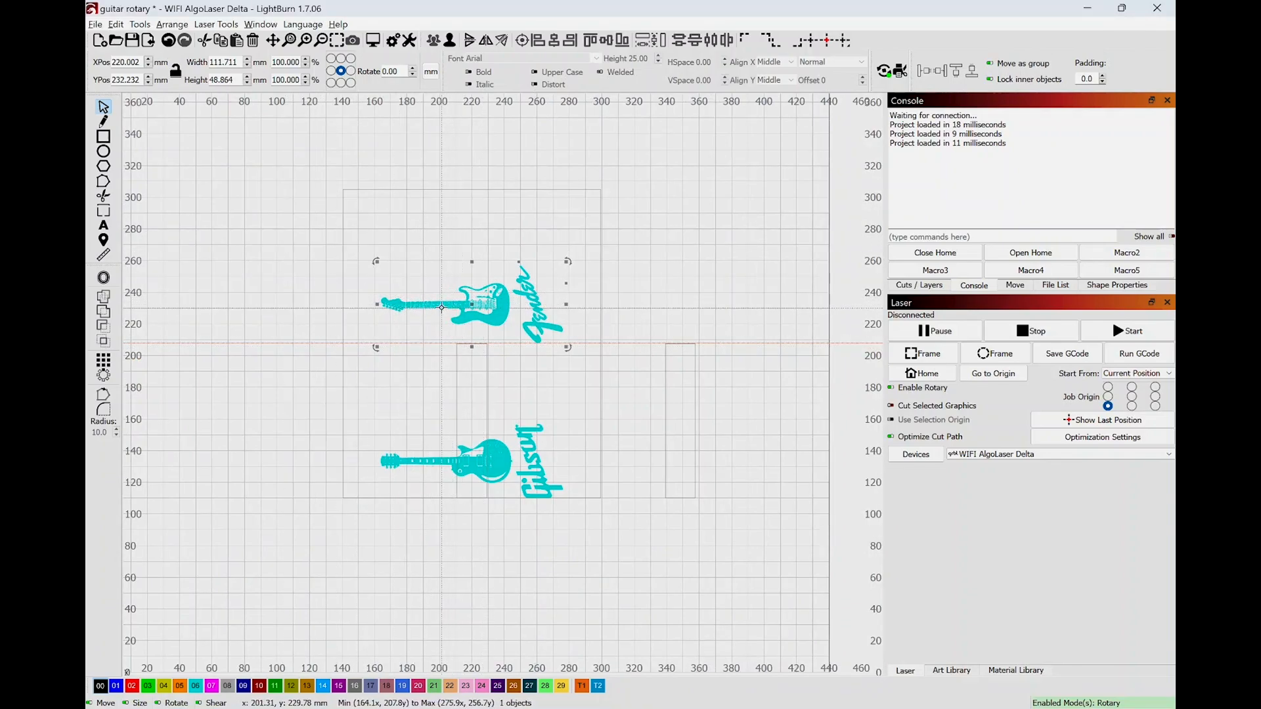
pyautogui.moveTo(738, 341)
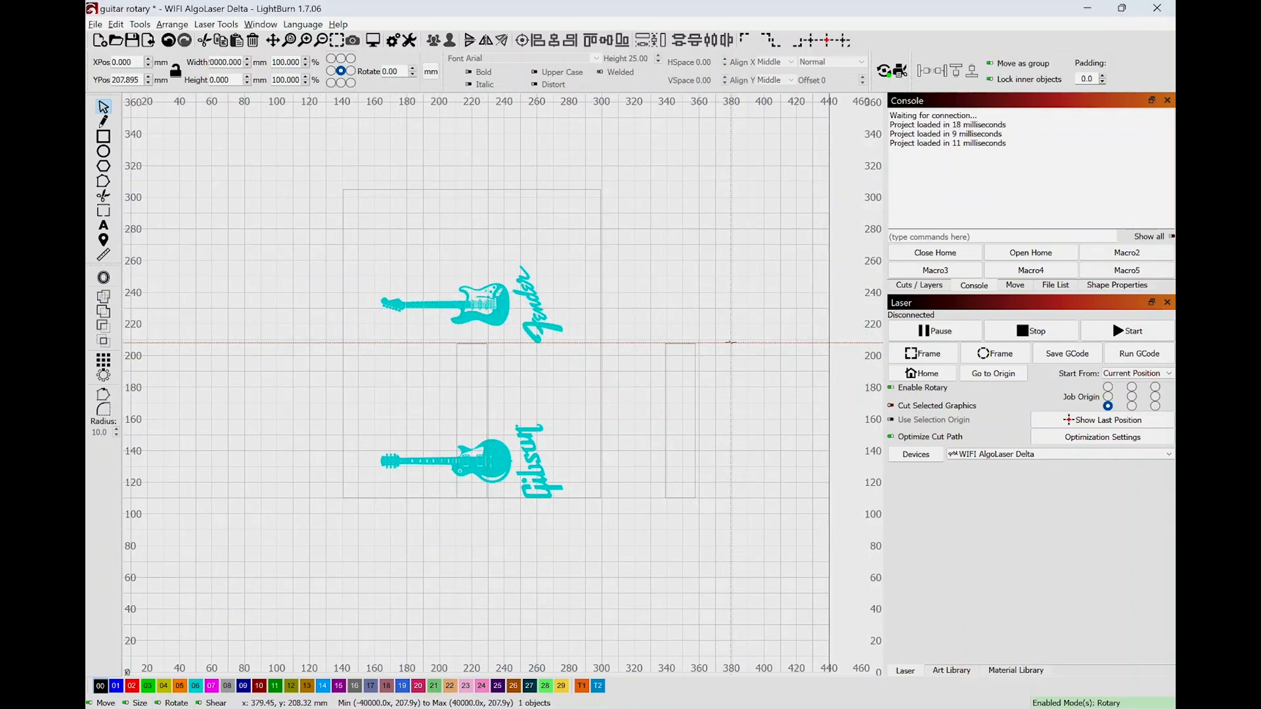
pyautogui.click(712, 360)
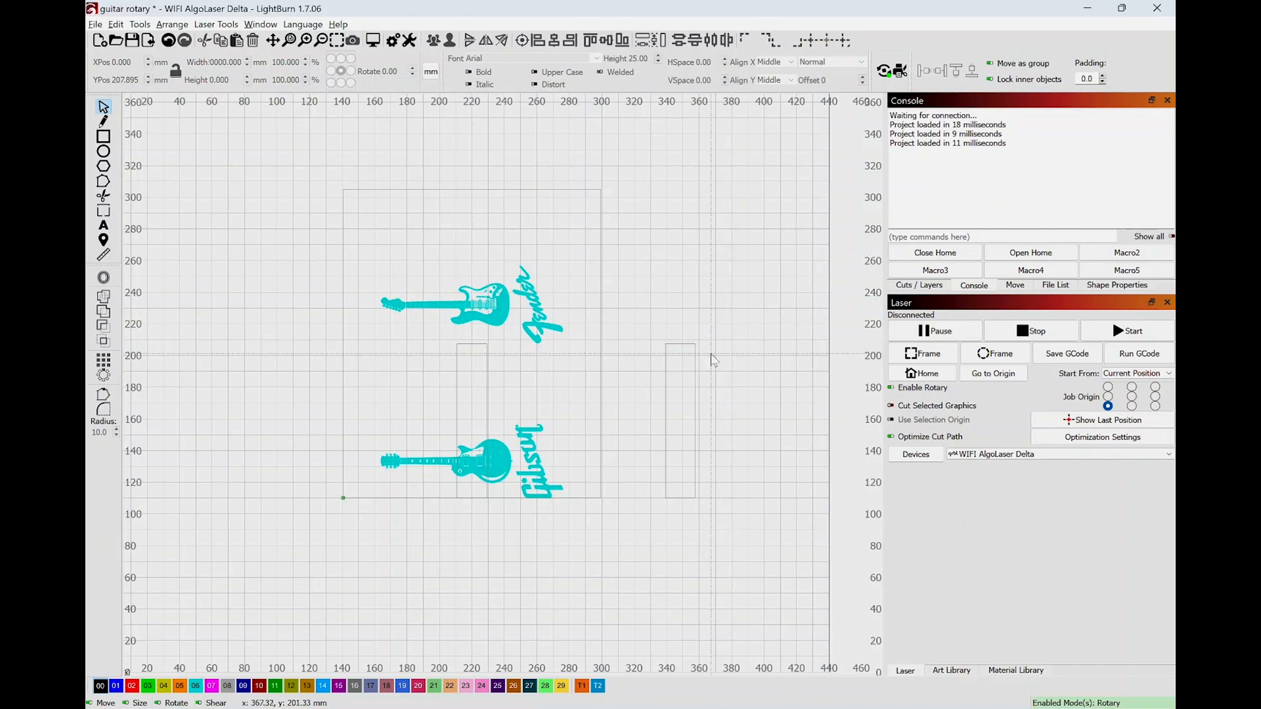
pyautogui.moveTo(618, 376)
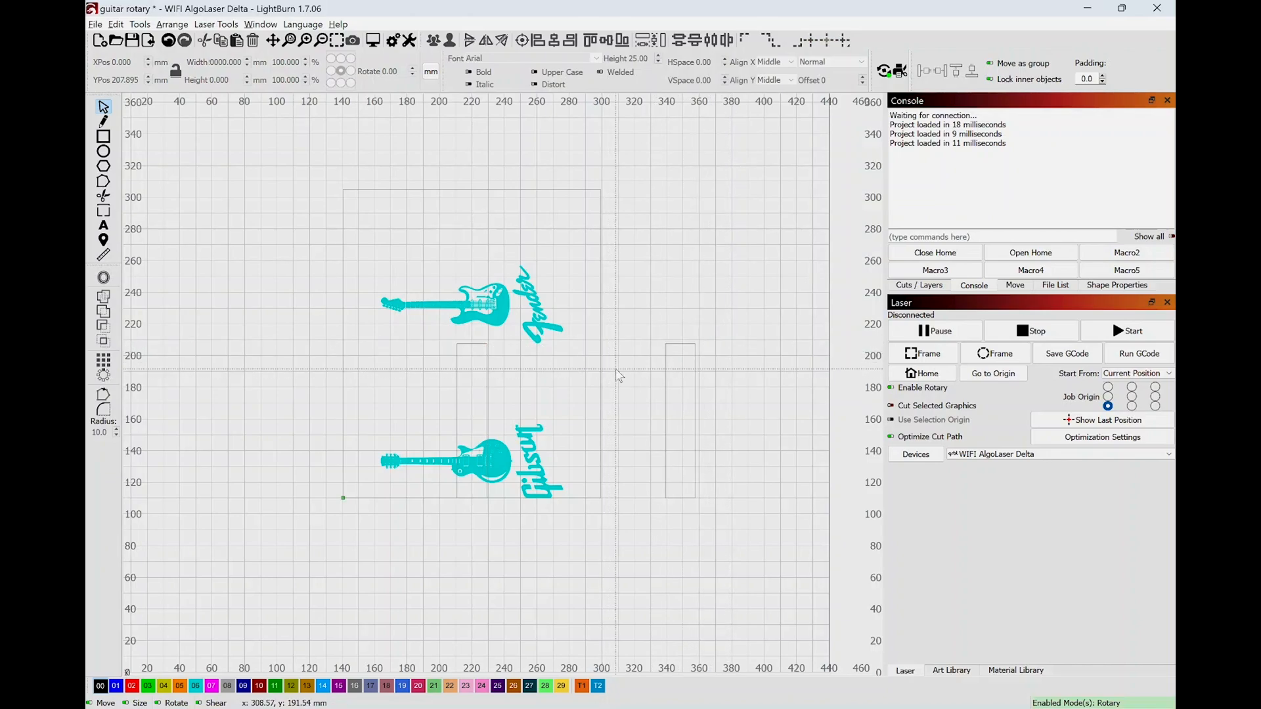